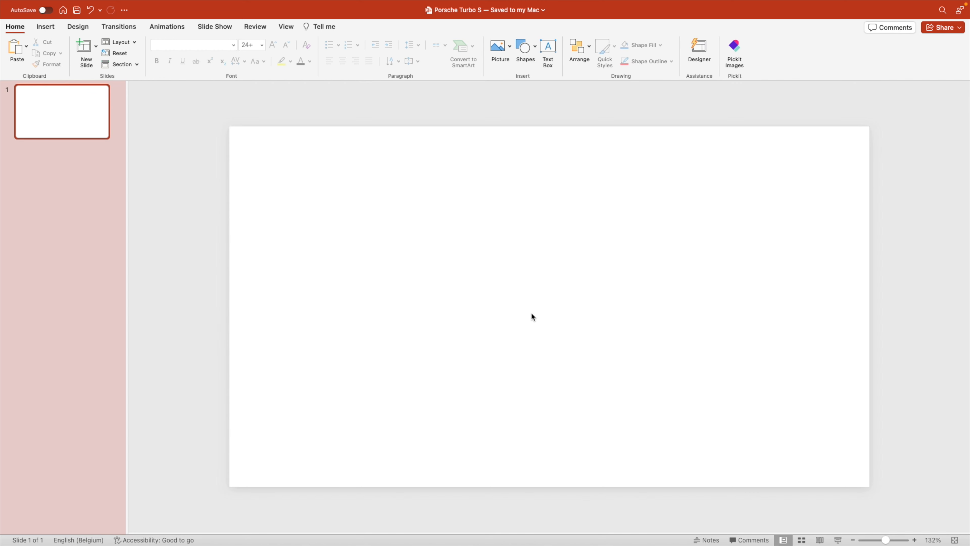
# - Format the background as a gradient fill using the grey radial preset with Type kept at Radial
pyautogui.rightClick(532, 318)
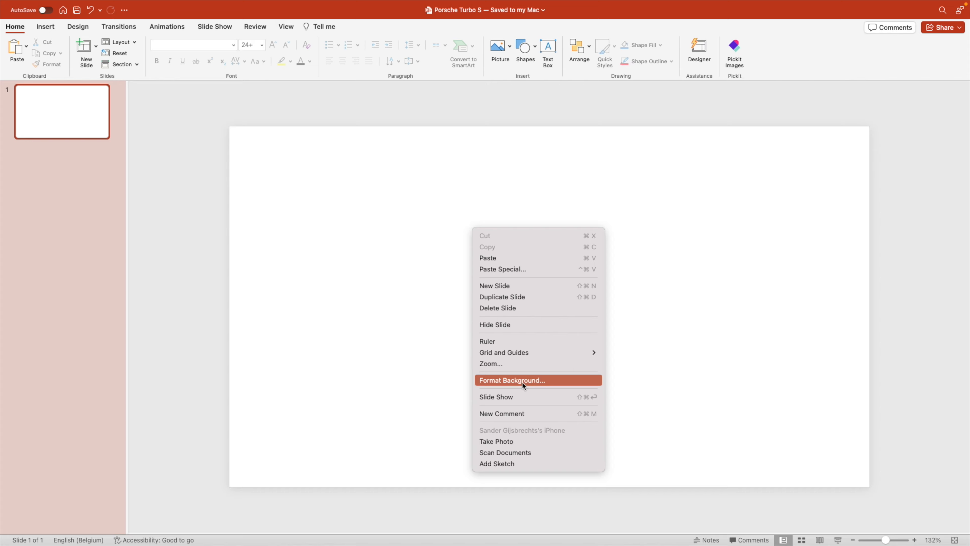
pyautogui.click(513, 380)
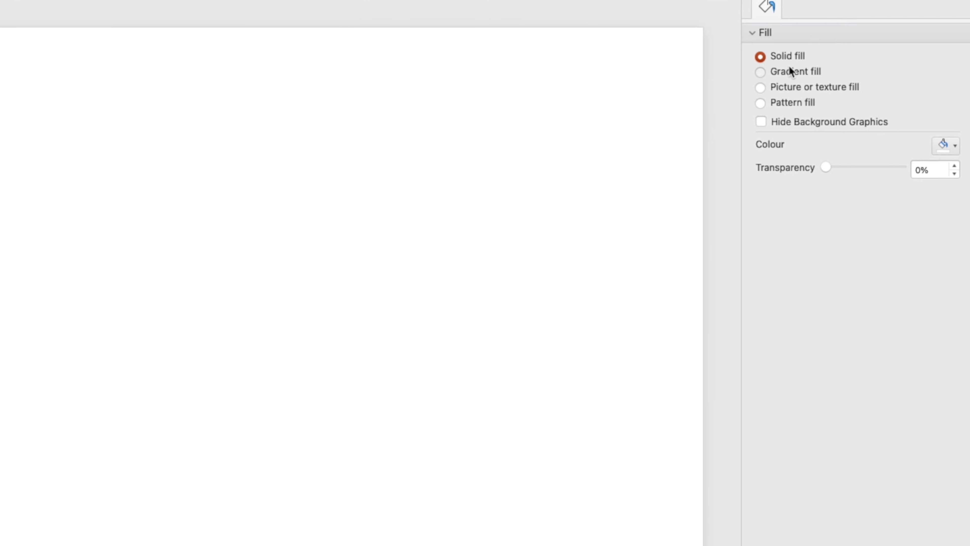
pyautogui.click(761, 72)
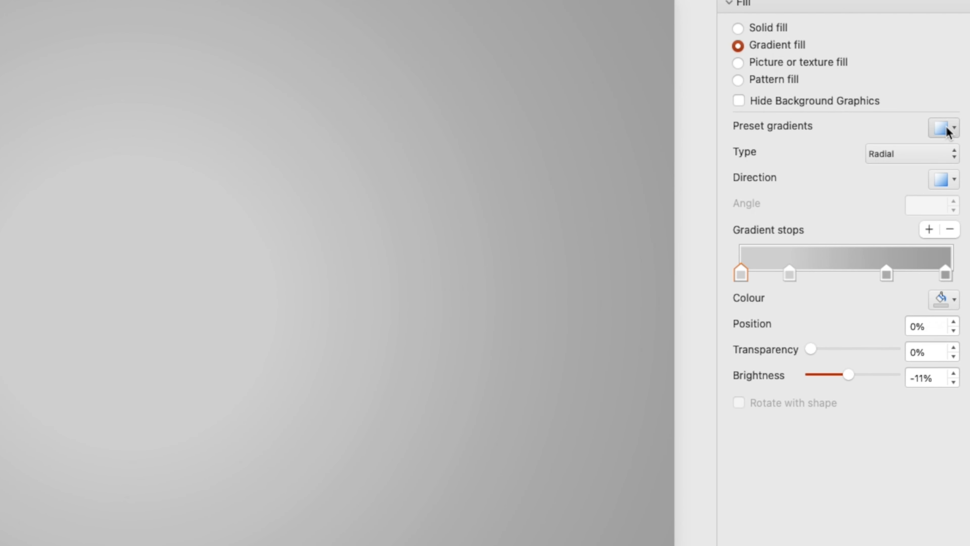
pyautogui.click(956, 132)
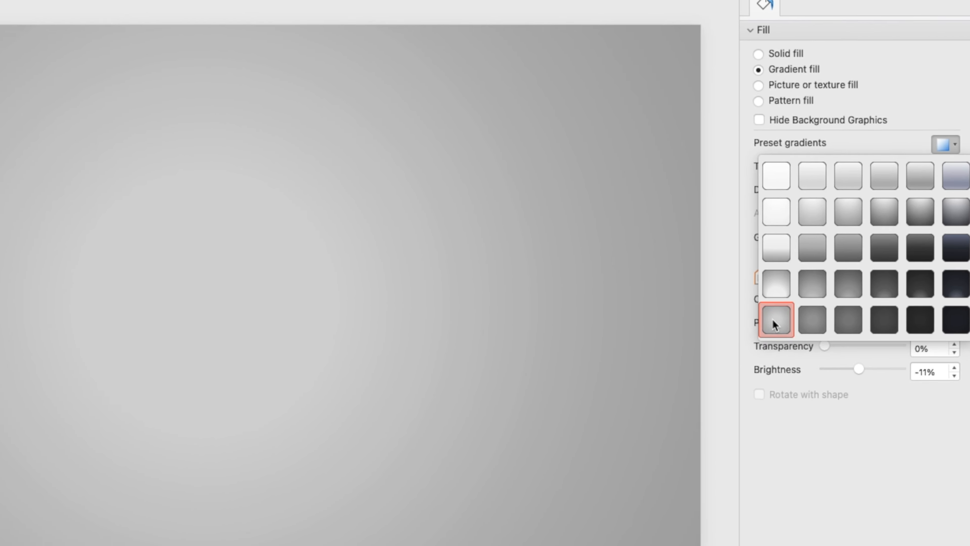
pyautogui.click(776, 321)
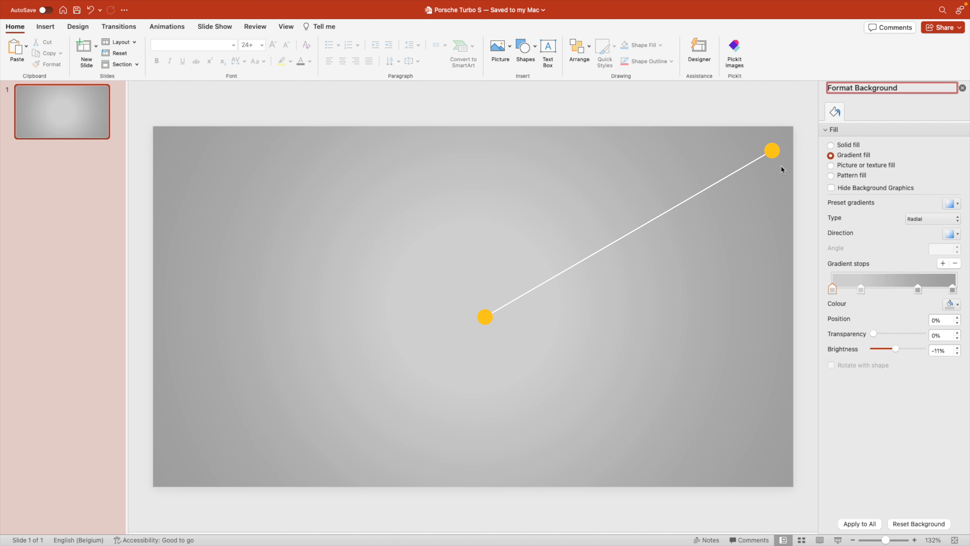
pyautogui.click(956, 219)
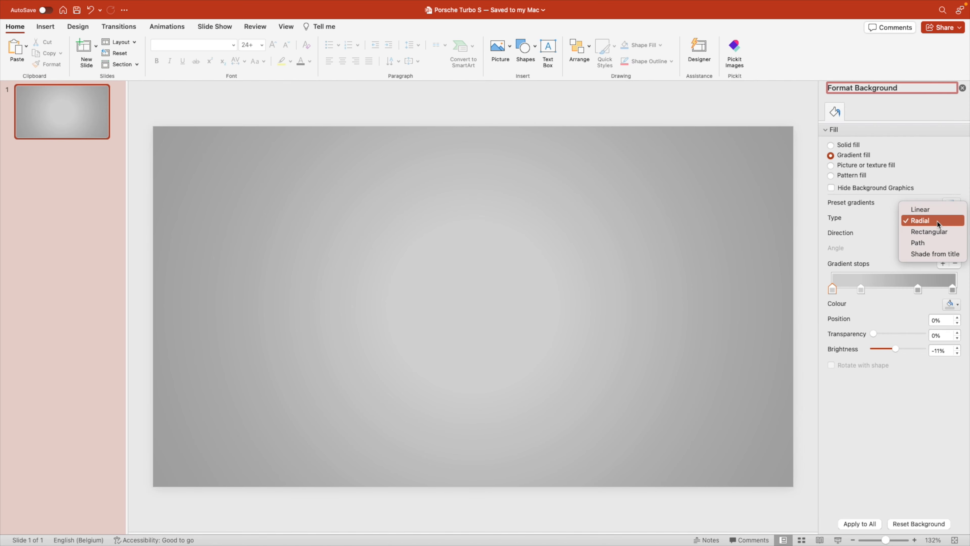
pyautogui.click(921, 220)
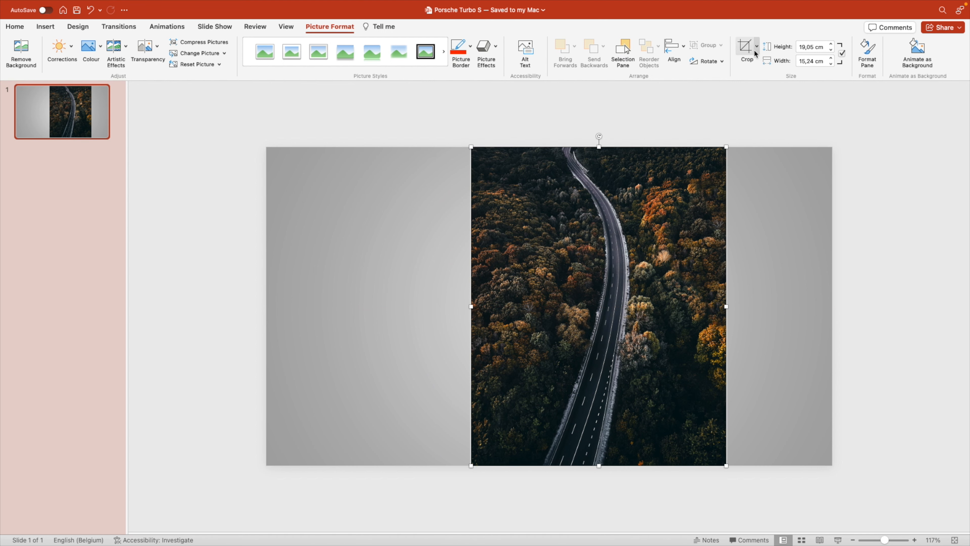
# - Crop the forest road photo to a Parallelogram shape and shift it toward the slide's right
pyautogui.click(756, 46)
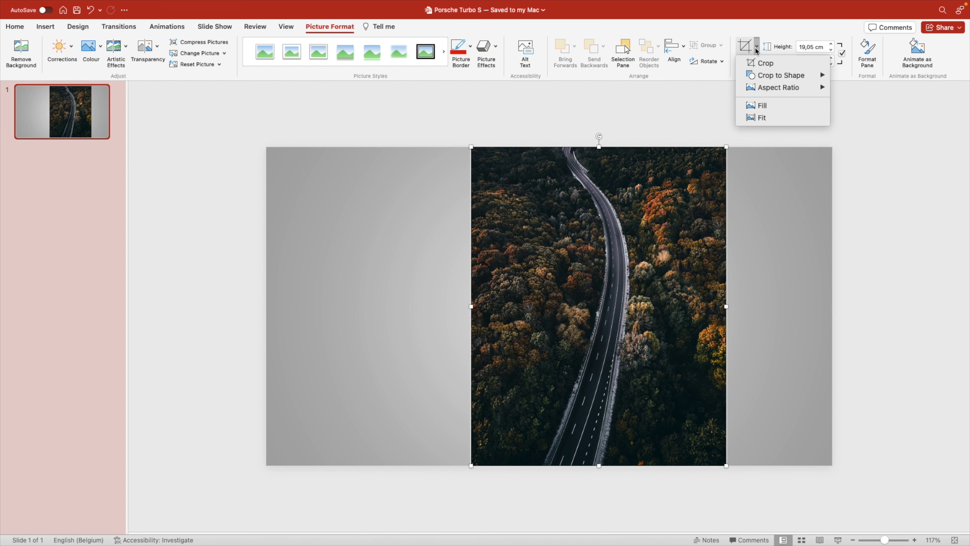
pyautogui.moveTo(779, 76)
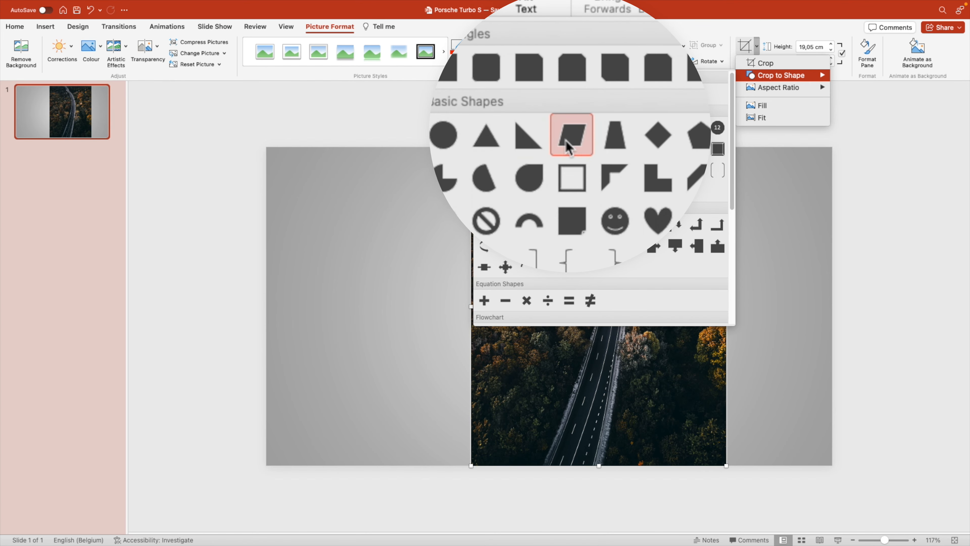
pyautogui.click(573, 135)
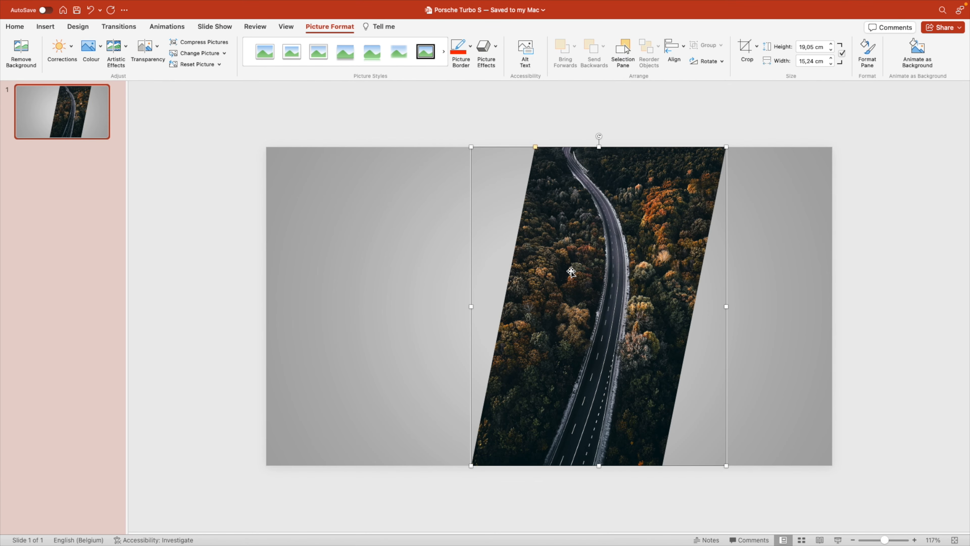
pyautogui.moveTo(571, 271); pyautogui.dragTo(605, 269)
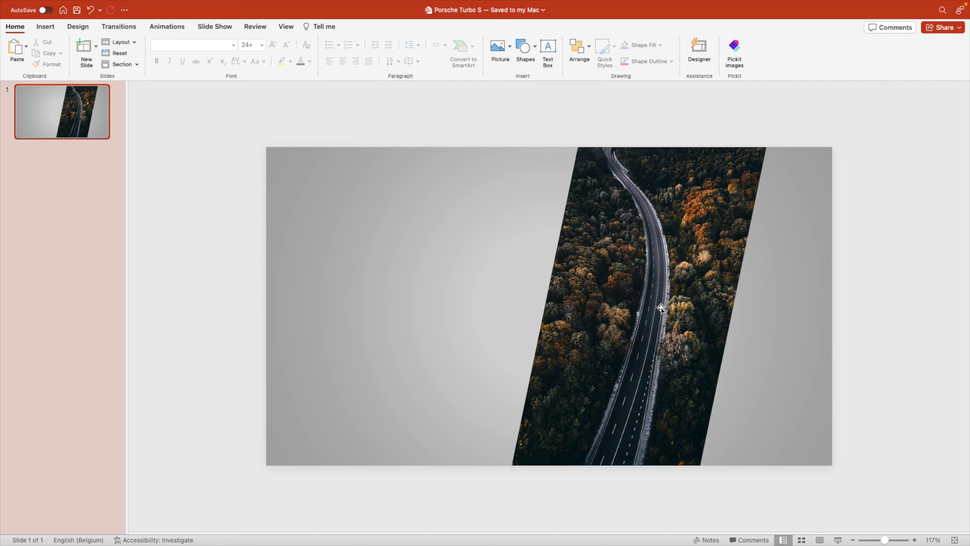
# - Recrop the slanted photo, trimming from the left so a different stretch of road shows
pyautogui.rightClick(661, 311)
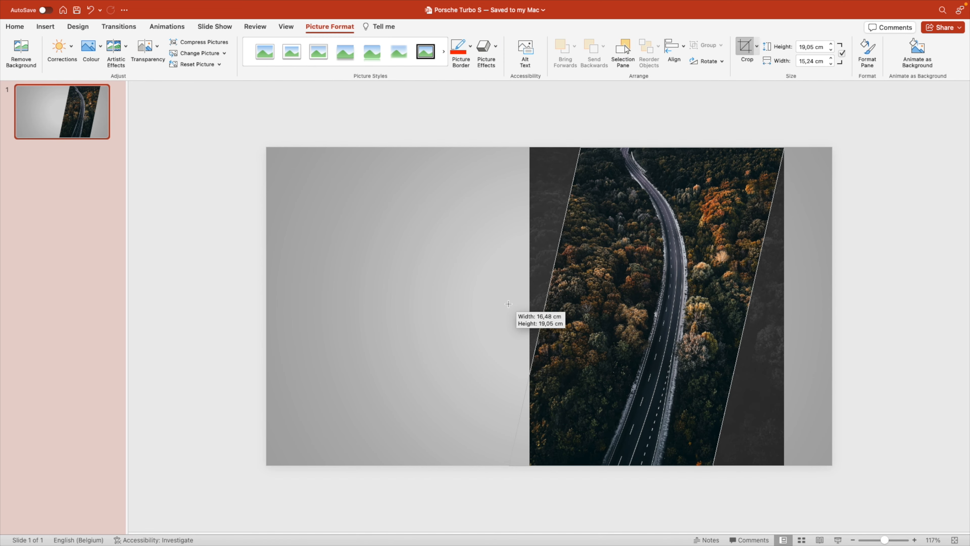
pyautogui.moveTo(529, 303); pyautogui.dragTo(643, 304)
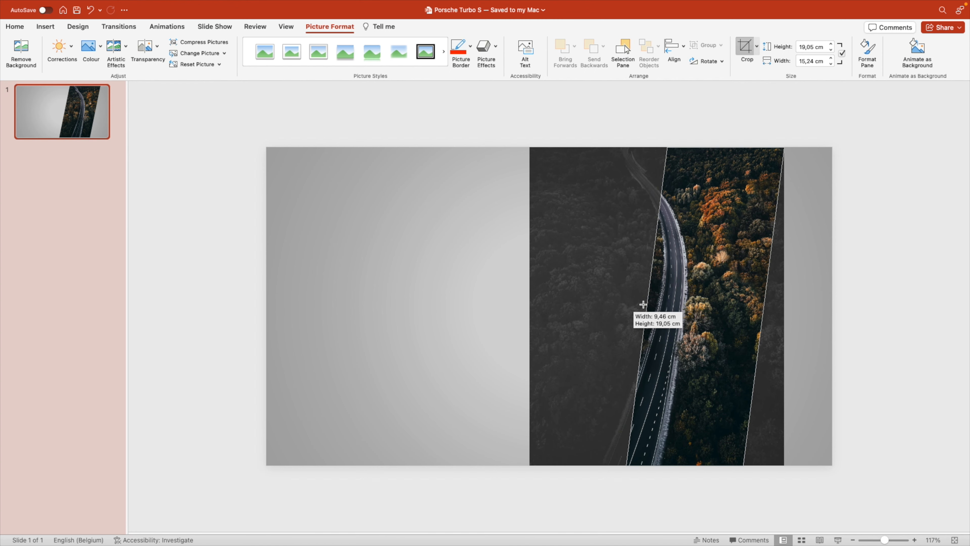
pyautogui.moveTo(644, 304); pyautogui.dragTo(670, 317)
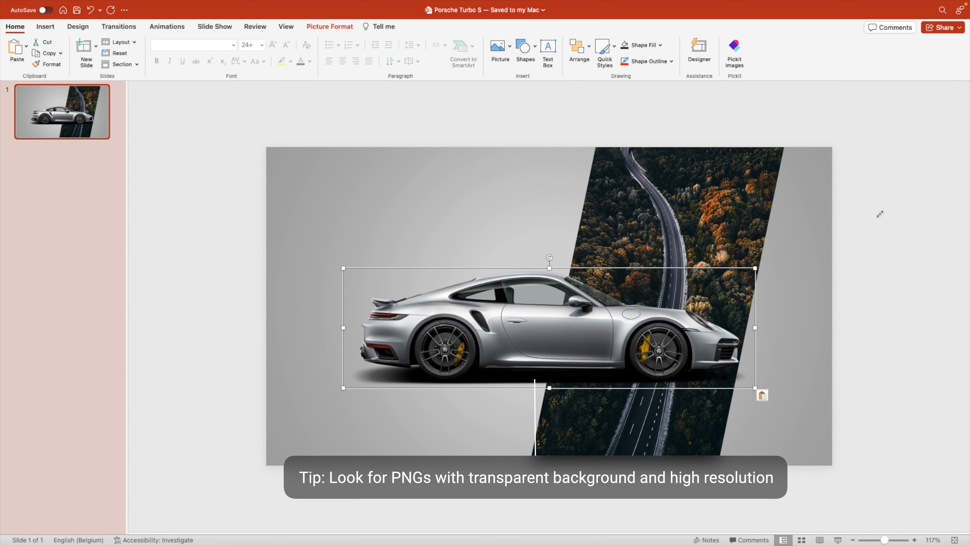
# - Resize the Porsche cutout to fit and centre it across the slide over the road photo
pyautogui.moveTo(754, 388); pyautogui.dragTo(913, 432)
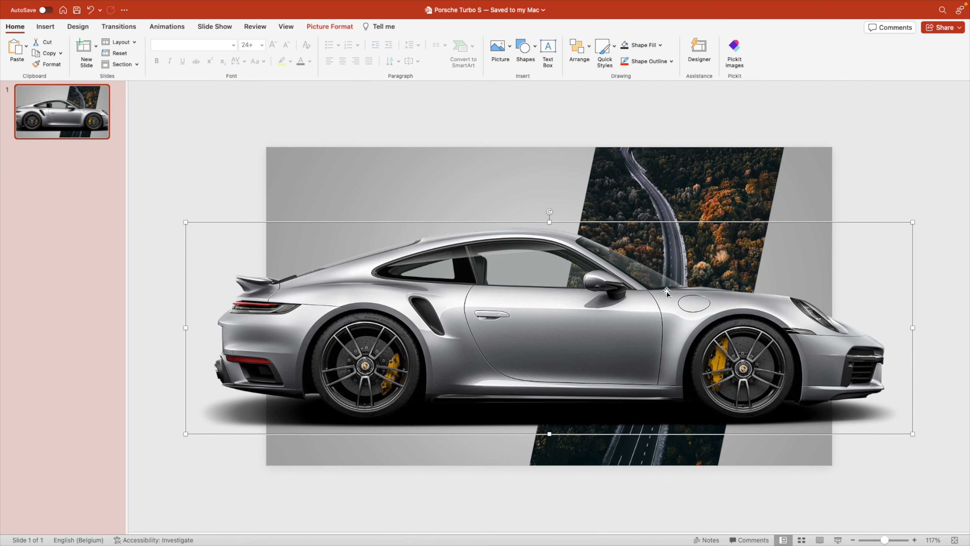
pyautogui.moveTo(667, 292); pyautogui.dragTo(626, 333)
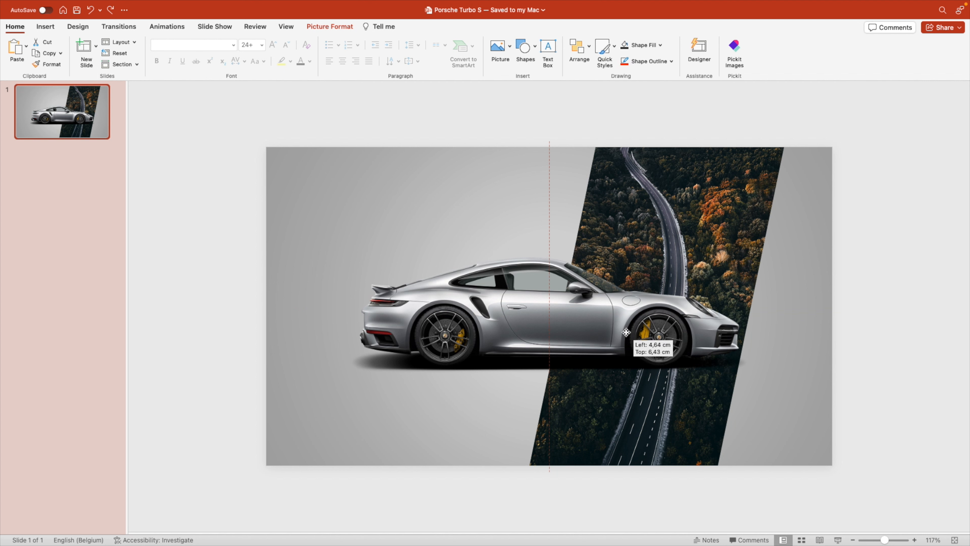
pyautogui.moveTo(626, 333); pyautogui.dragTo(608, 329)
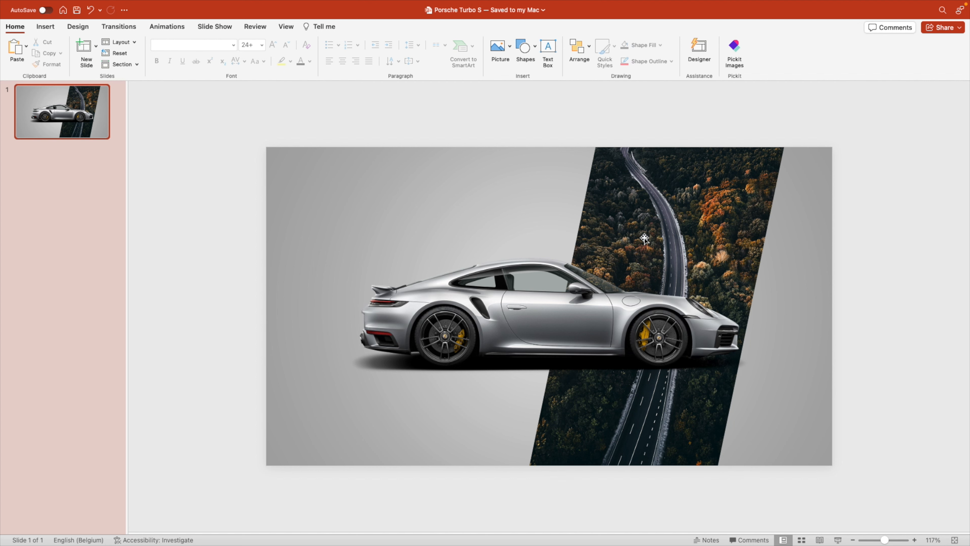
pyautogui.moveTo(732, 370)
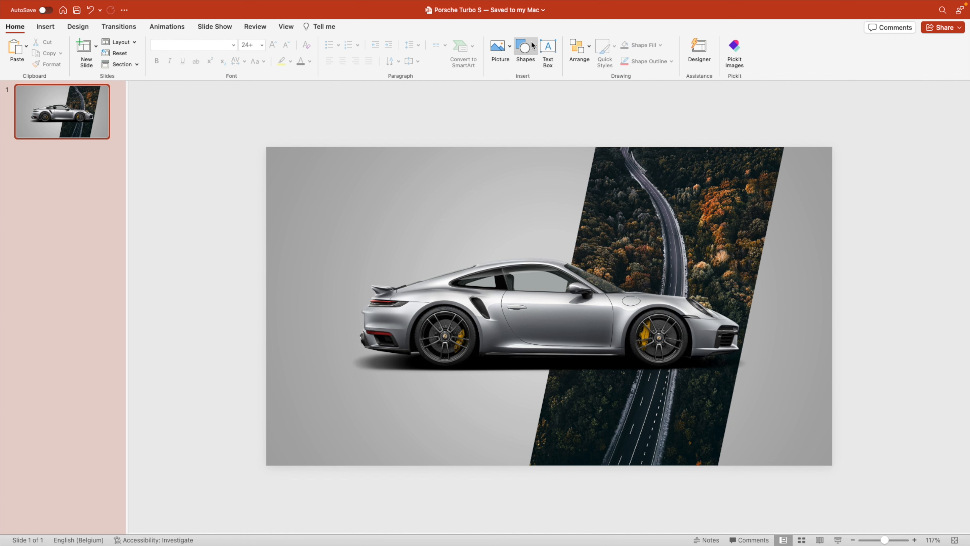
# - Draw a parallelogram below the car and narrow it to match the road photo's slant
pyautogui.click(526, 46)
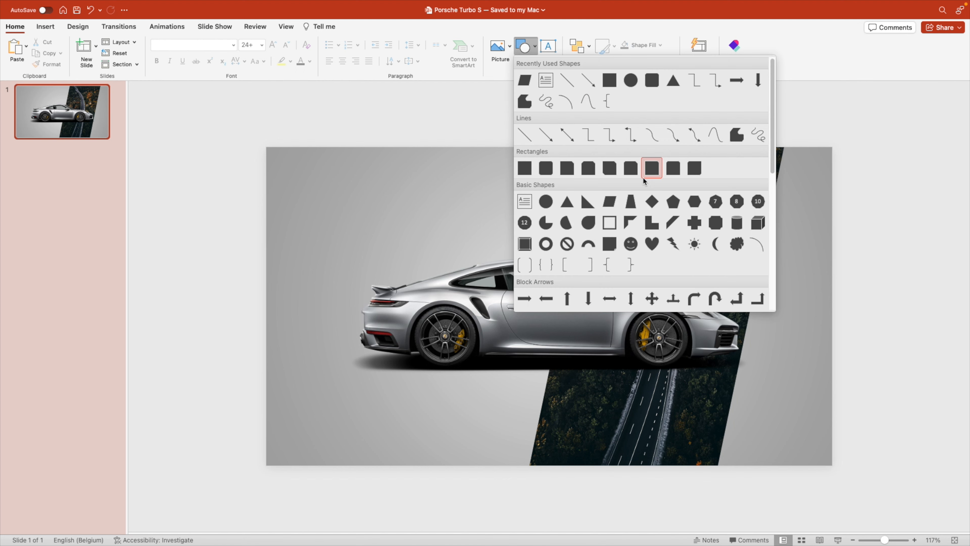
pyautogui.click(652, 169)
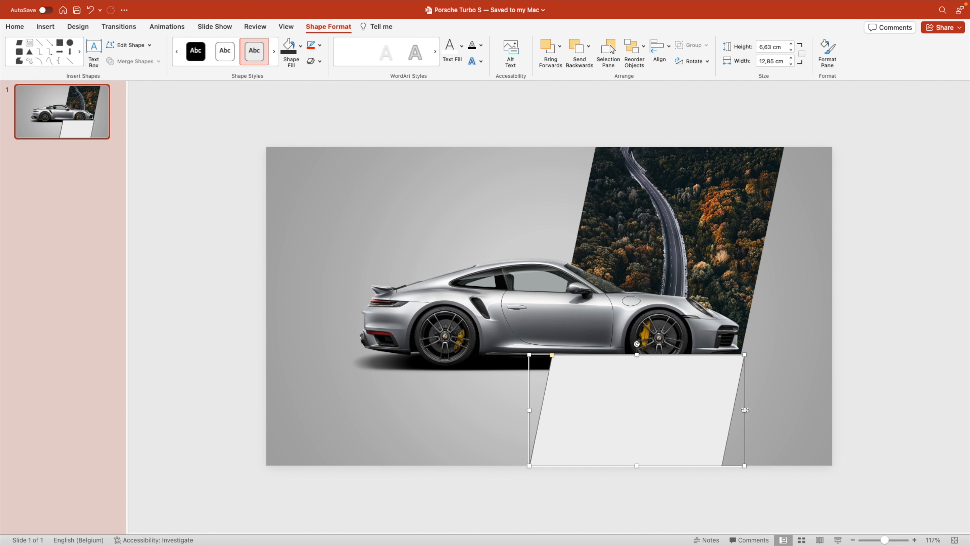
pyautogui.moveTo(745, 408); pyautogui.dragTo(741, 409)
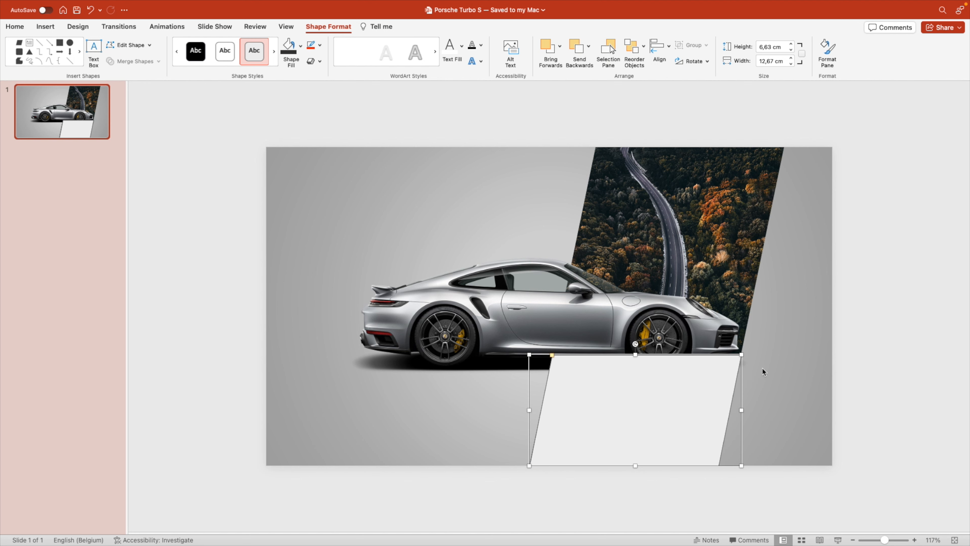
# - Give the parallelogram No Outline and an orange-yellow fill
pyautogui.click(311, 45)
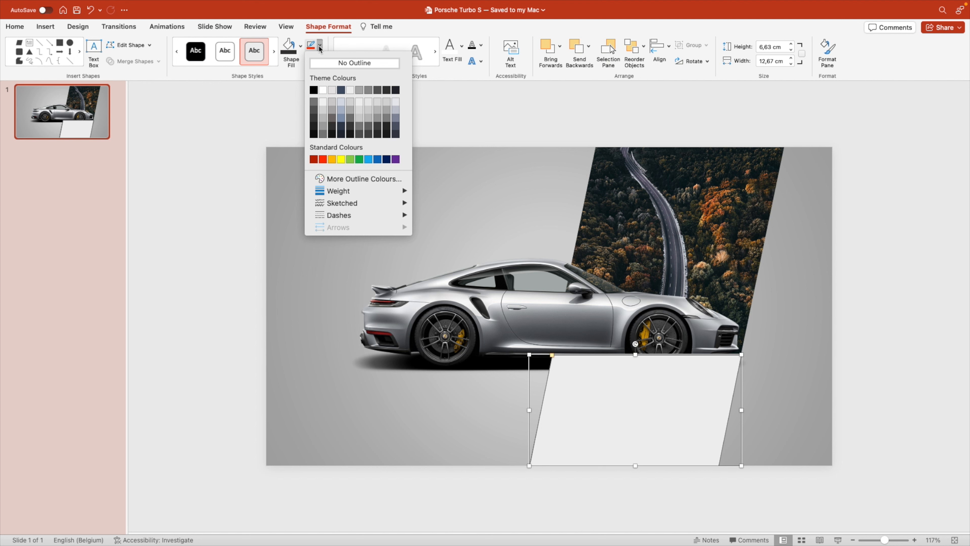
pyautogui.click(289, 46)
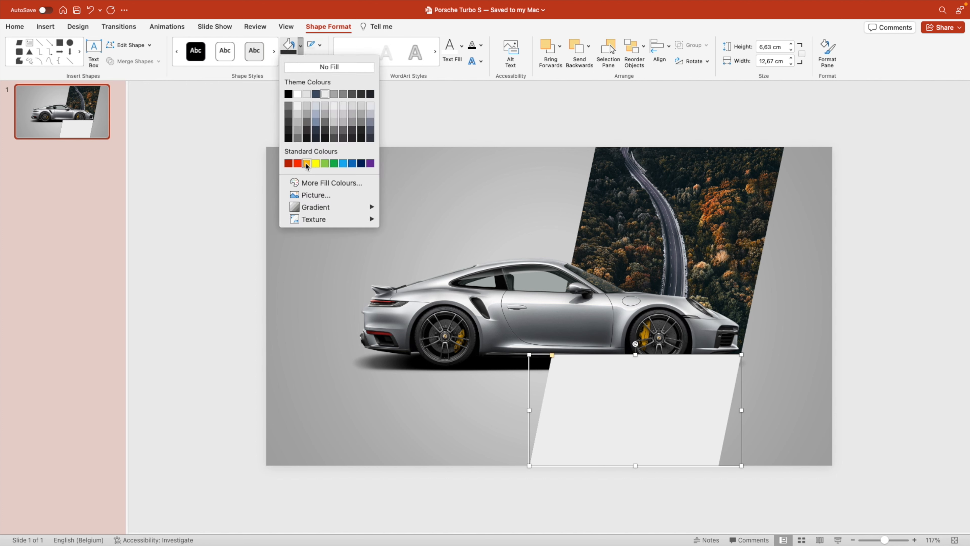
pyautogui.click(306, 164)
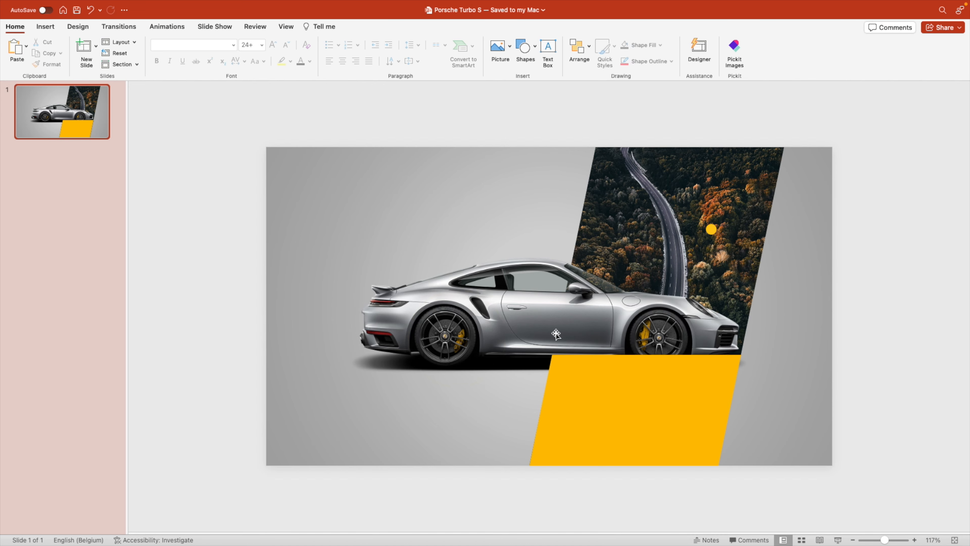
# - Arrange the Porsche in front of the parallelogram and enlarge it slightly
pyautogui.rightClick(554, 338)
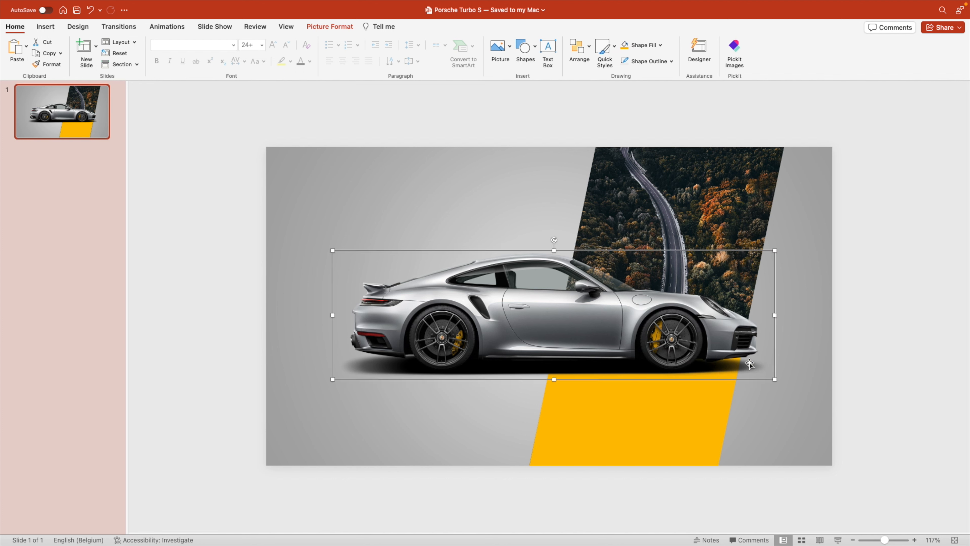
pyautogui.click(792, 356)
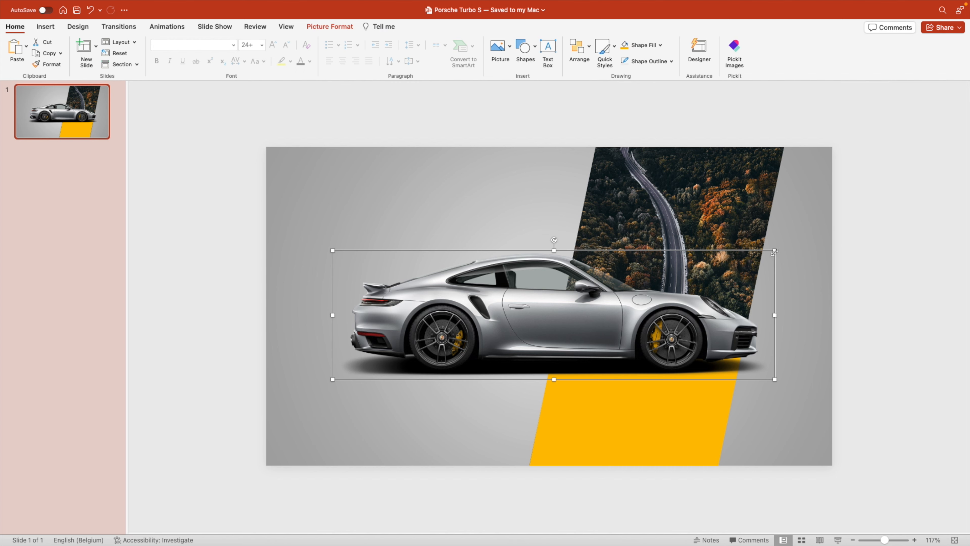
pyautogui.click(861, 330)
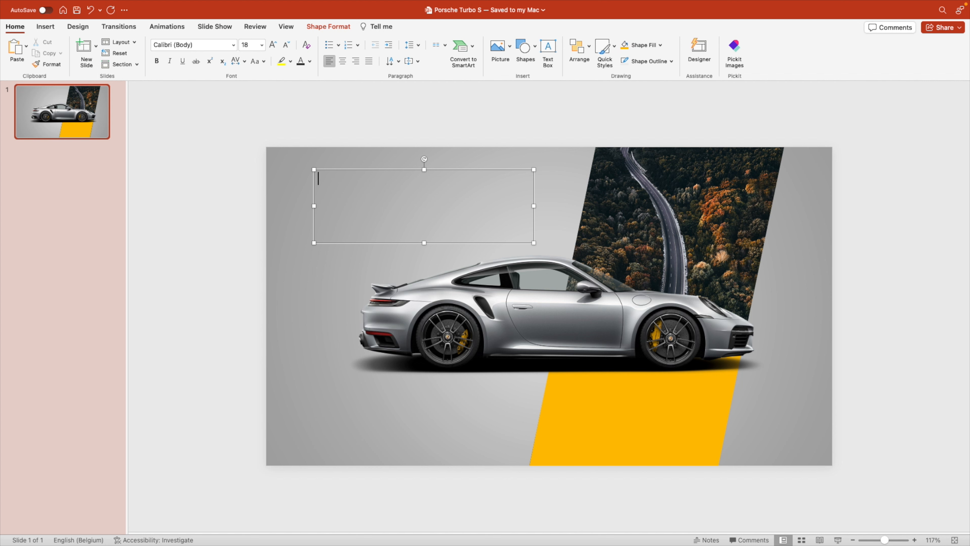
# - Enter 'The 911 Turbo S' heading and its description paragraph and set the text in Avenir Next
pyautogui.write('The')
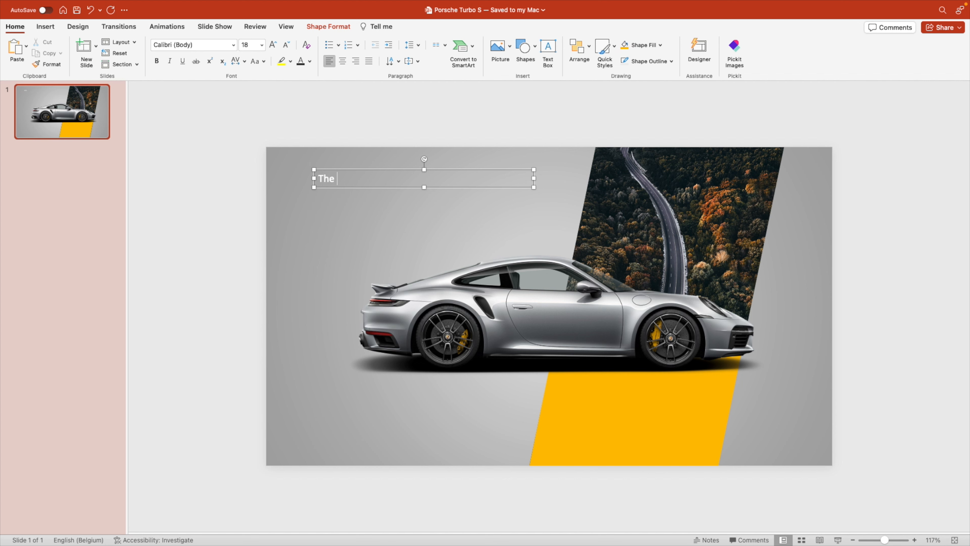
pyautogui.write('911 Turbo S')
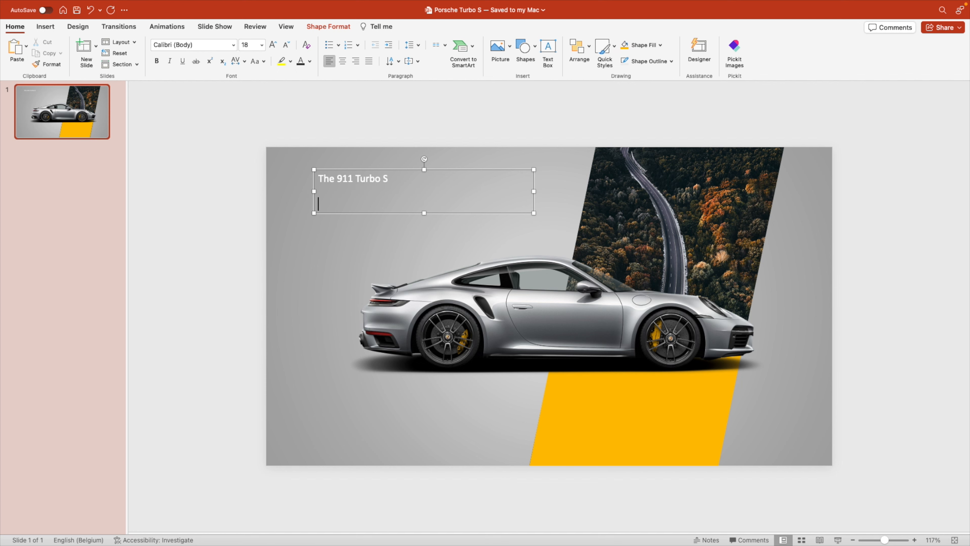
pyautogui.write('Our engineers like to talk about the most perfect sports car ever. Incredible performance, whilst being comfortable and fully suitable for everyday use. The 911 Turbo models continue this philosophy.')
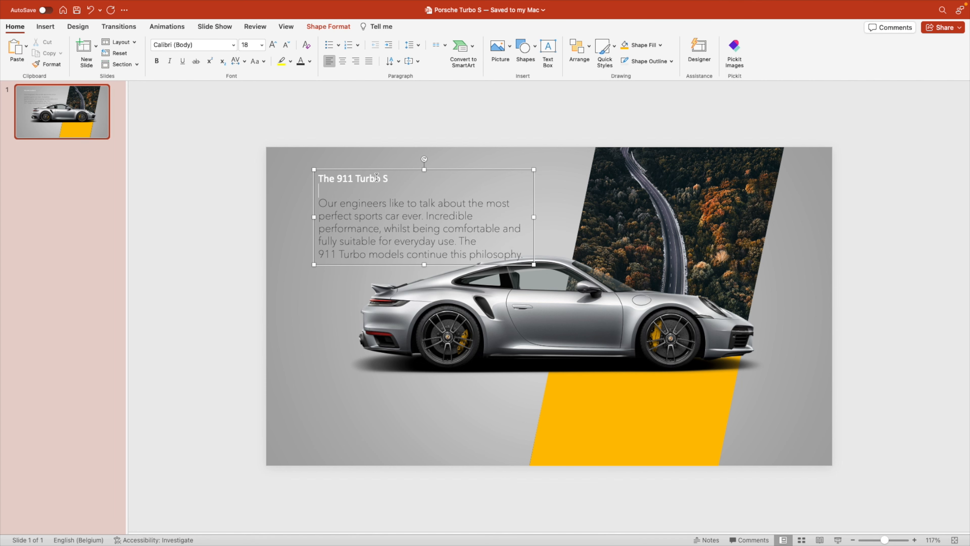
pyautogui.tripleClick(352, 179)
pyautogui.write('Avenir Ne')
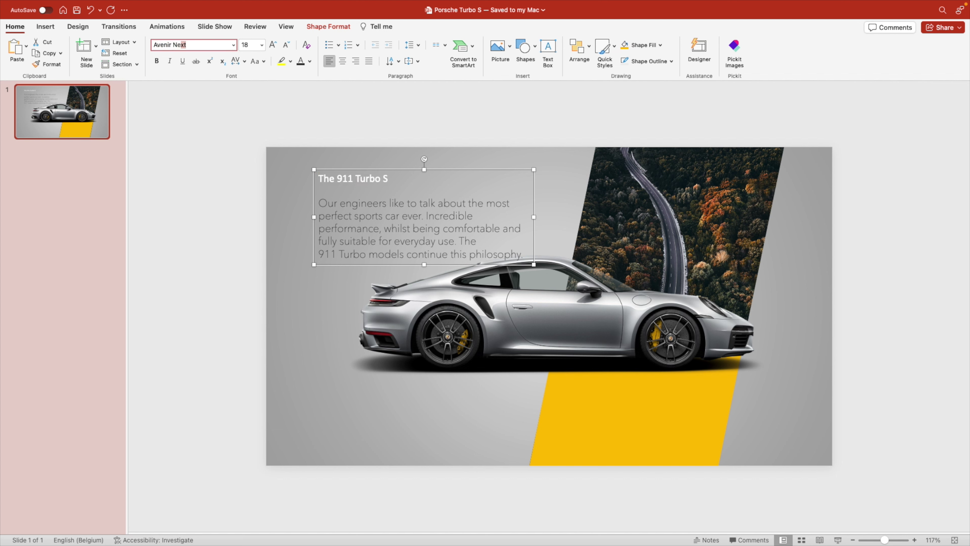
pyautogui.click(310, 60)
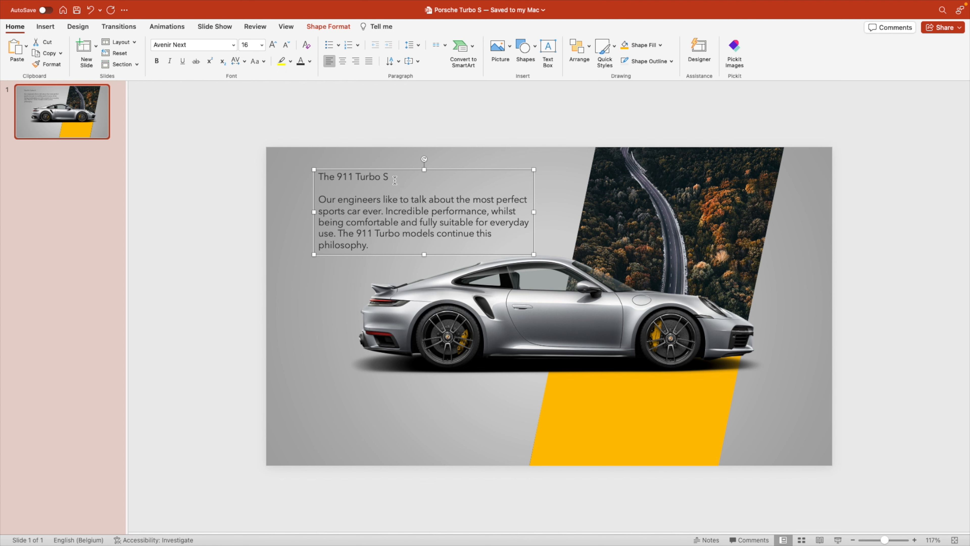
# - Make the heading Avenir Next Demi Bold and the description lighter and smaller
pyautogui.click(233, 44)
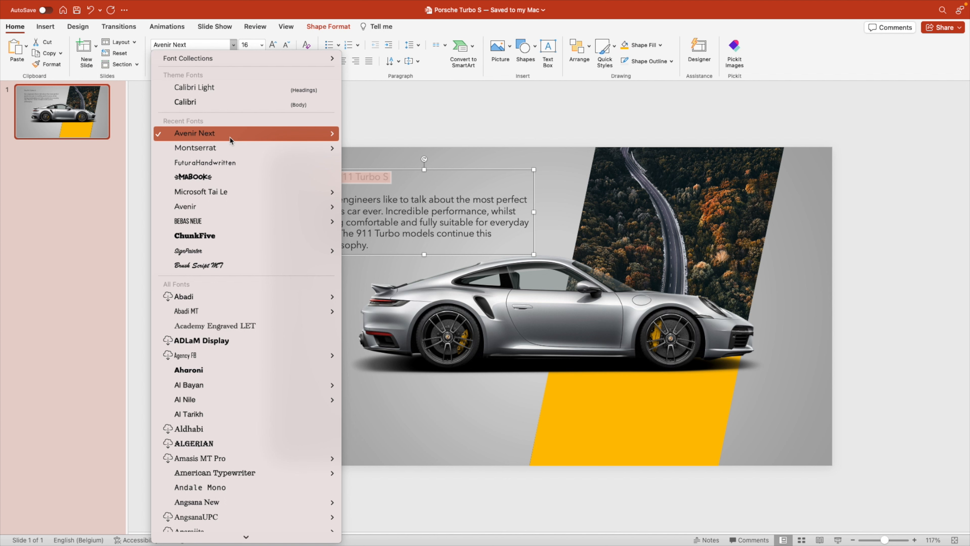
pyautogui.click(195, 133)
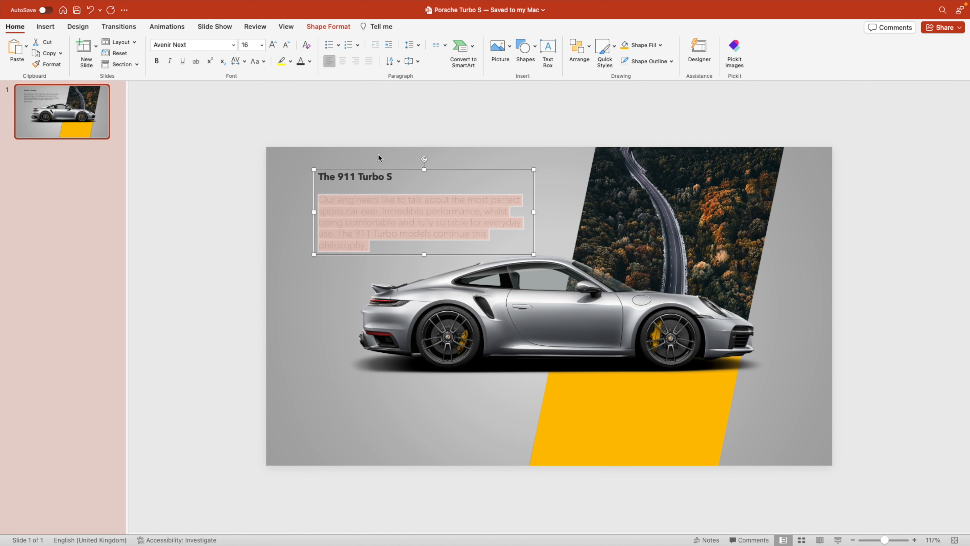
pyautogui.click(285, 44)
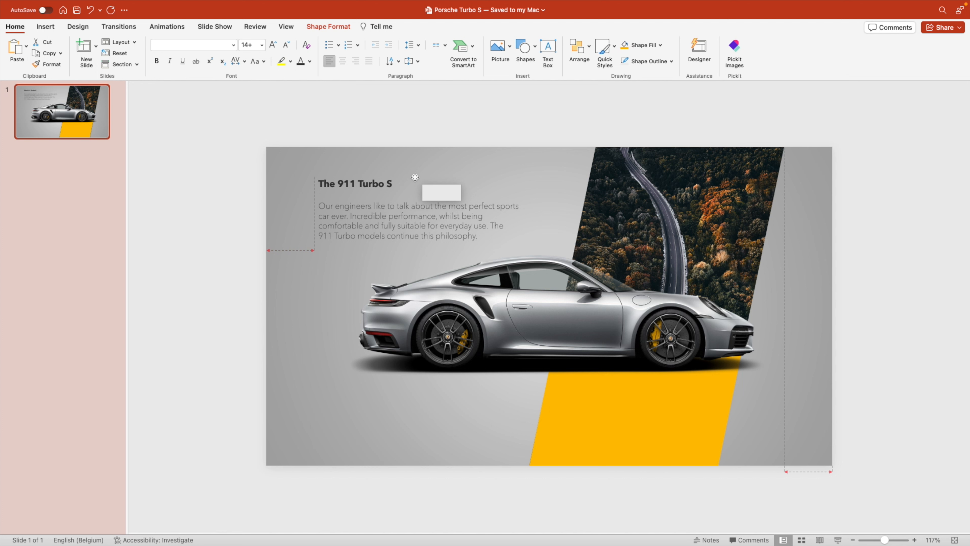
pyautogui.click(442, 133)
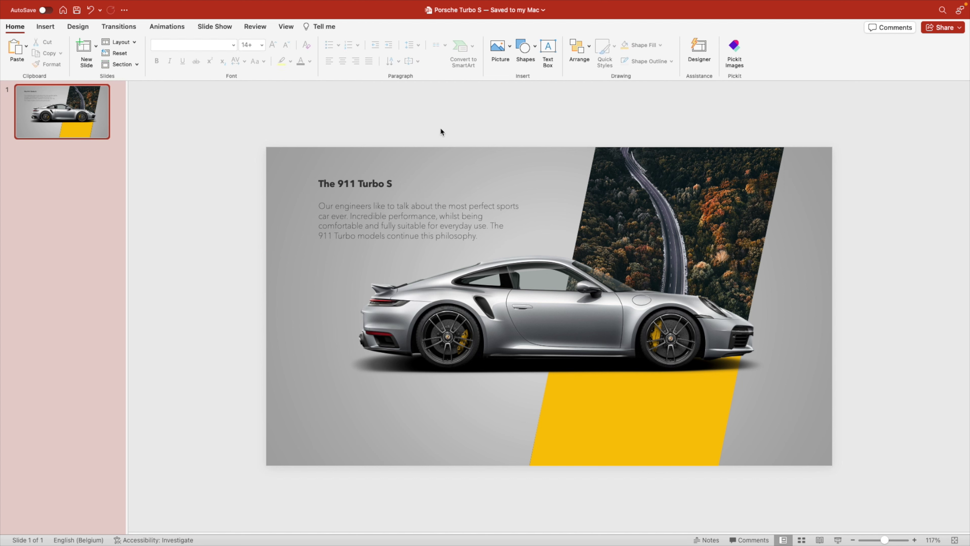
pyautogui.moveTo(644, 322)
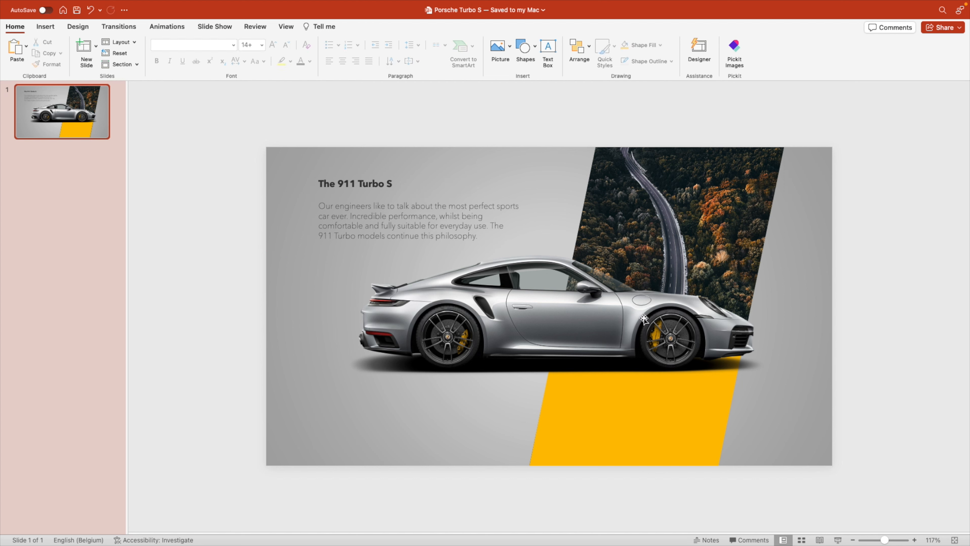
pyautogui.moveTo(599, 356)
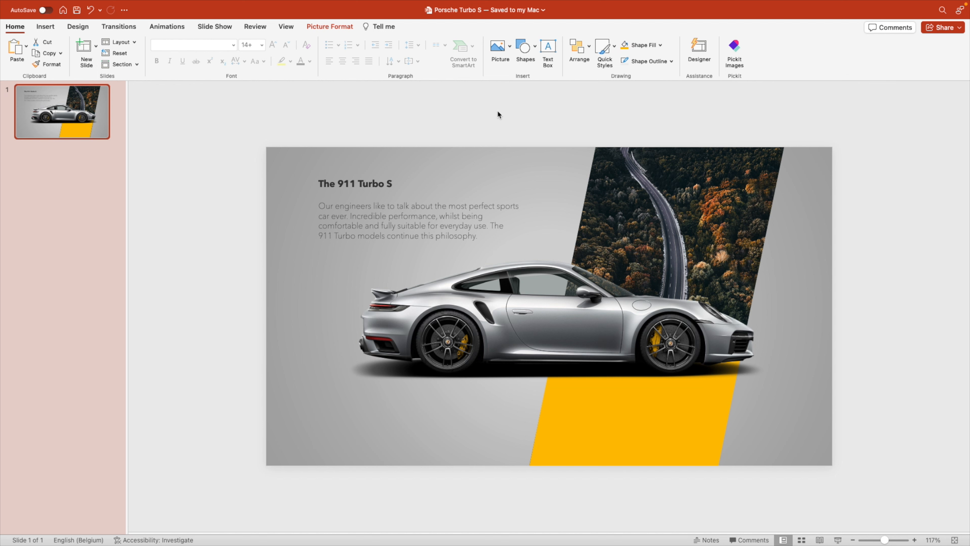
pyautogui.click(93, 134)
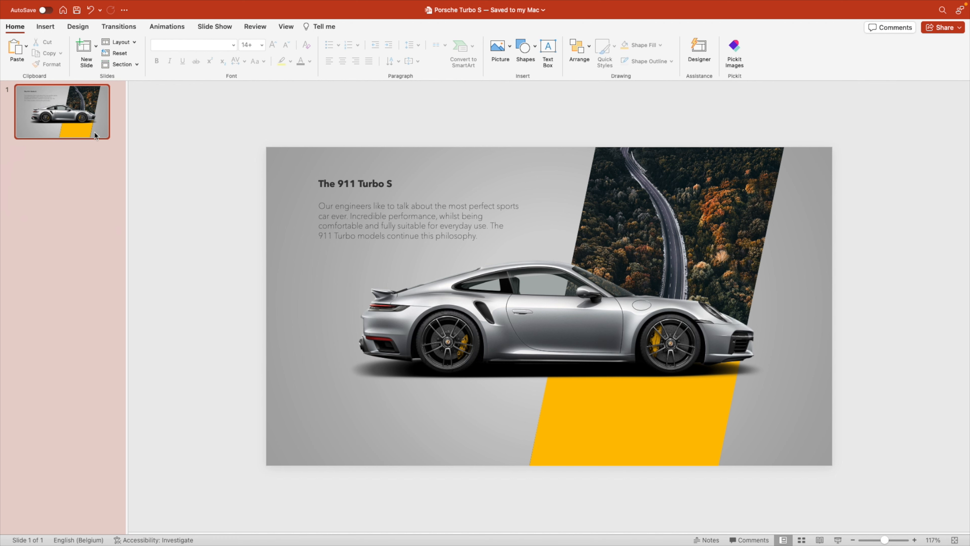
pyautogui.moveTo(45, 121)
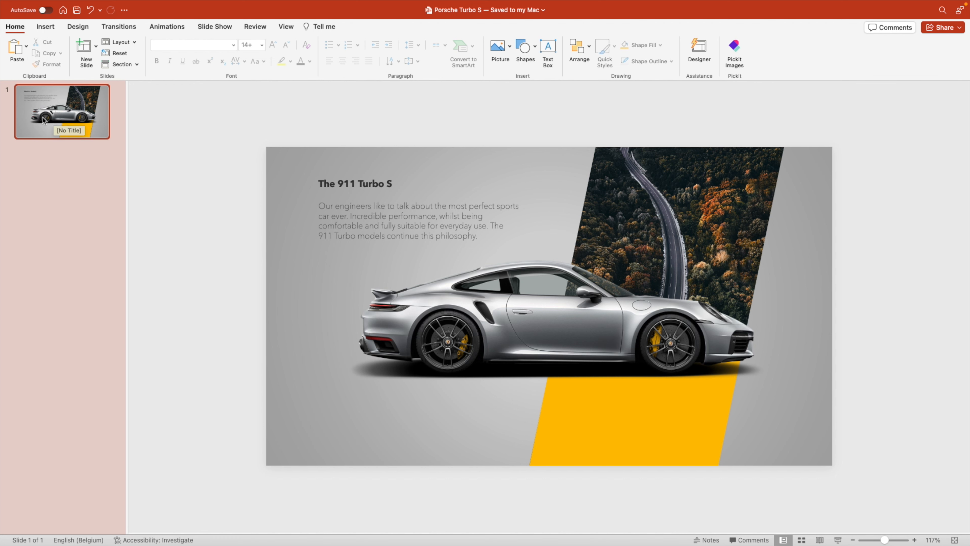
# - Duplicate the slide and return to the first copy
pyautogui.rightClick(48, 119)
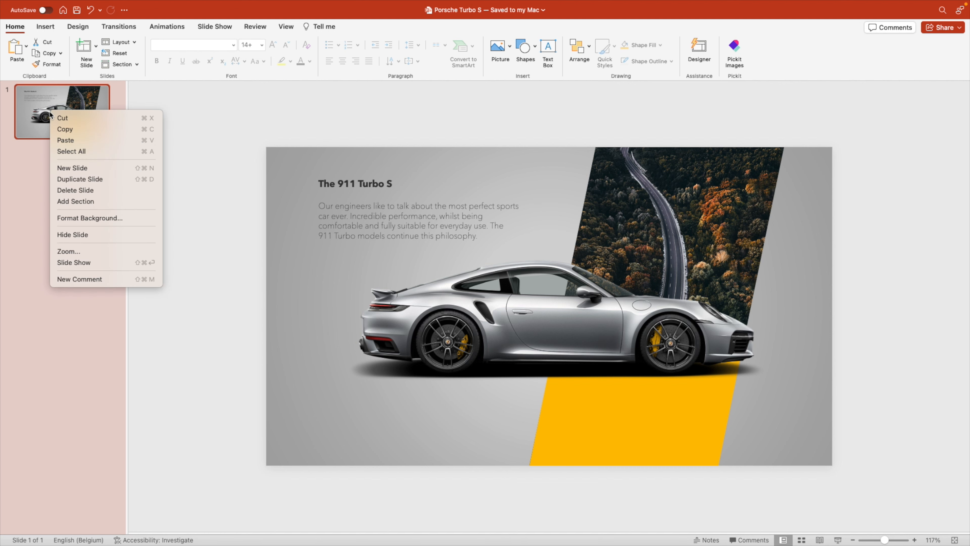
pyautogui.click(80, 179)
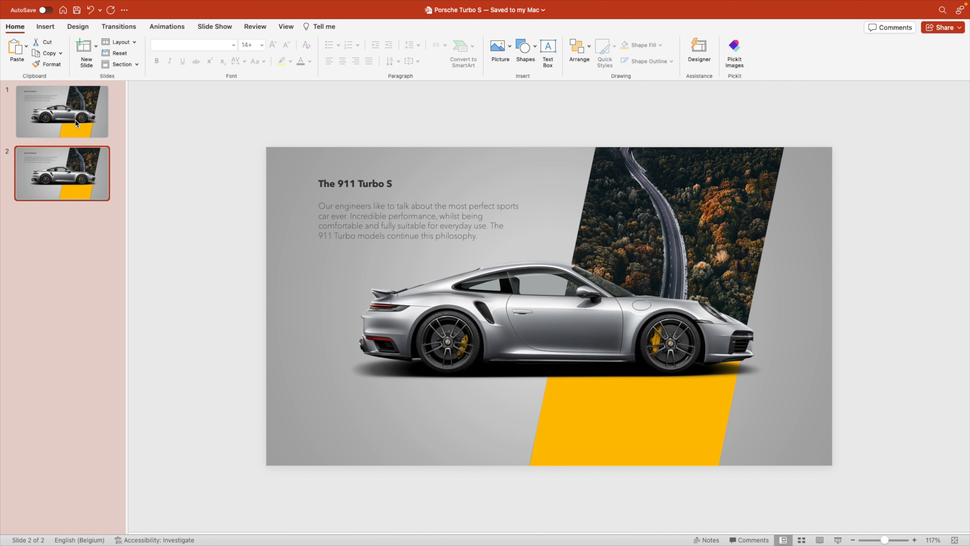
pyautogui.click(62, 113)
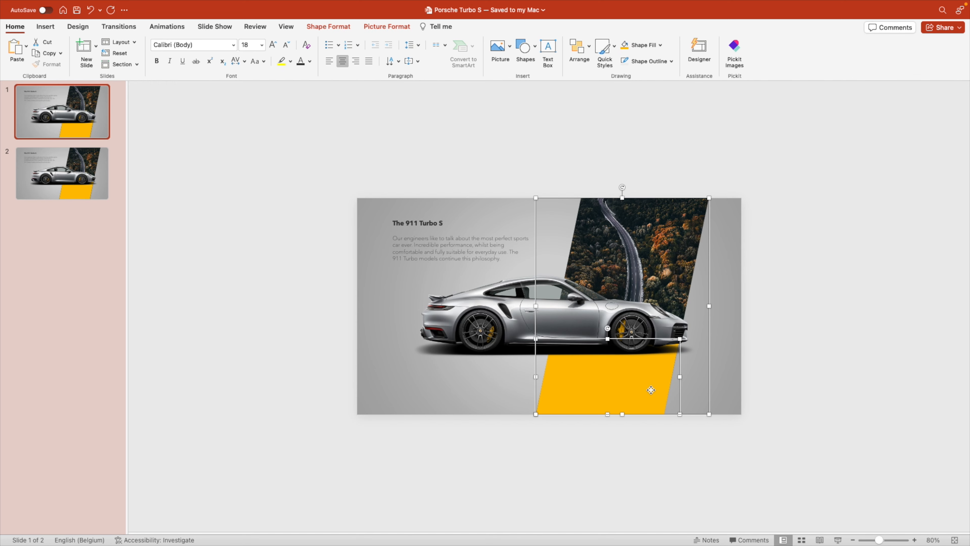
pyautogui.moveTo(641, 271)
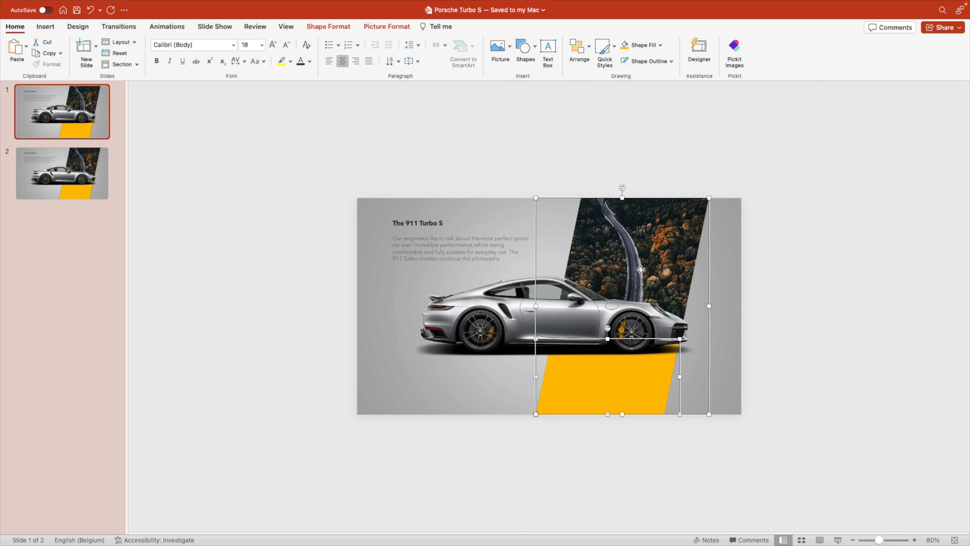
# - Move the road photo and yellow band off the right edge and the car off the left
pyautogui.moveTo(642, 268); pyautogui.dragTo(829, 293)
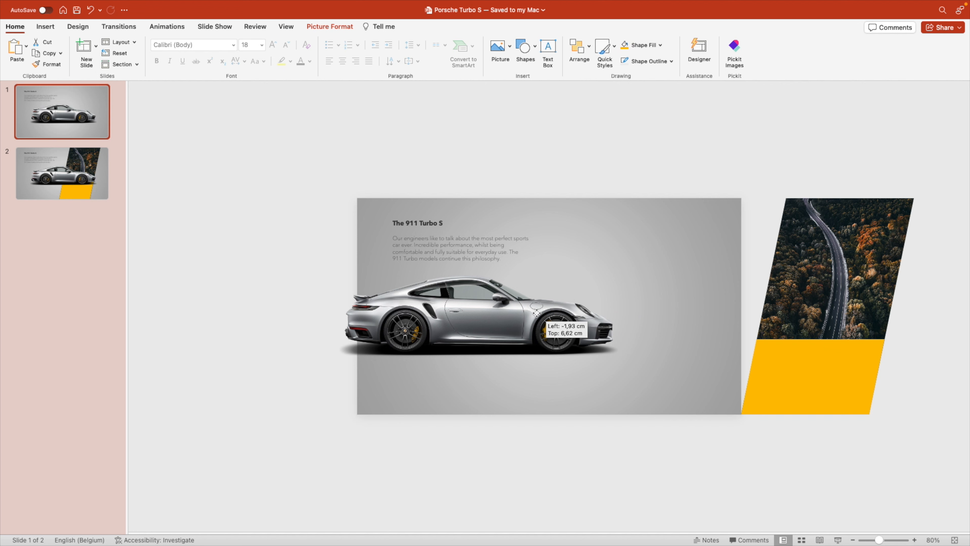
pyautogui.moveTo(474, 312); pyautogui.dragTo(246, 312)
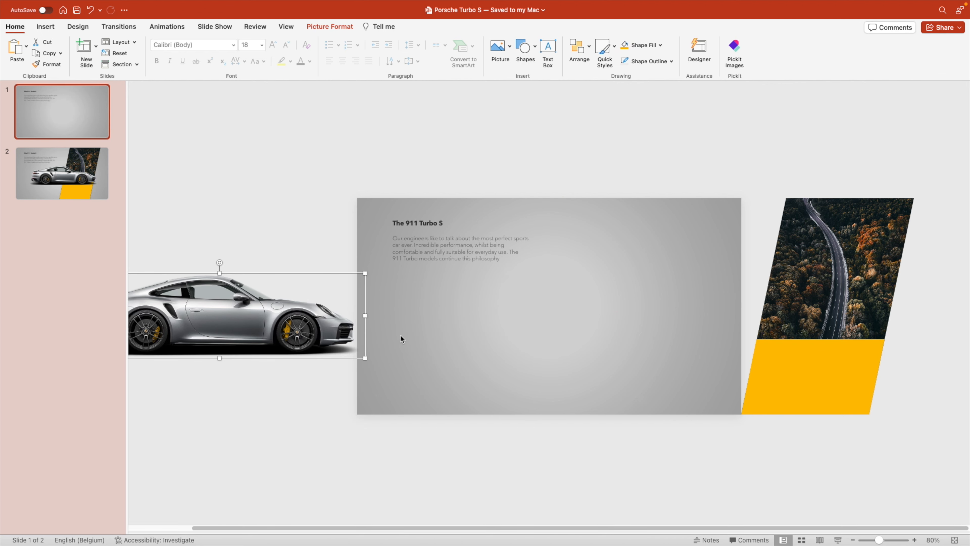
pyautogui.moveTo(300, 340)
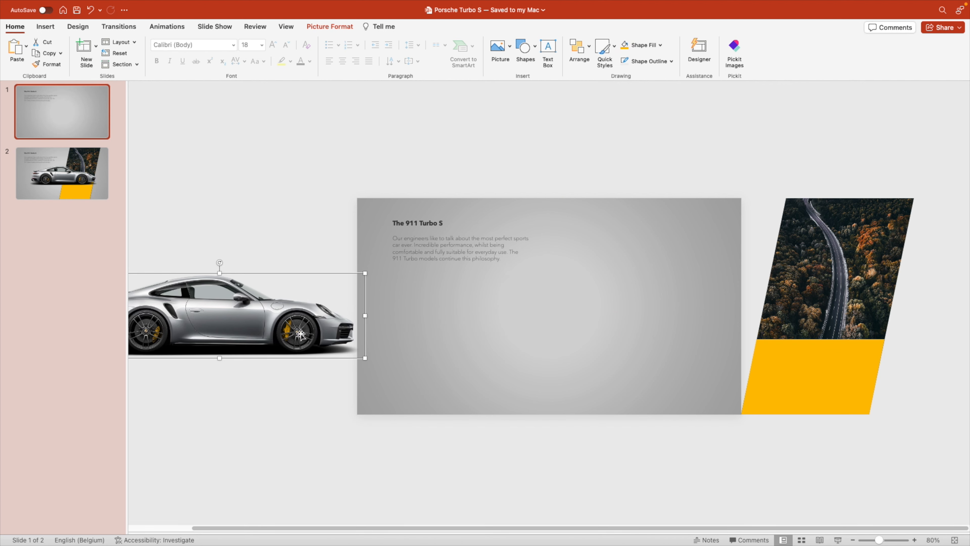
pyautogui.moveTo(881, 307)
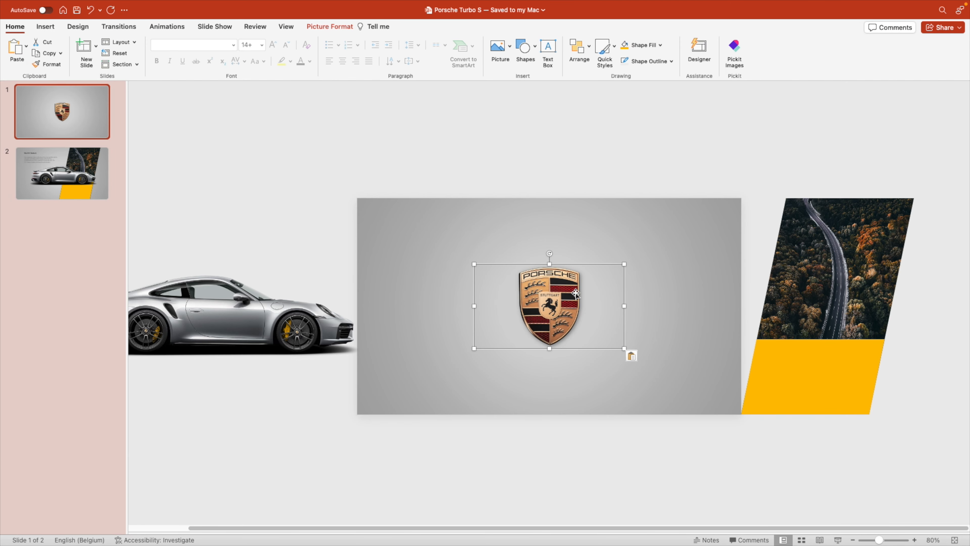
# - Centre the Porsche crest on the first slide and soften its shadow in Format Picture
pyautogui.click(699, 46)
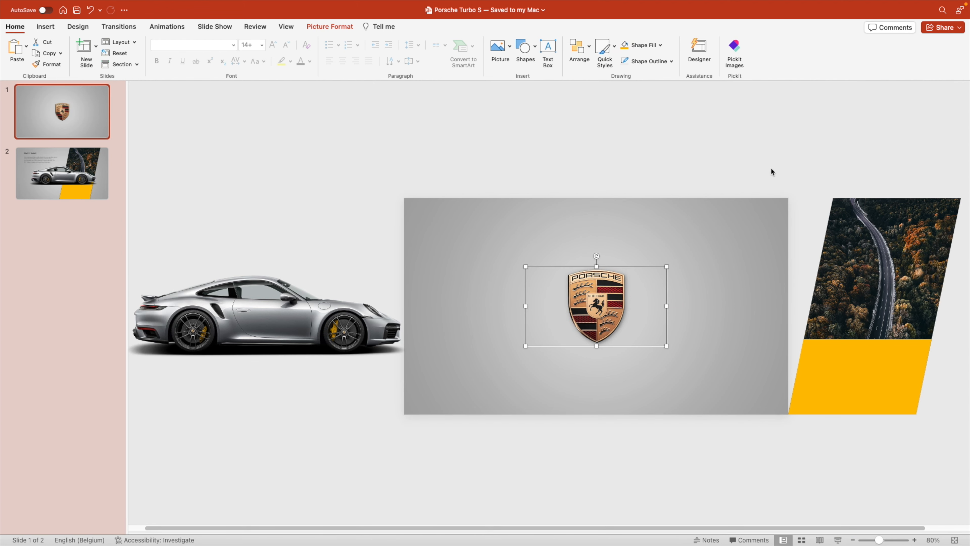
pyautogui.rightClick(597, 304)
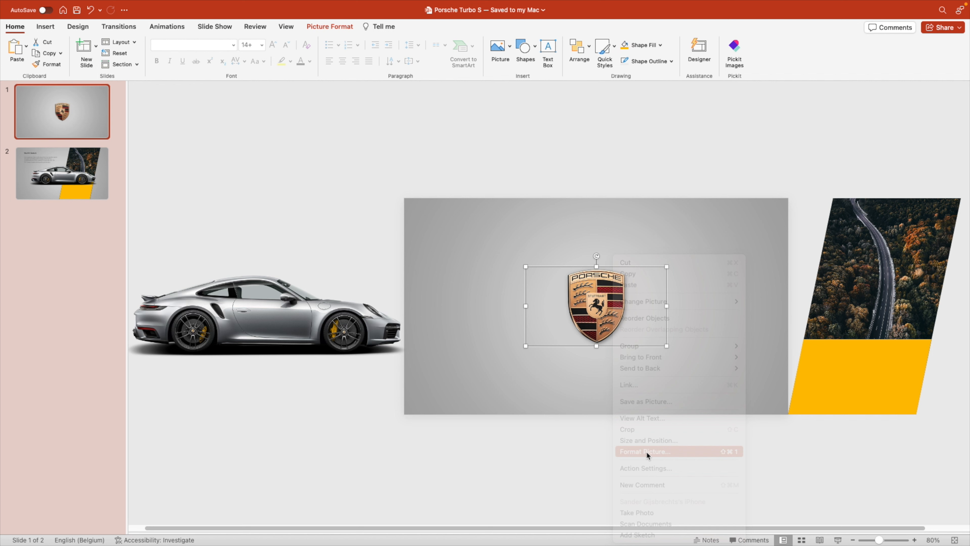
pyautogui.click(645, 451)
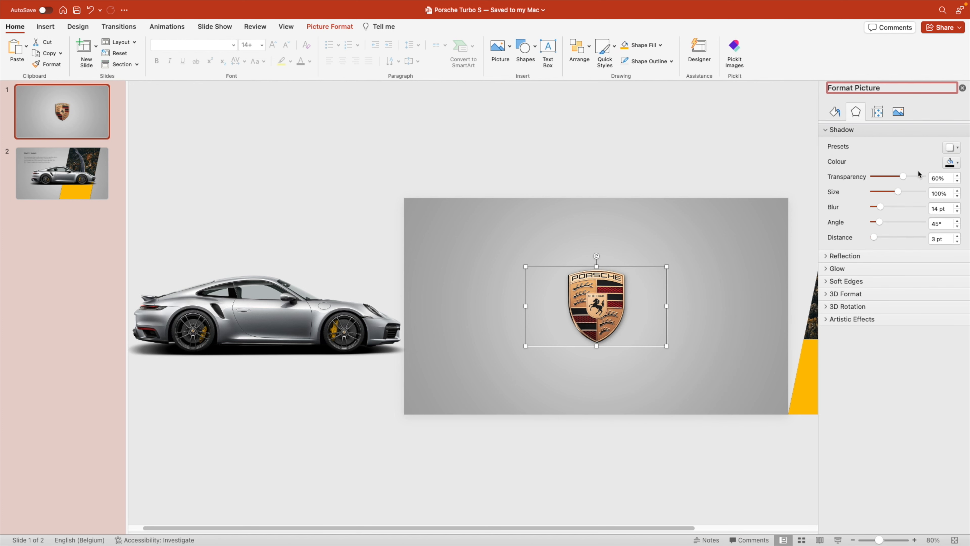
pyautogui.moveTo(881, 206); pyautogui.dragTo(874, 206)
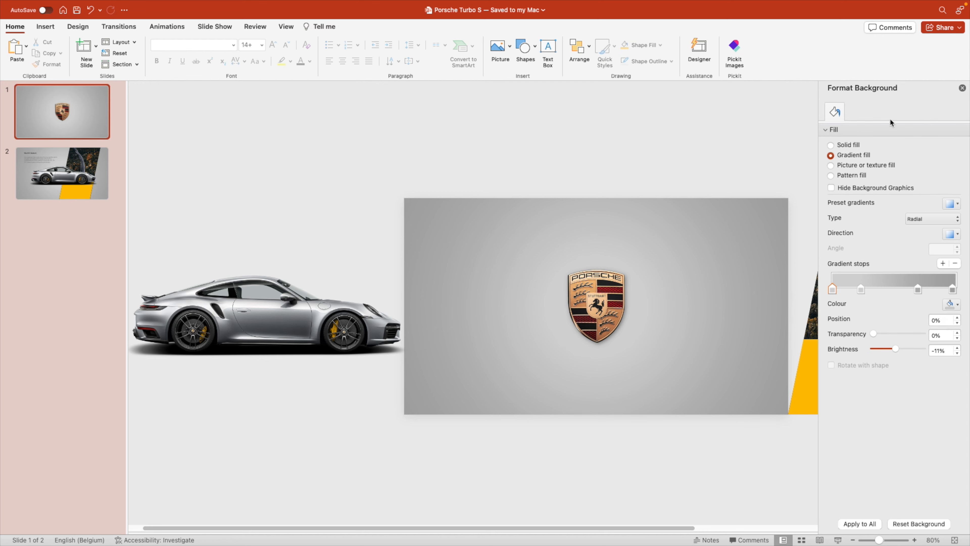
pyautogui.click(963, 88)
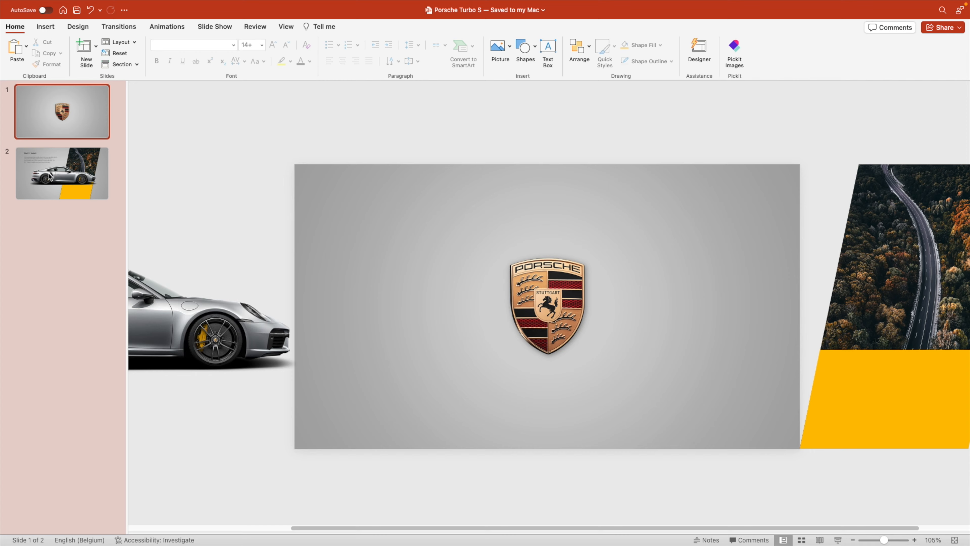
# - Apply the Morph transition to slide 2 and preview it from slide 1 in Slide Show
pyautogui.click(119, 26)
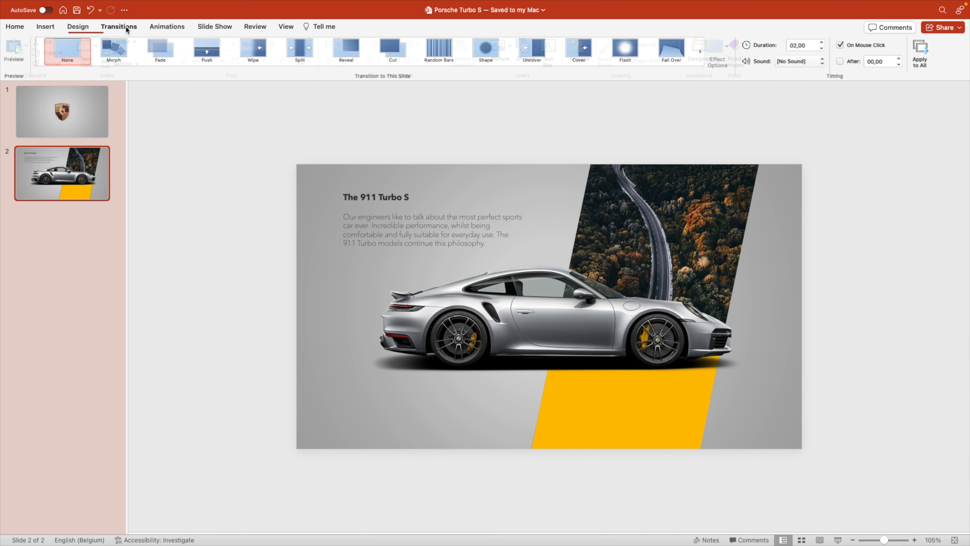
pyautogui.click(116, 49)
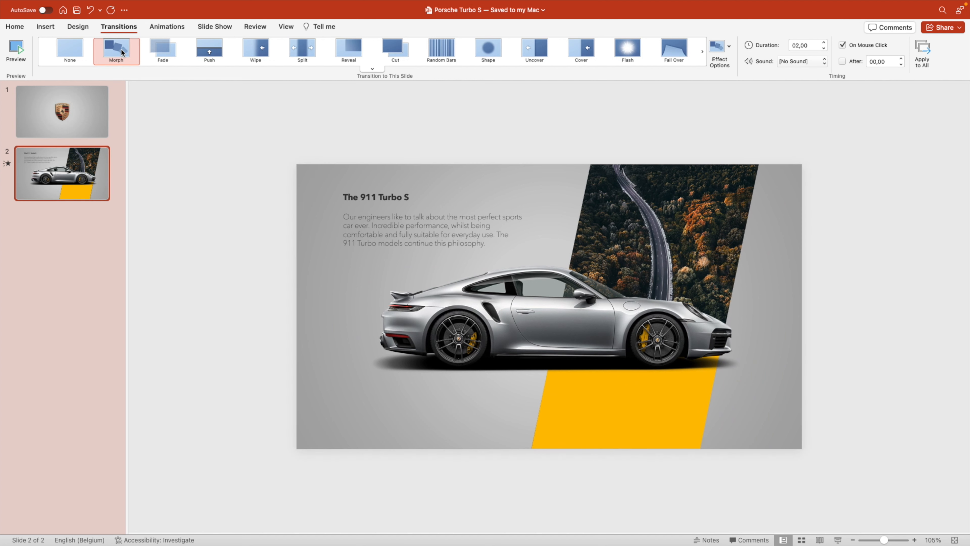
pyautogui.click(63, 111)
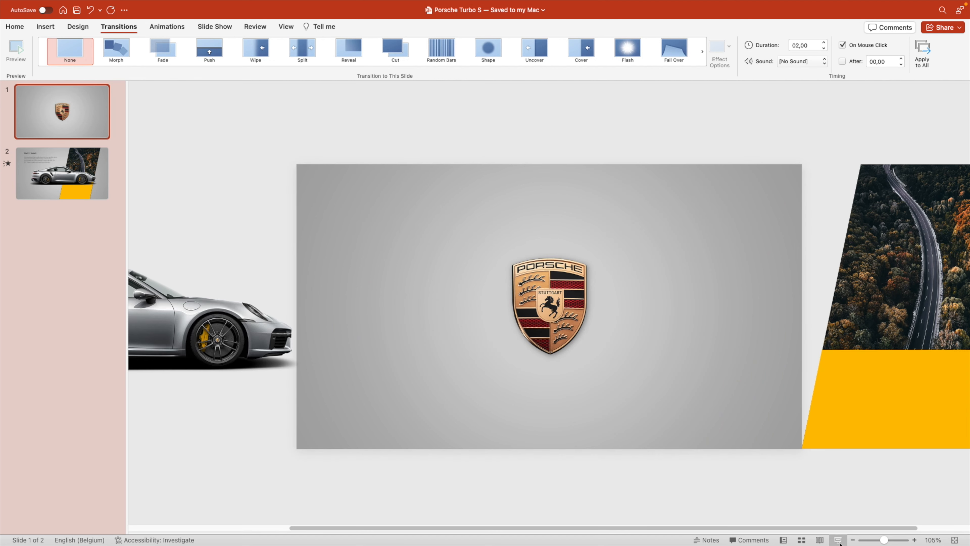
pyautogui.click(62, 176)
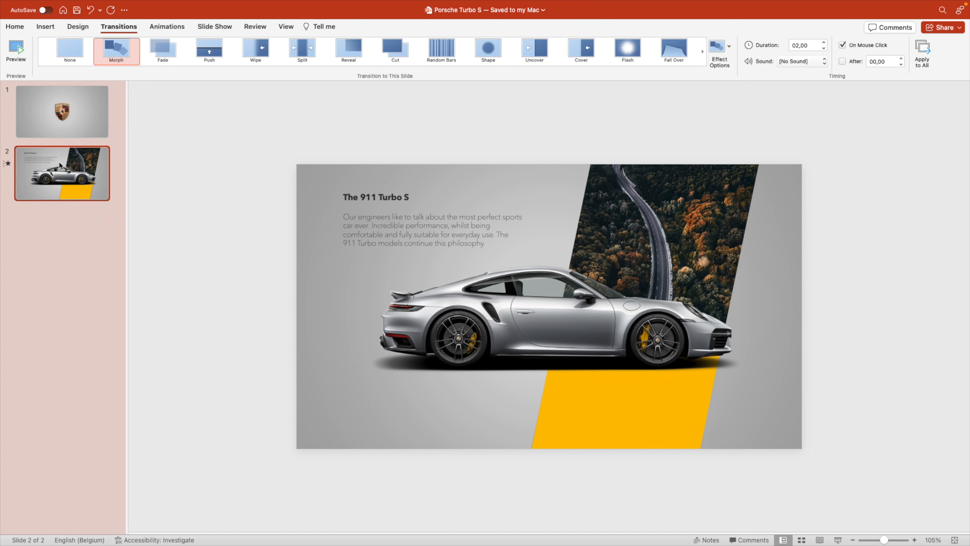
# - Duplicate slide 2 into a third slide and remove its text block
pyautogui.rightClick(60, 165)
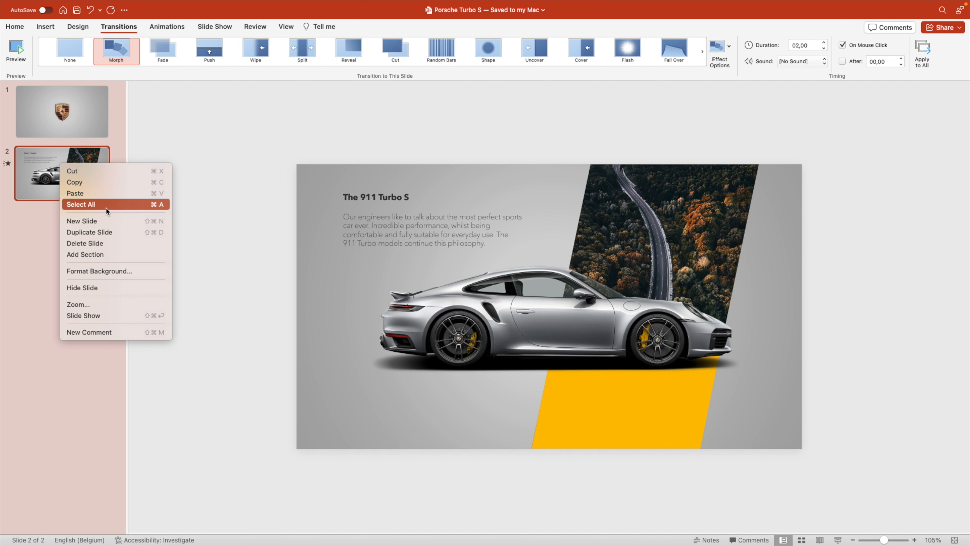
pyautogui.click(89, 232)
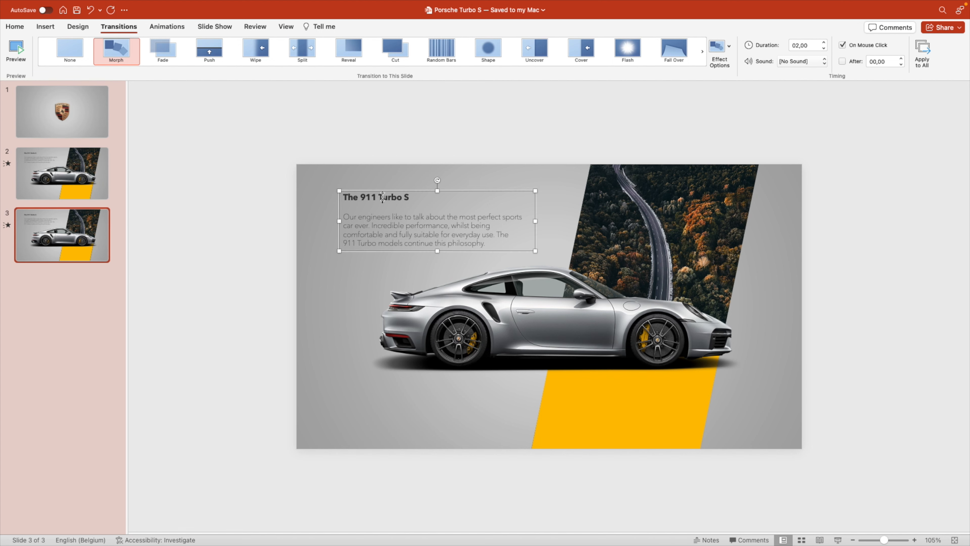
pyautogui.click(408, 190)
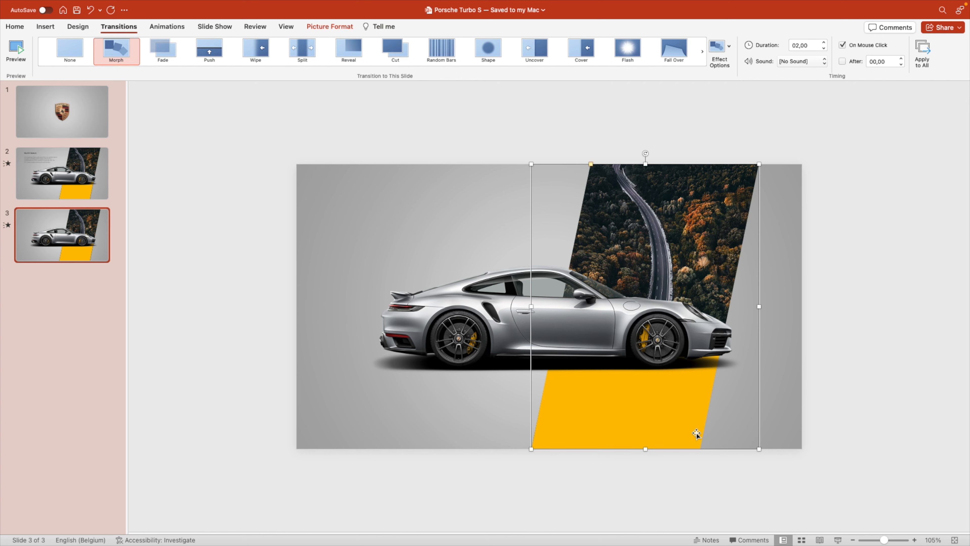
# - Push the road photo and yellow band left off-slide and enlarge the car, shifting it left
pyautogui.moveTo(698, 433); pyautogui.dragTo(443, 222)
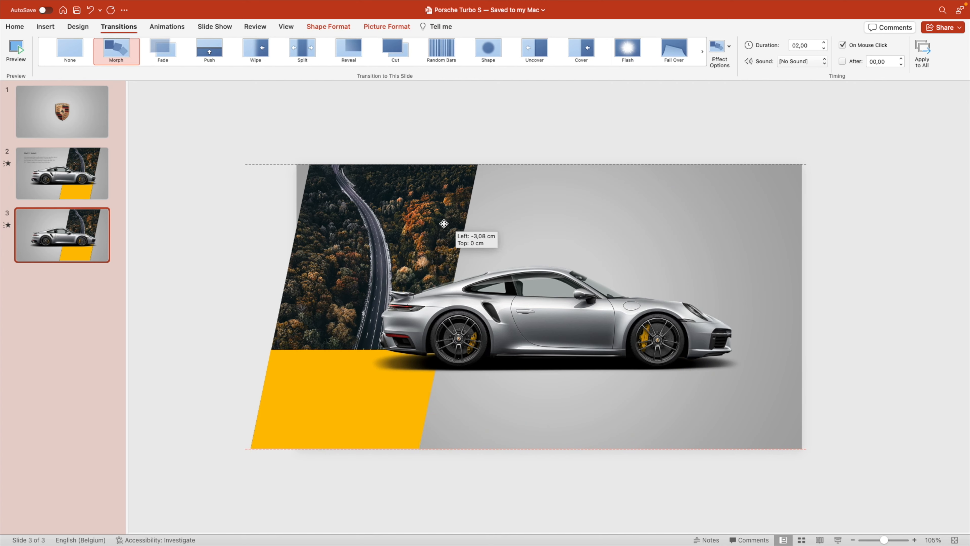
pyautogui.moveTo(442, 223); pyautogui.dragTo(265, 223)
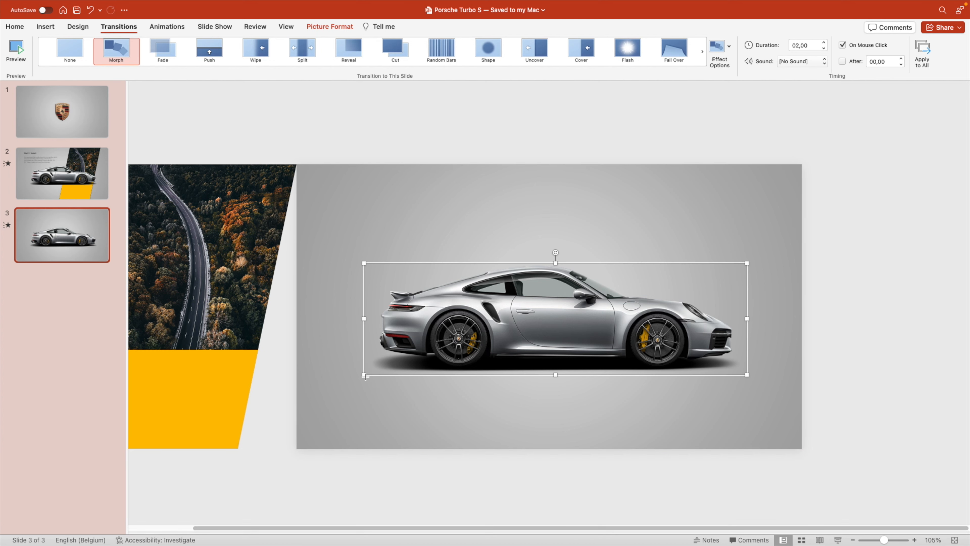
pyautogui.moveTo(364, 375); pyautogui.dragTo(317, 382)
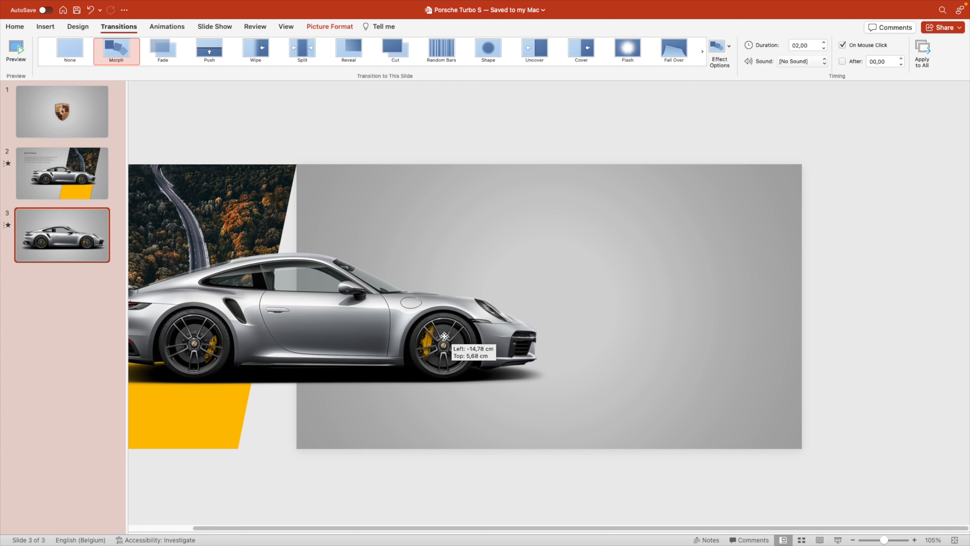
pyautogui.click(444, 338)
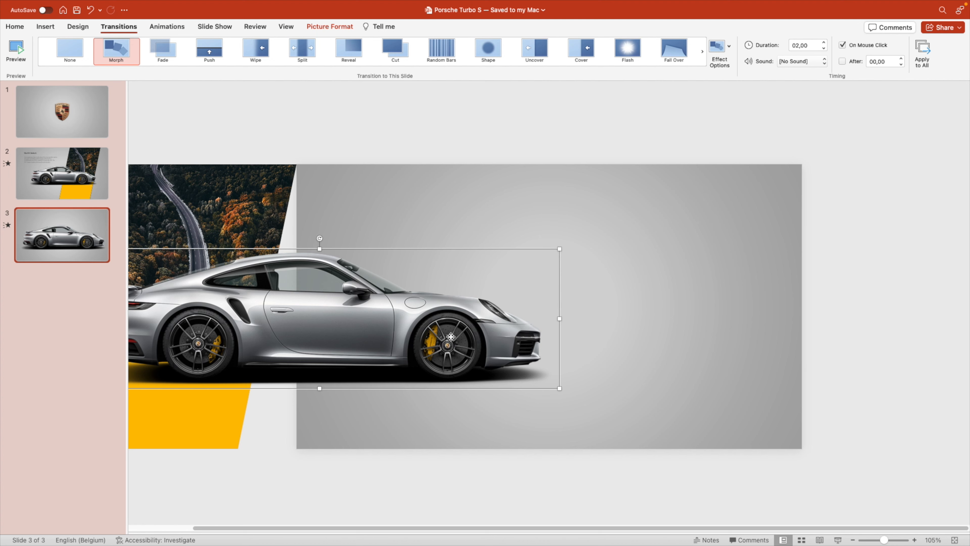
pyautogui.click(61, 175)
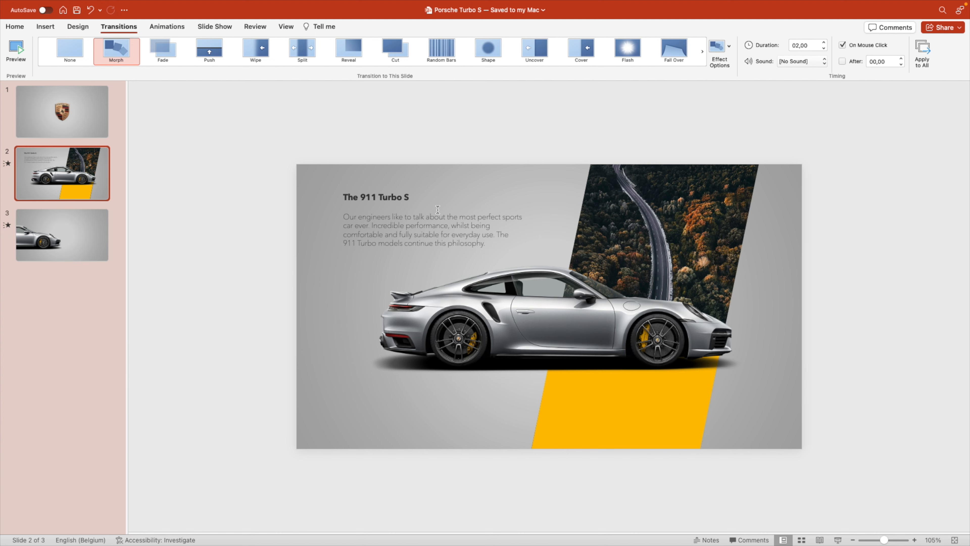
# - Copy the slide 2 text block onto slide 3 as Performance, Design and Comfort blocks and align them
pyautogui.click(437, 209)
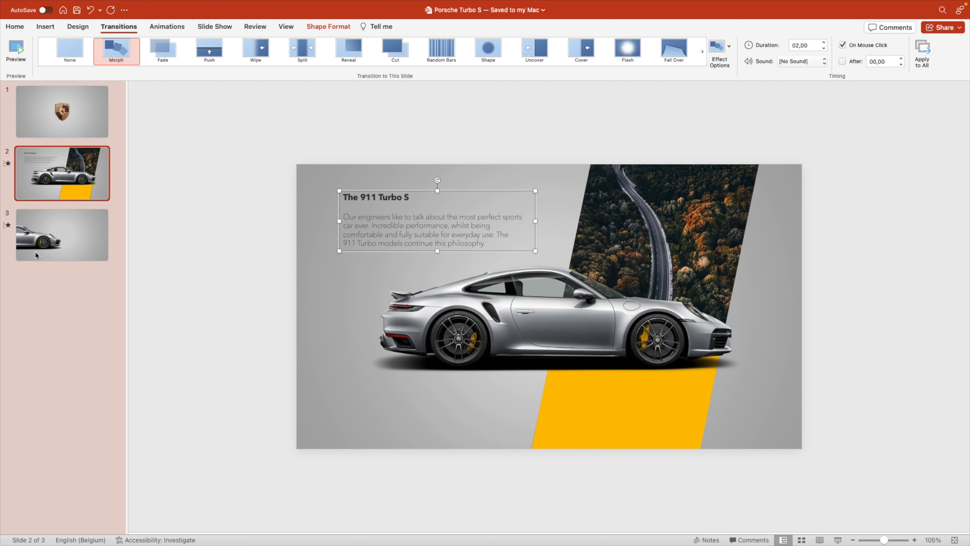
pyautogui.click(62, 240)
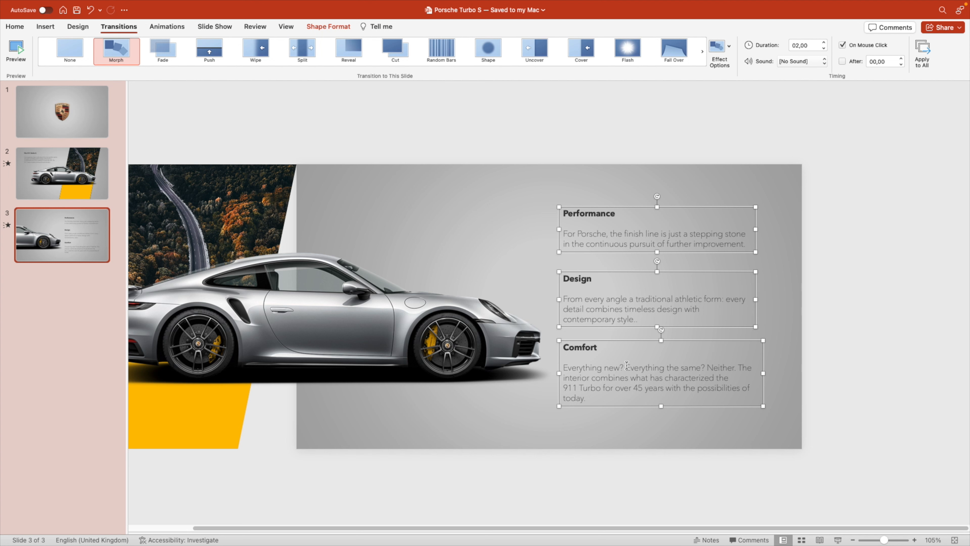
pyautogui.moveTo(819, 323)
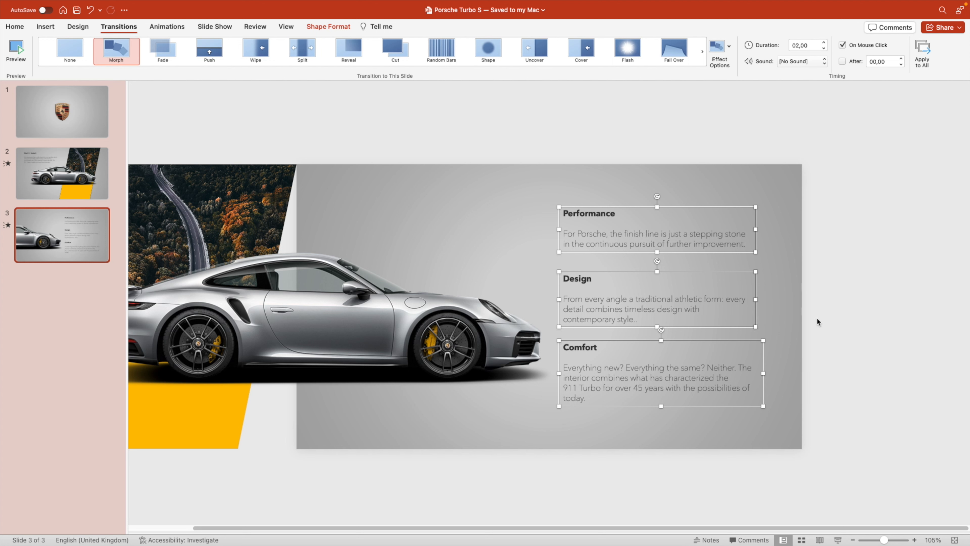
pyautogui.moveTo(221, 37)
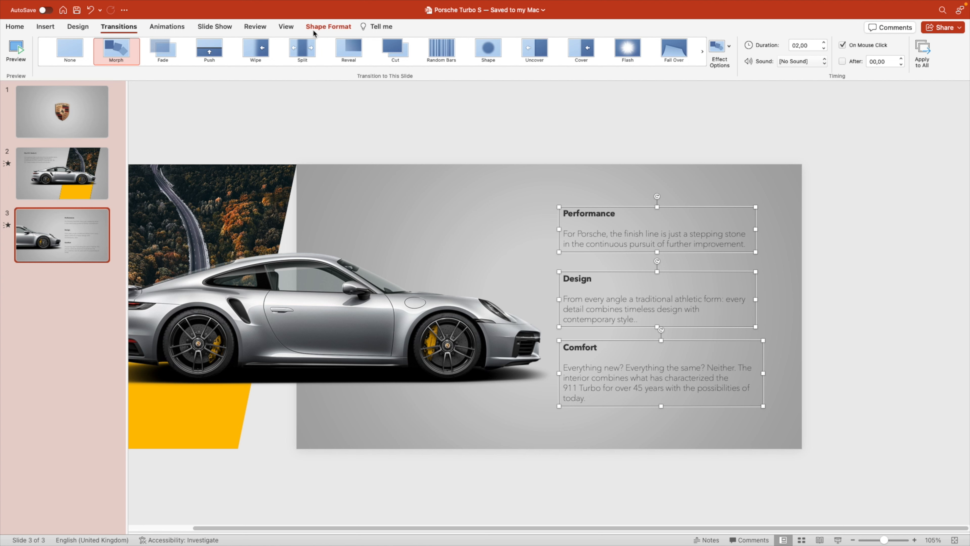
pyautogui.click(657, 45)
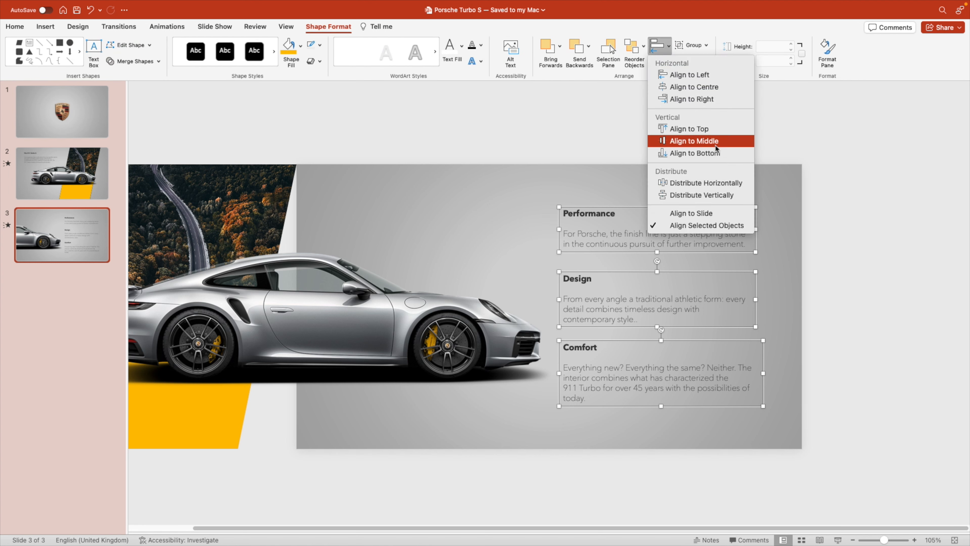
pyautogui.click(694, 141)
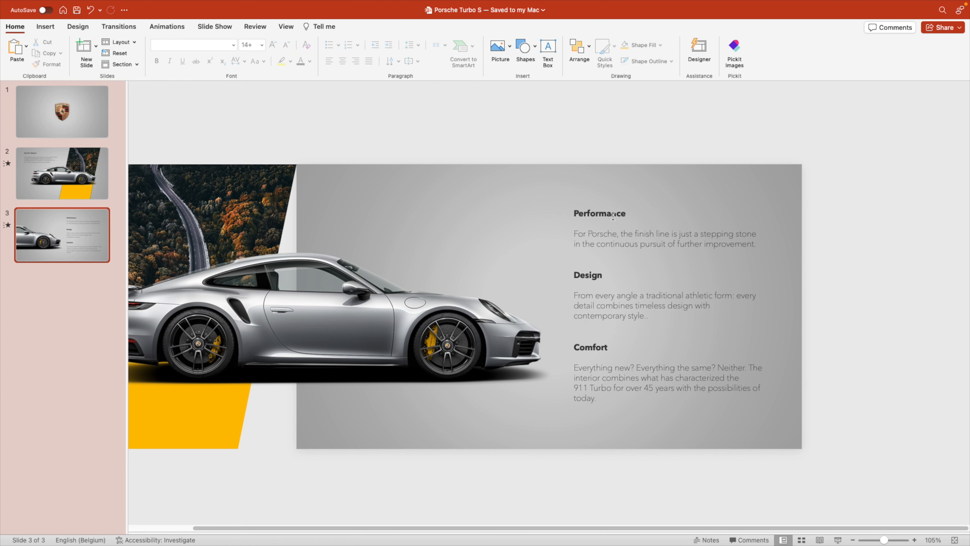
# - Copy the Performance heading and rewrite the copy as 'Turbo S'
pyautogui.click(611, 214)
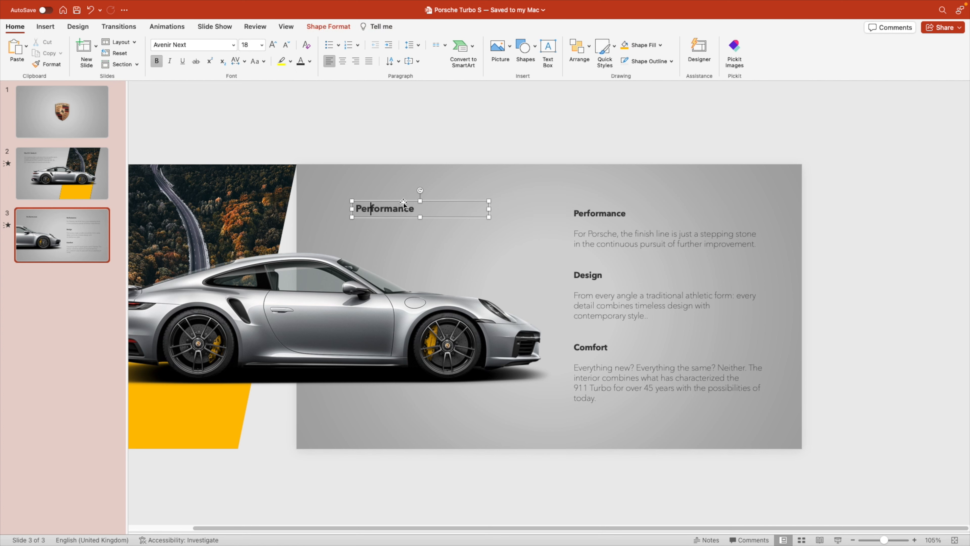
pyautogui.doubleClick(385, 209)
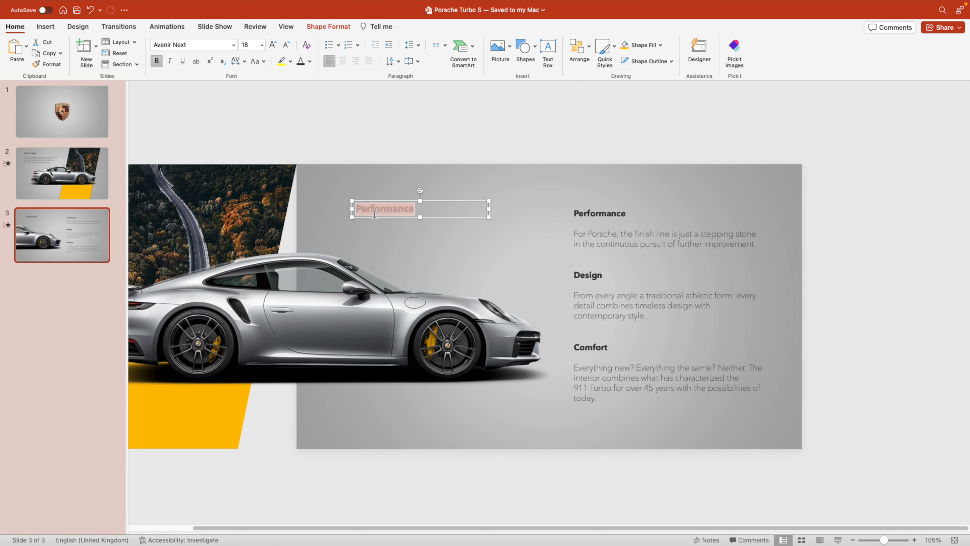
pyautogui.write('Turbo')
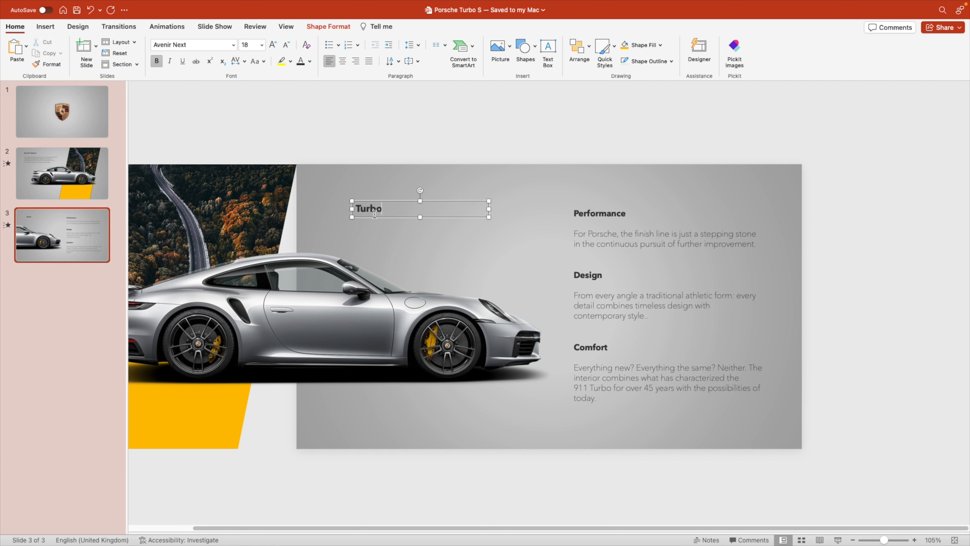
pyautogui.write('S')
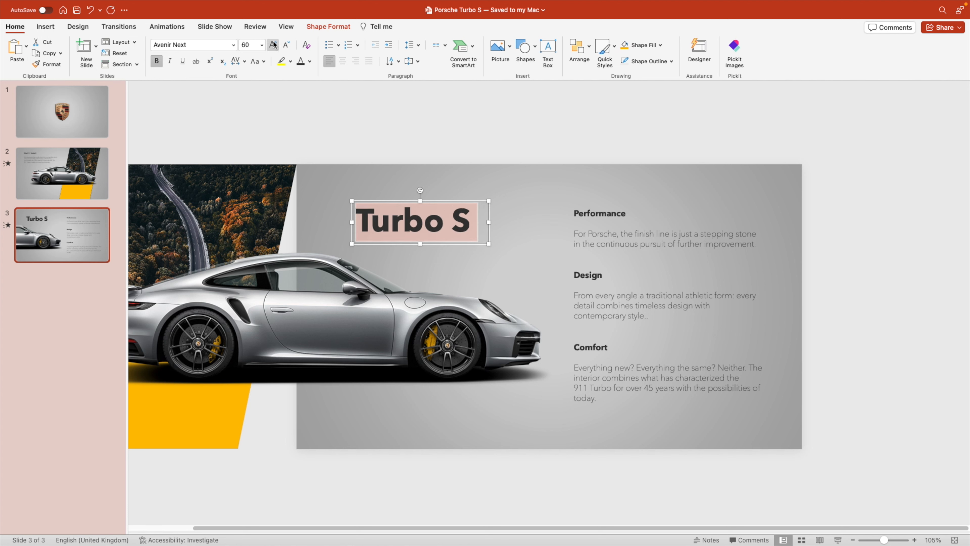
# - Widen the Turbo S heading box and position it above the car
pyautogui.moveTo(420, 221); pyautogui.dragTo(445, 200)
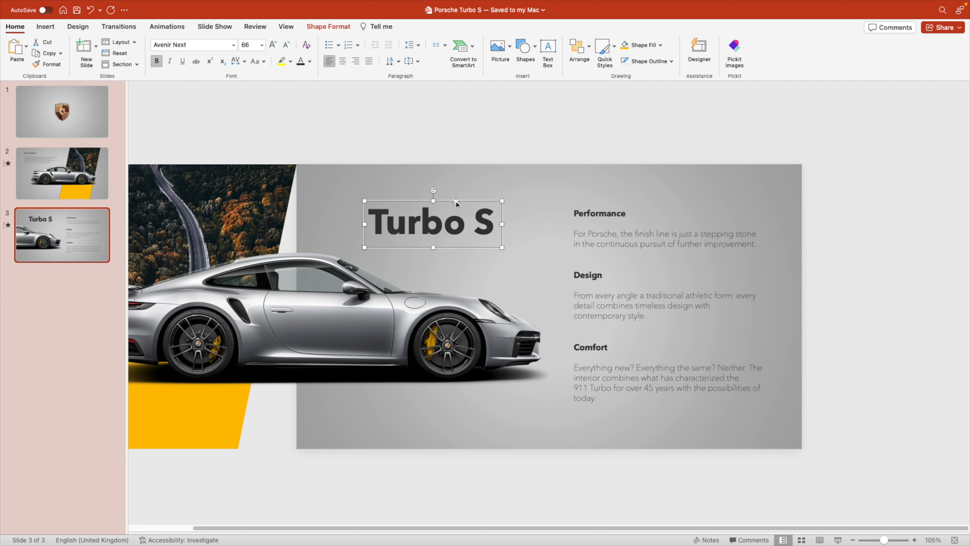
pyautogui.moveTo(456, 202); pyautogui.dragTo(456, 207)
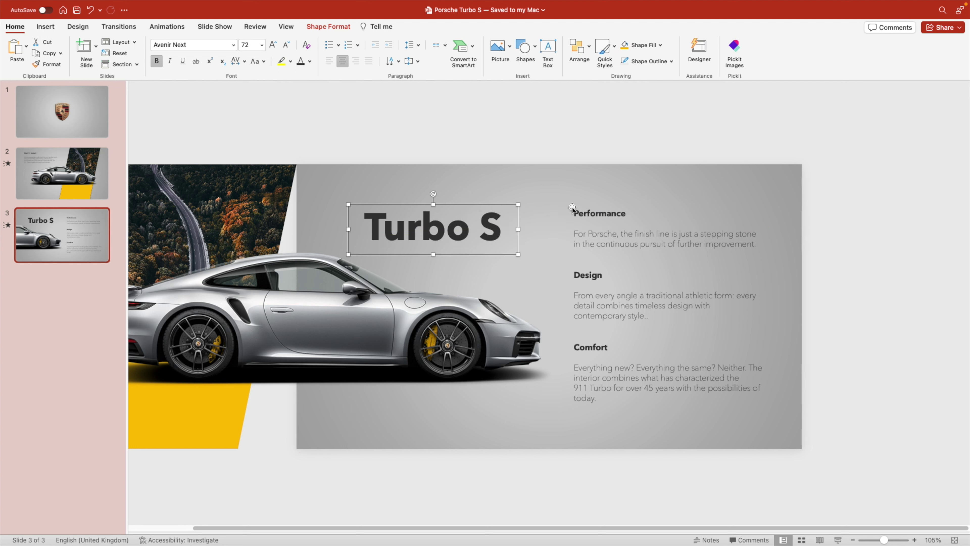
pyautogui.click(802, 290)
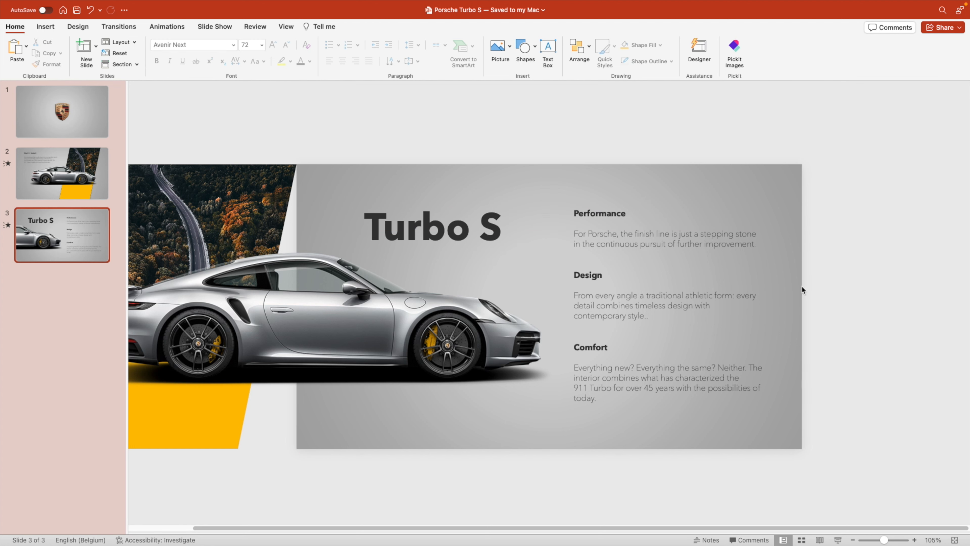
# - Apply the Morph transition to slide 3 from the Transitions gallery
pyautogui.click(119, 26)
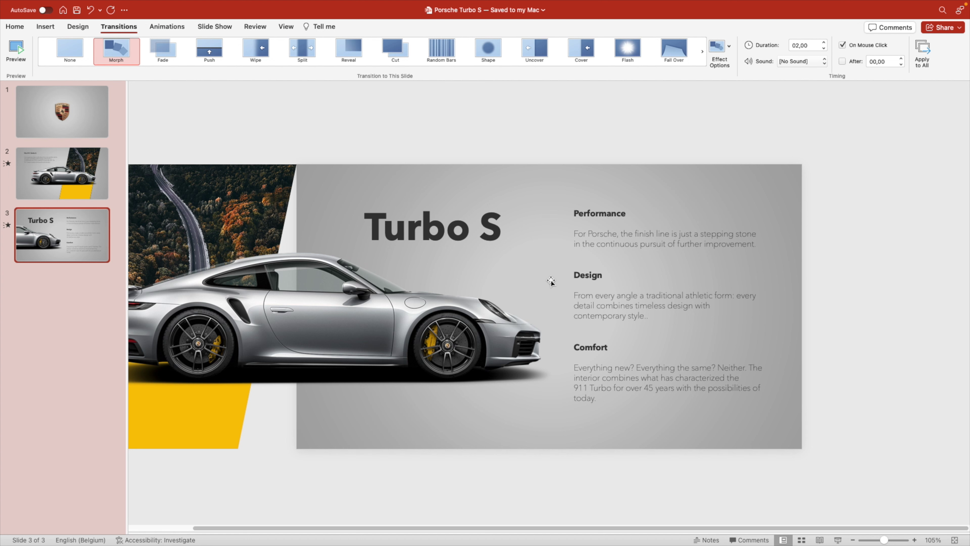
pyautogui.moveTo(825, 484)
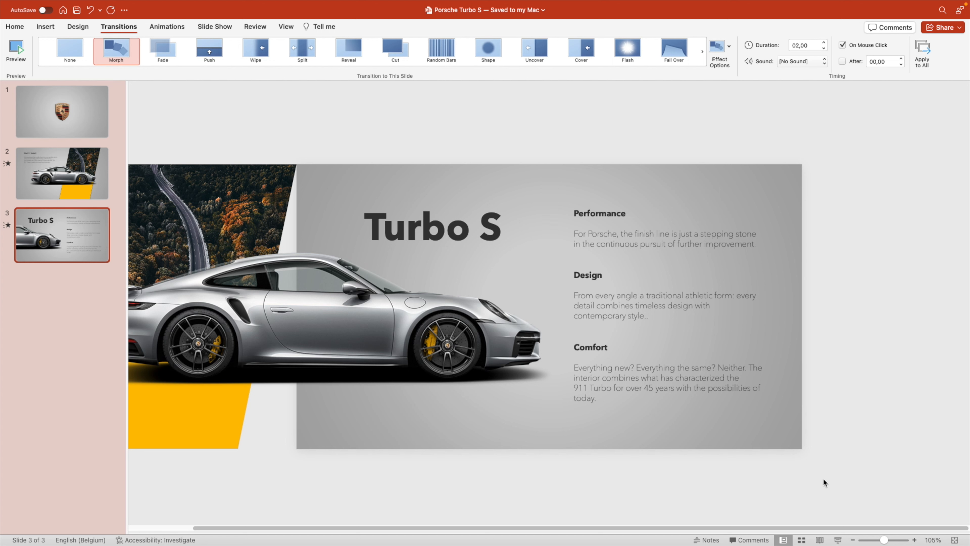
pyautogui.click(643, 377)
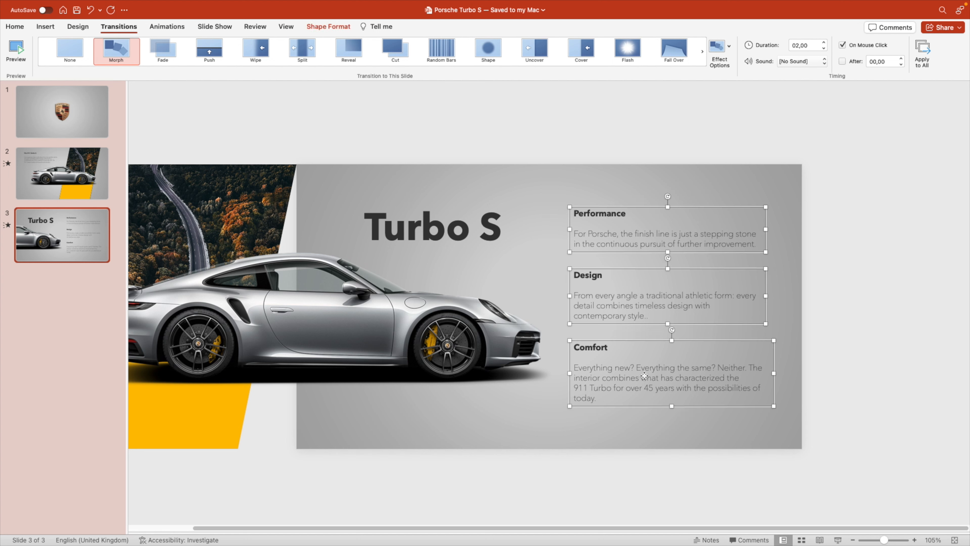
pyautogui.moveTo(647, 376)
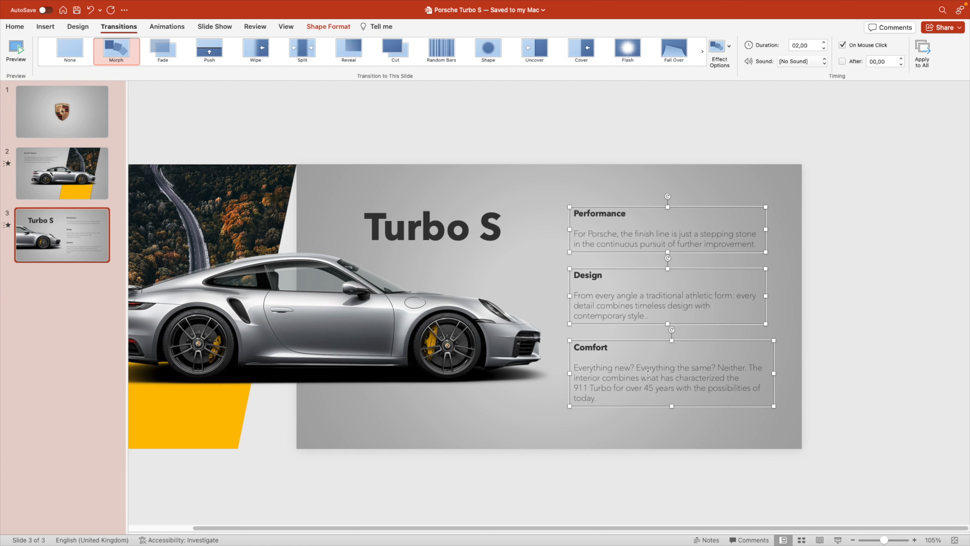
# - Paste the three text blocks onto slide 2, parked off its right edge, then return to slide 3
pyautogui.click(62, 176)
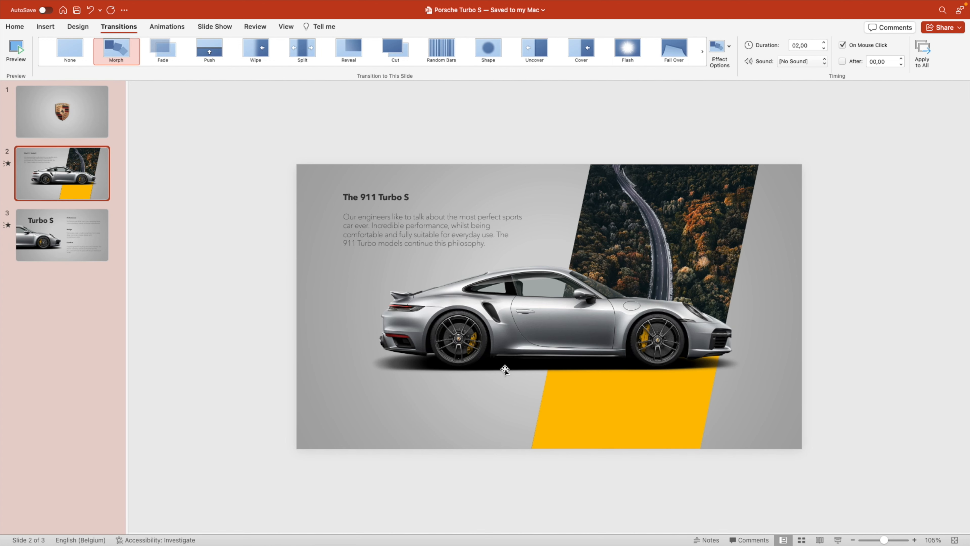
pyautogui.click(14, 27)
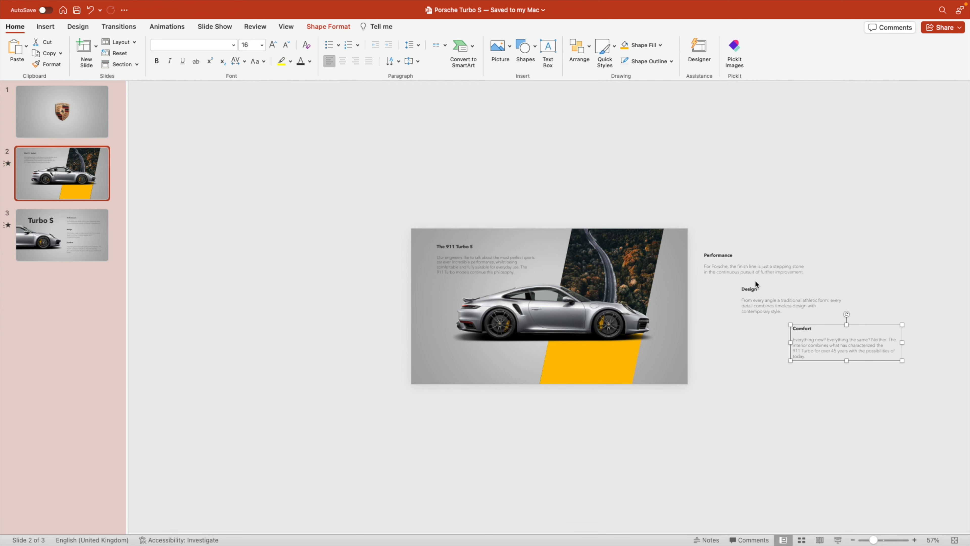
pyautogui.click(260, 318)
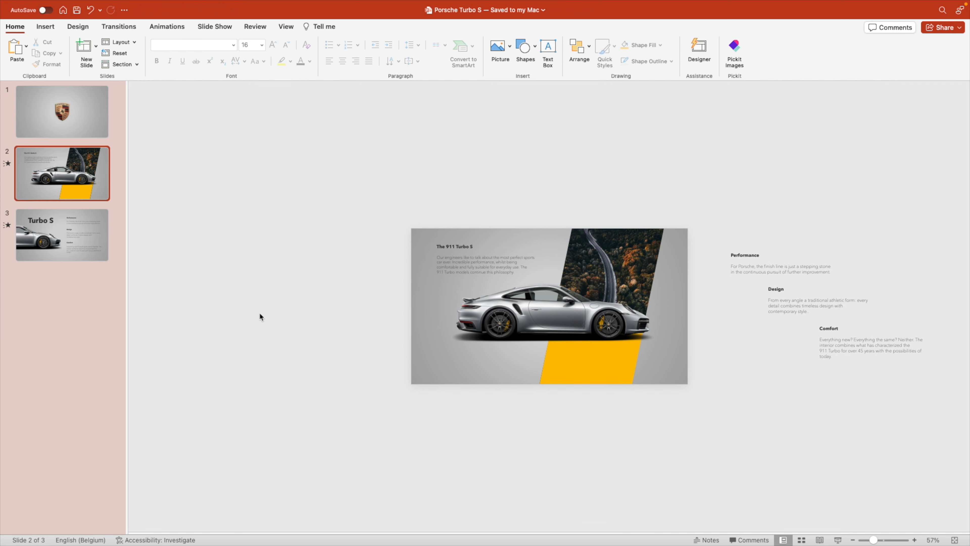
pyautogui.click(61, 238)
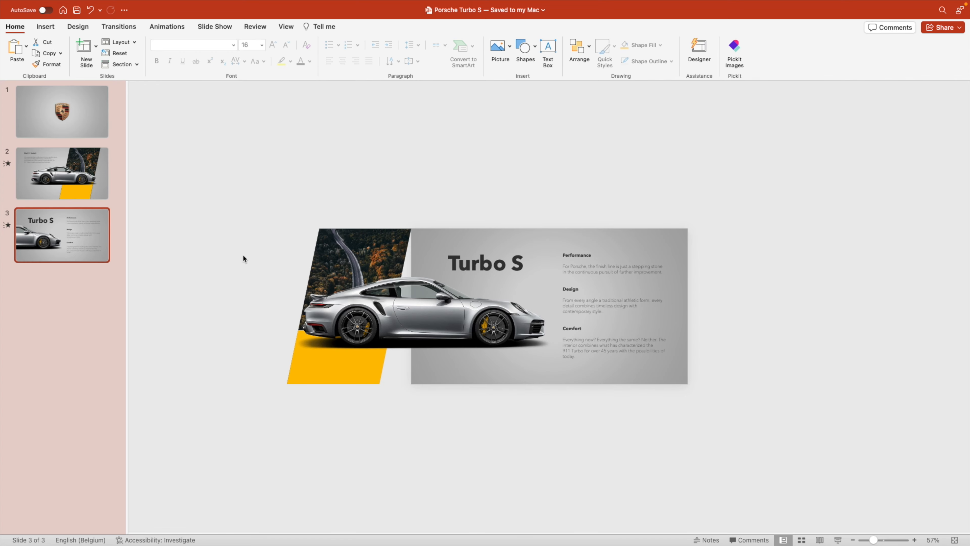
pyautogui.click(118, 27)
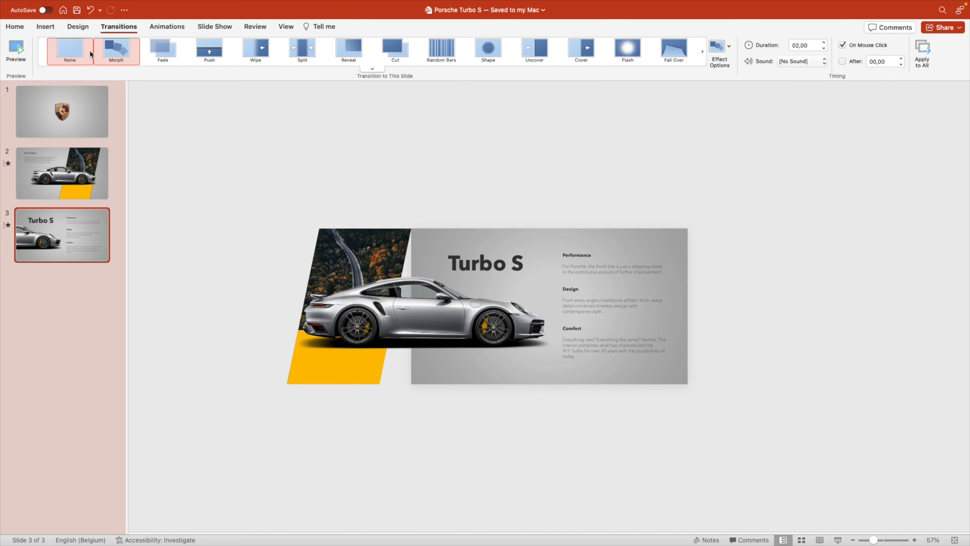
pyautogui.click(116, 48)
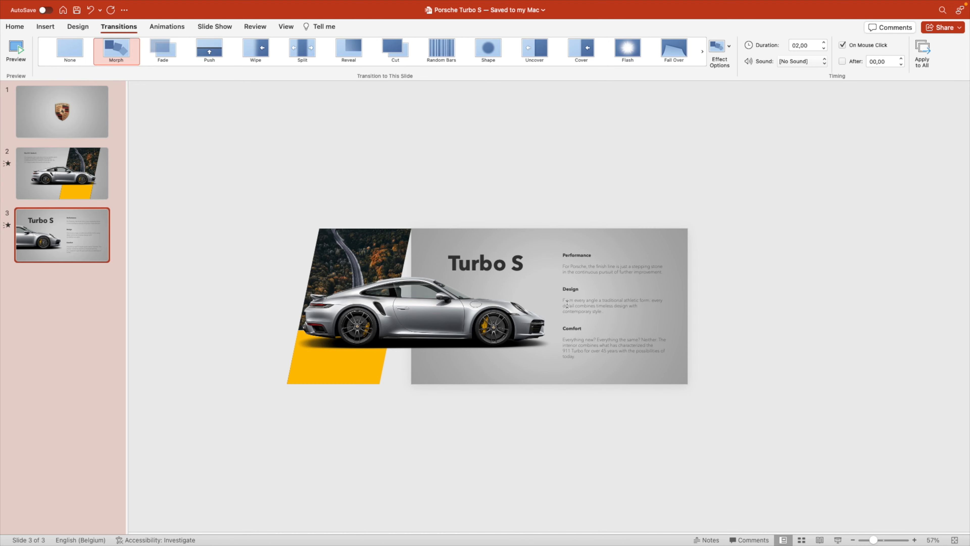
pyautogui.click(61, 112)
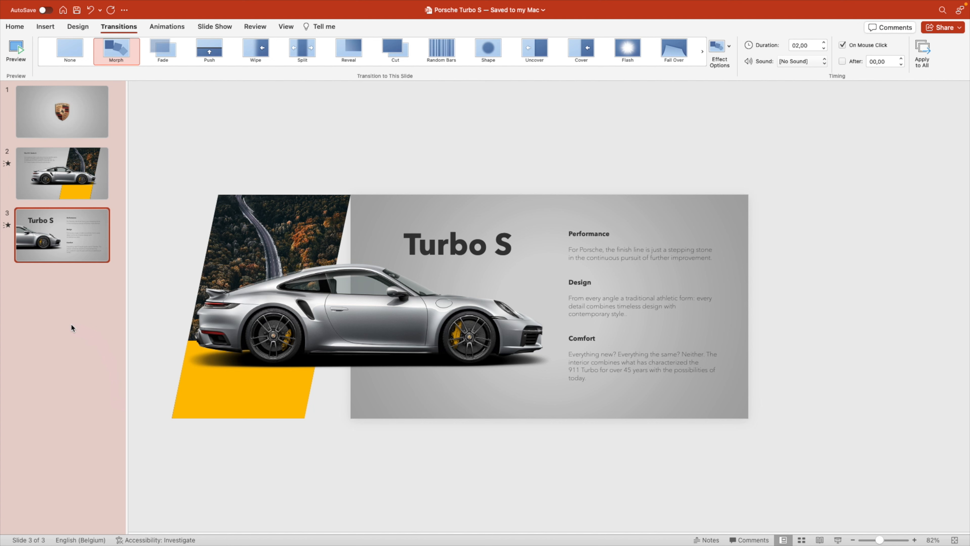
pyautogui.moveTo(84, 313)
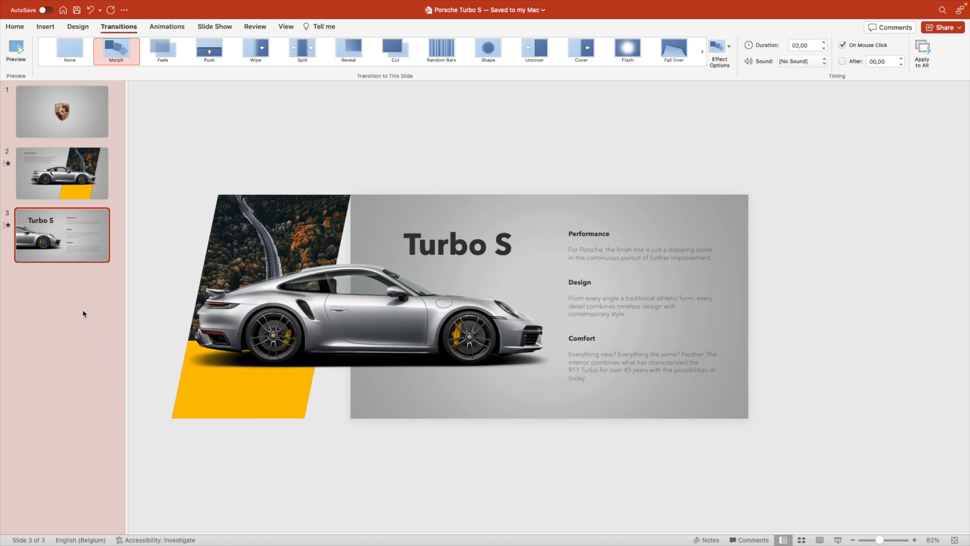
# - Duplicate the Turbo S slide into a fourth slide and move the car to its centre
pyautogui.rightClick(56, 238)
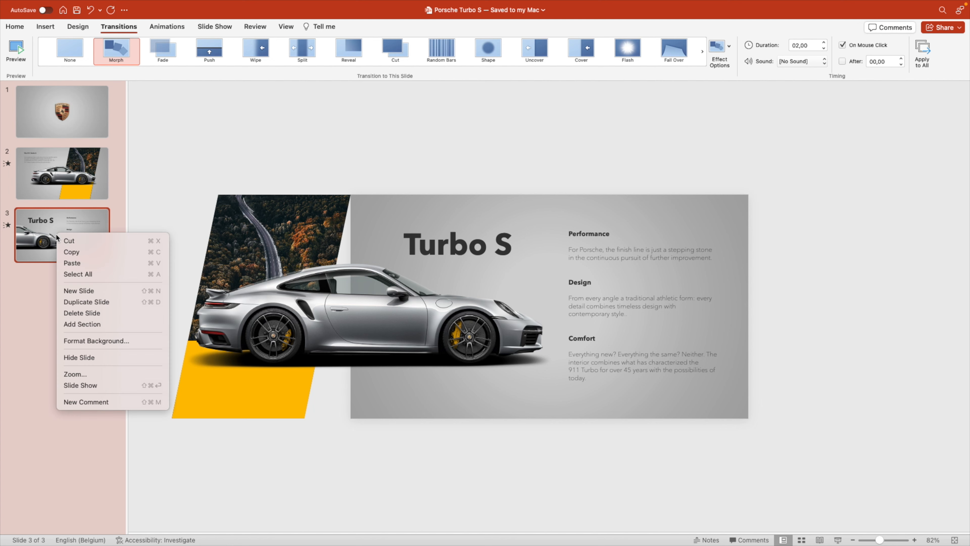
pyautogui.click(86, 302)
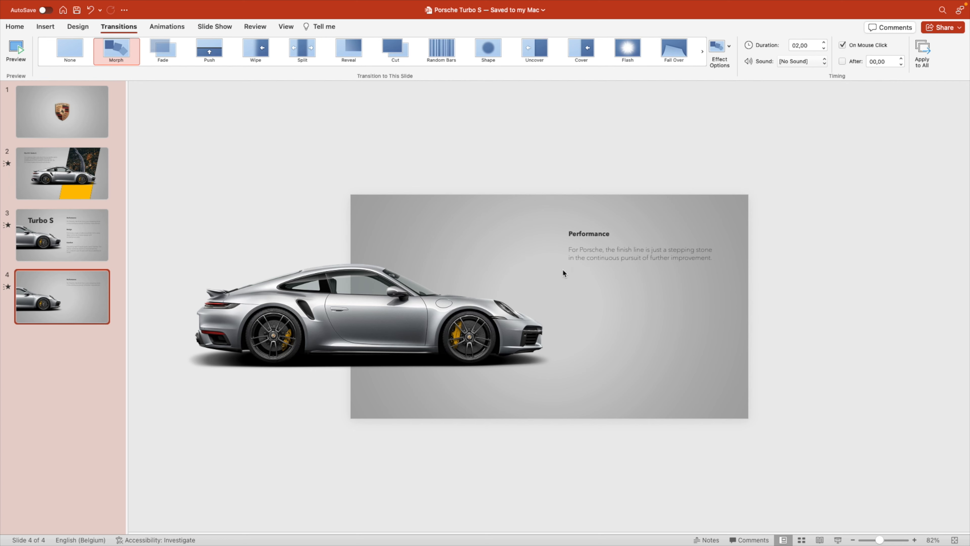
pyautogui.moveTo(372, 309); pyautogui.dragTo(569, 327)
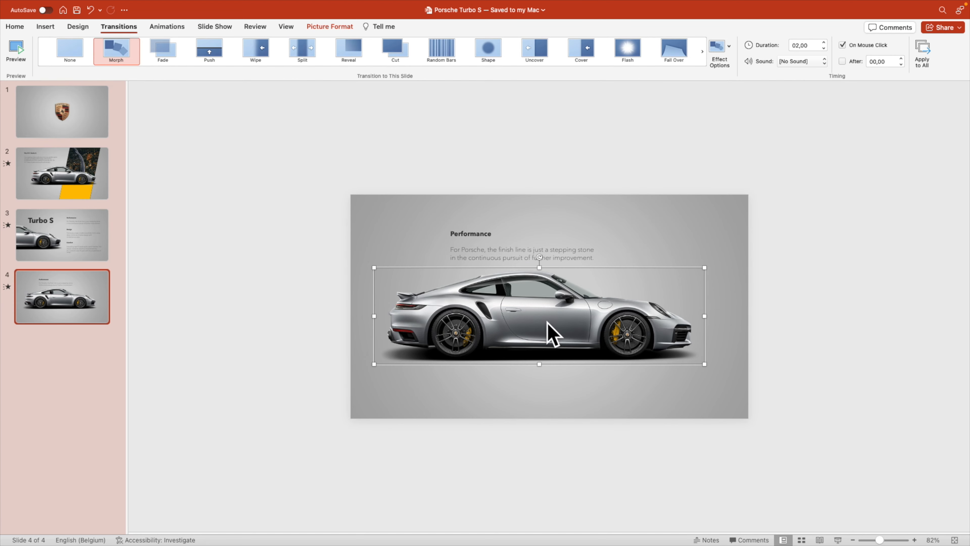
# - Shrink the car in stages so it sits neatly below the Performance text
pyautogui.moveTo(549, 332); pyautogui.dragTo(535, 325)
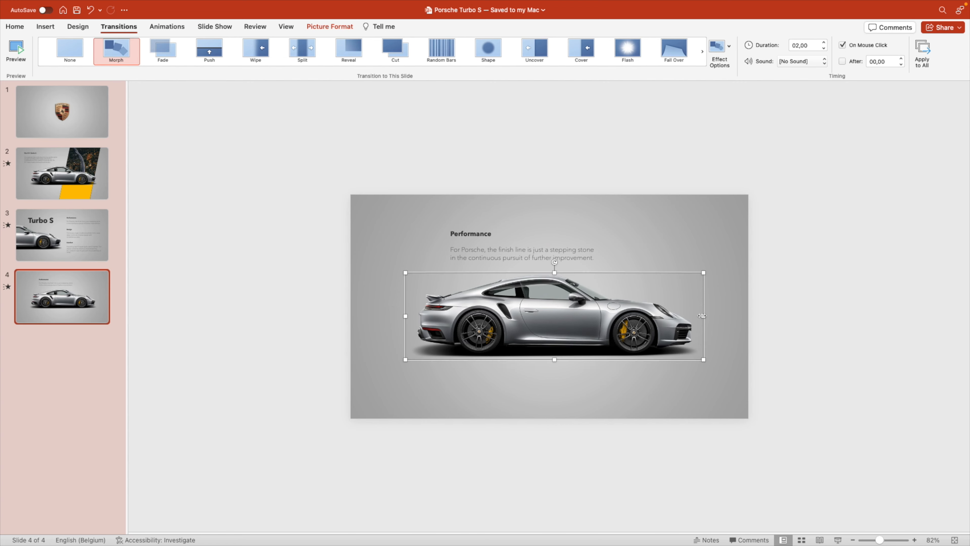
pyautogui.moveTo(704, 315); pyautogui.dragTo(593, 323)
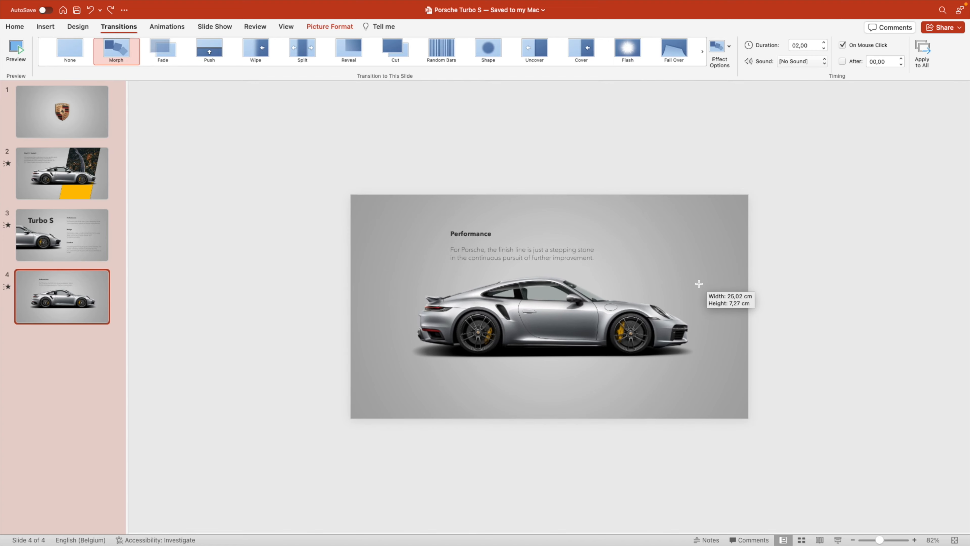
pyautogui.moveTo(699, 284); pyautogui.dragTo(673, 293)
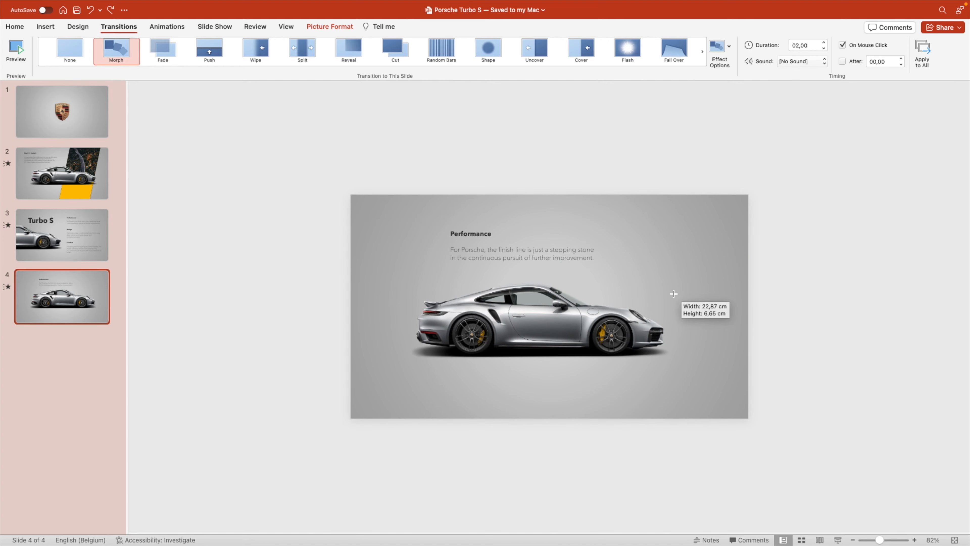
pyautogui.moveTo(673, 294); pyautogui.dragTo(694, 279)
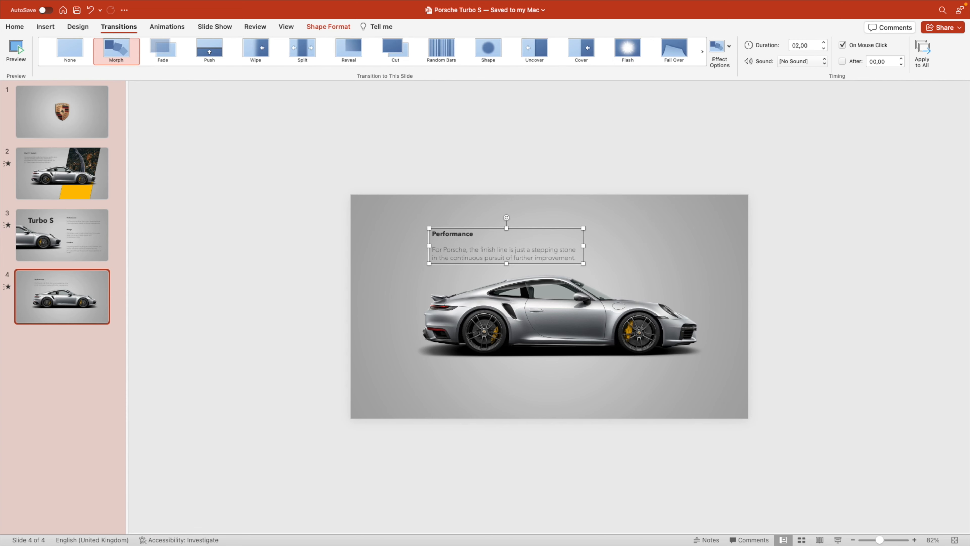
# - Rewrite the block as '640 HP' over 'Maximum power', centred, with a smaller caption
pyautogui.write('640 HP')
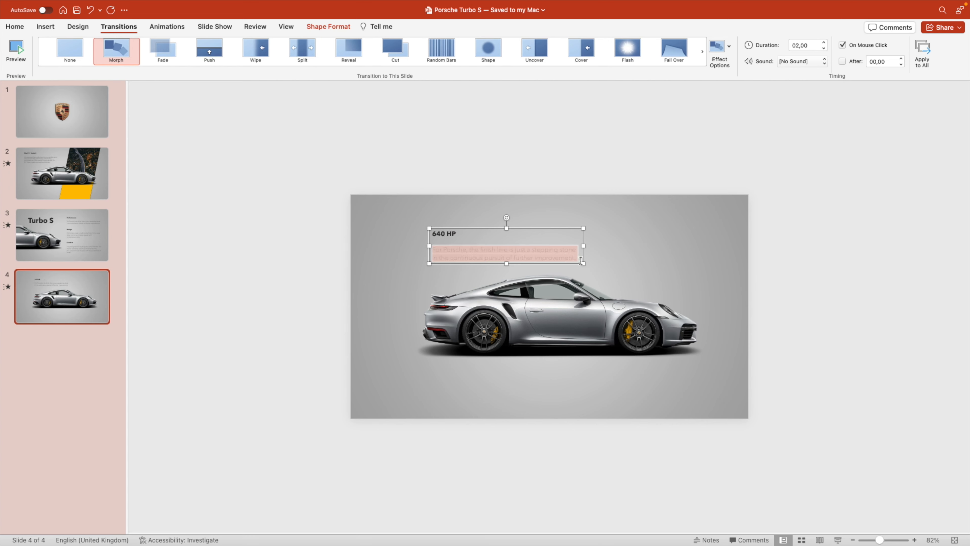
pyautogui.write('Maximimum power')
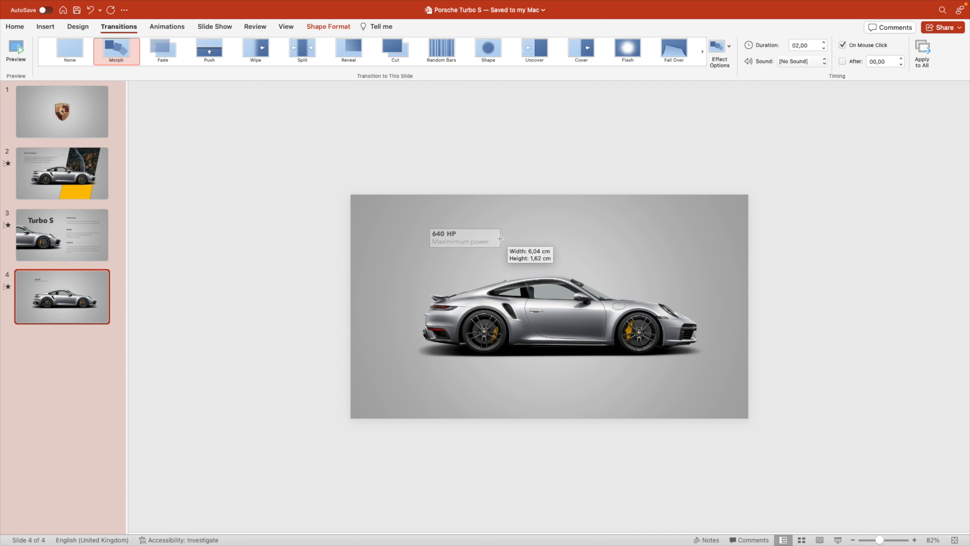
pyautogui.click(15, 26)
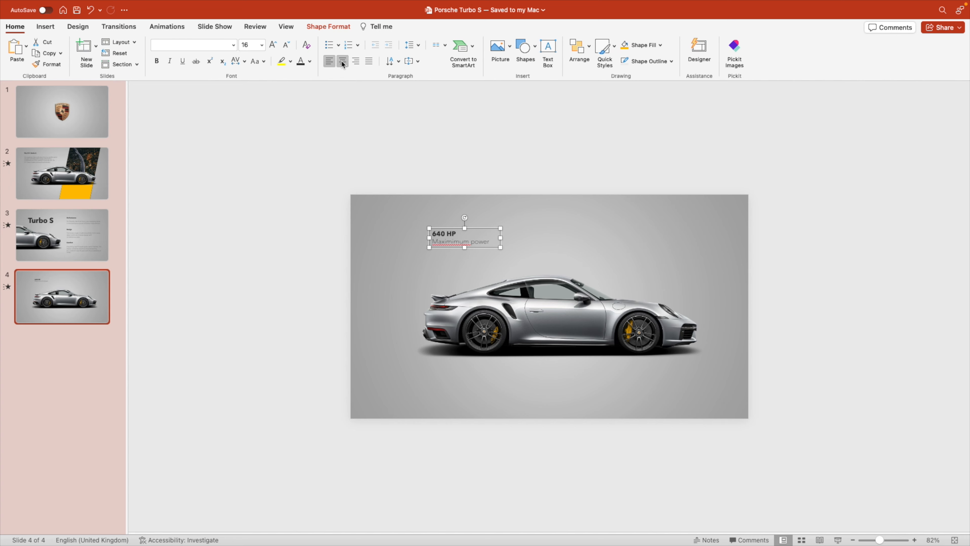
pyautogui.click(272, 44)
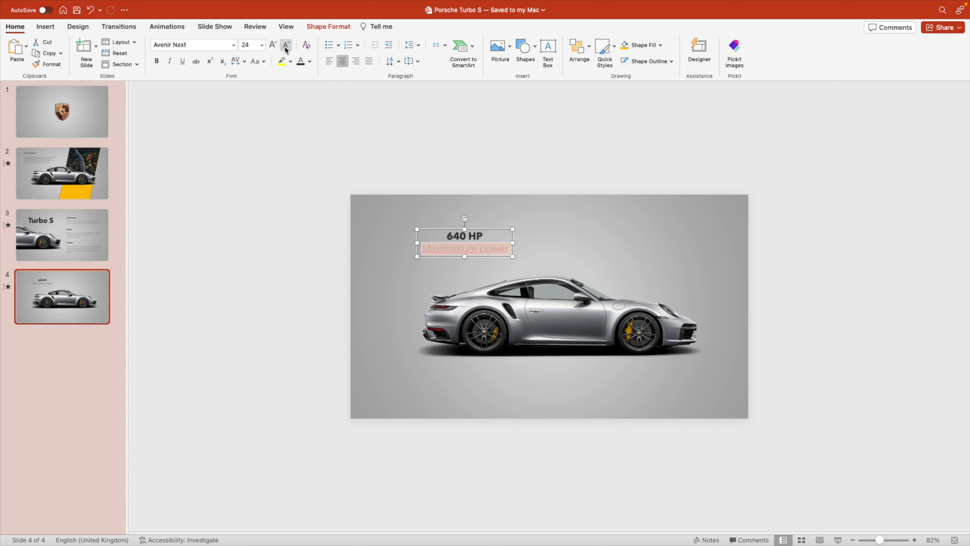
pyautogui.click(285, 45)
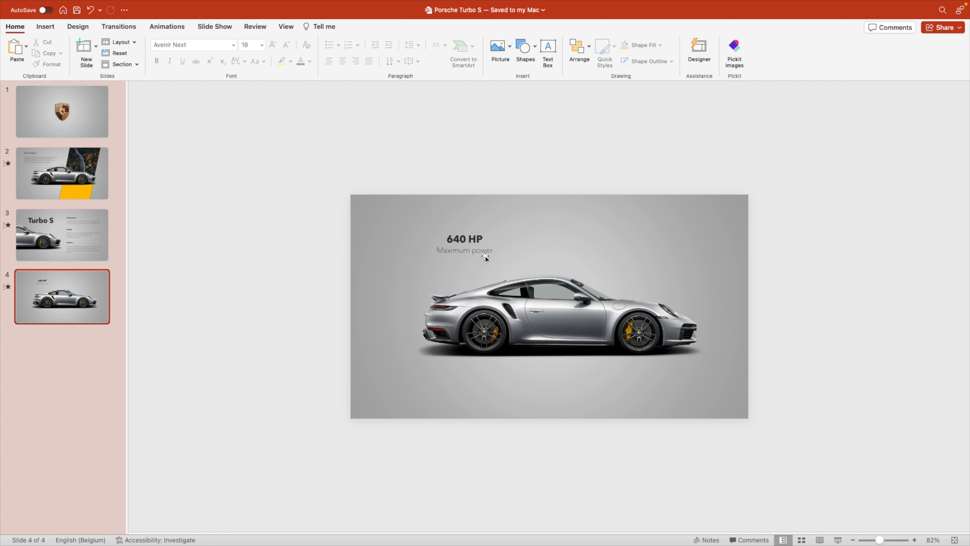
pyautogui.click(485, 258)
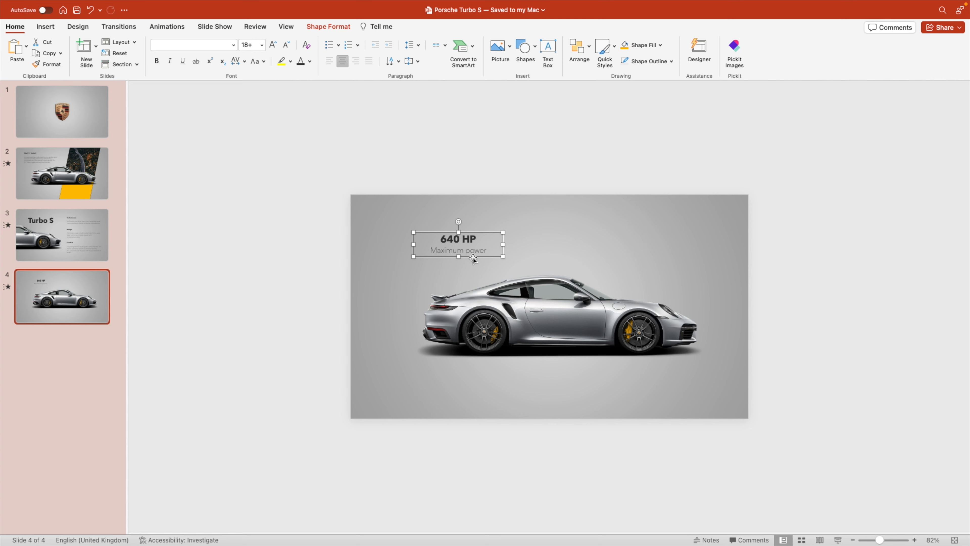
# - Drag out copies of the stat across the slide and enter the second stat's value
pyautogui.moveTo(458, 242); pyautogui.dragTo(464, 240)
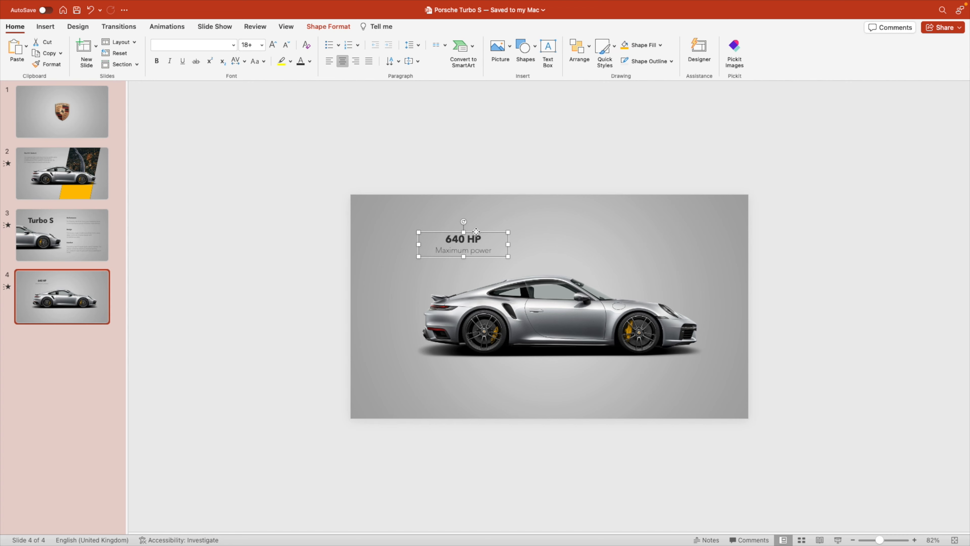
pyautogui.moveTo(463, 241); pyautogui.dragTo(662, 242)
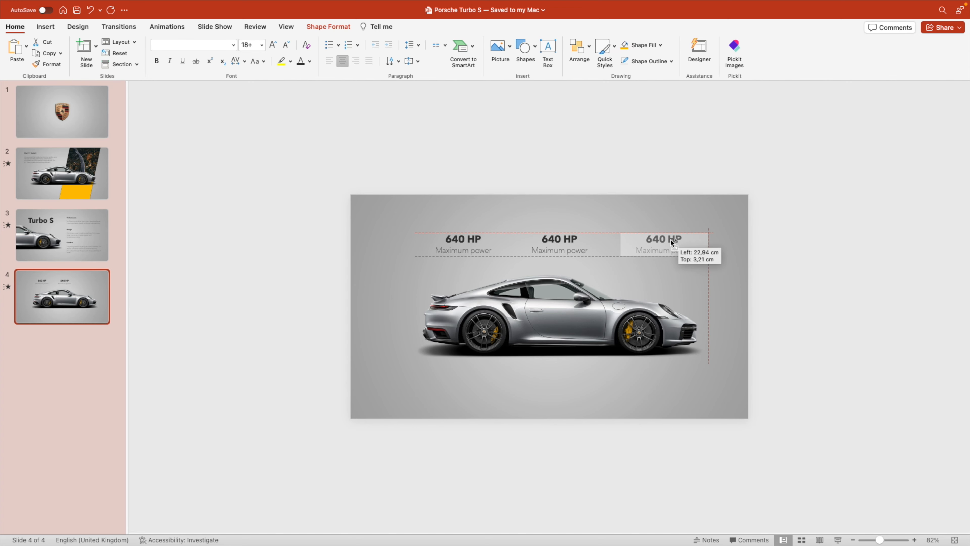
pyautogui.moveTo(662, 240); pyautogui.dragTo(559, 240)
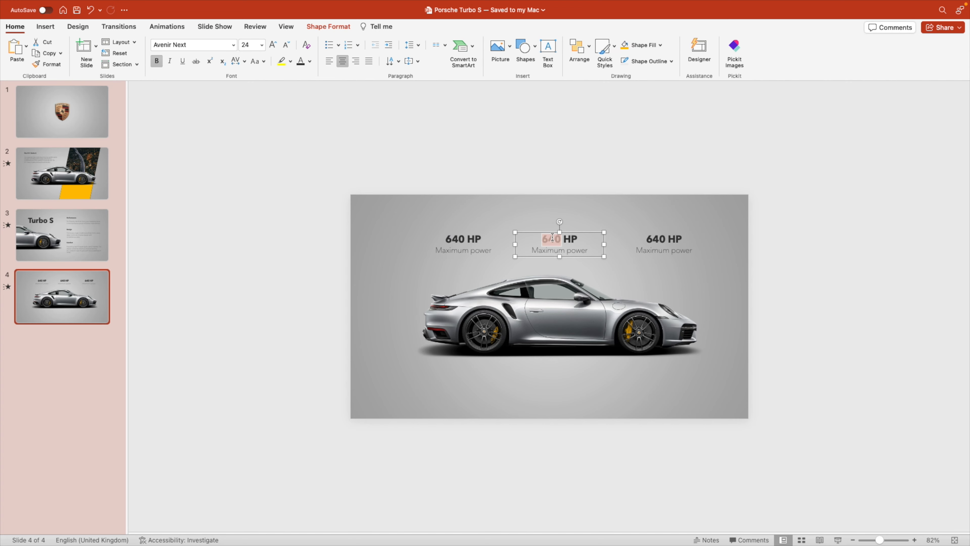
pyautogui.write('2.5')
pyautogui.click(560, 250)
pyautogui.write('0-60 mph')
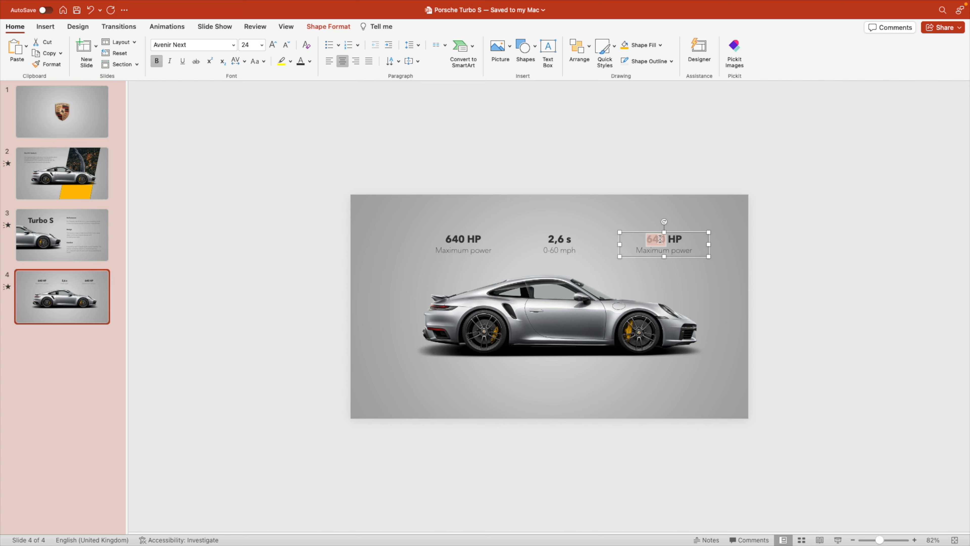
# - Make the third stat read '205 mph' with the caption 'Top track speed'
pyautogui.write('205 m')
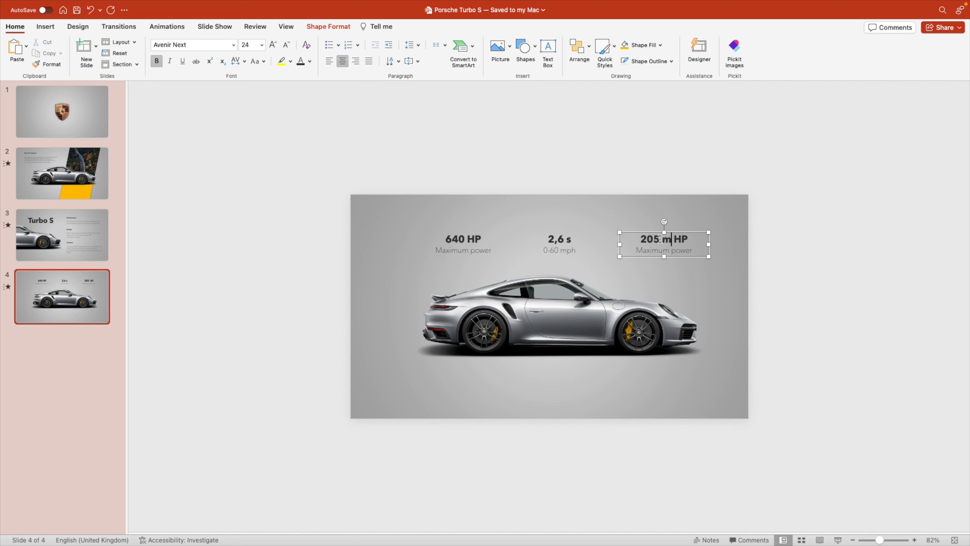
pyautogui.write('mph')
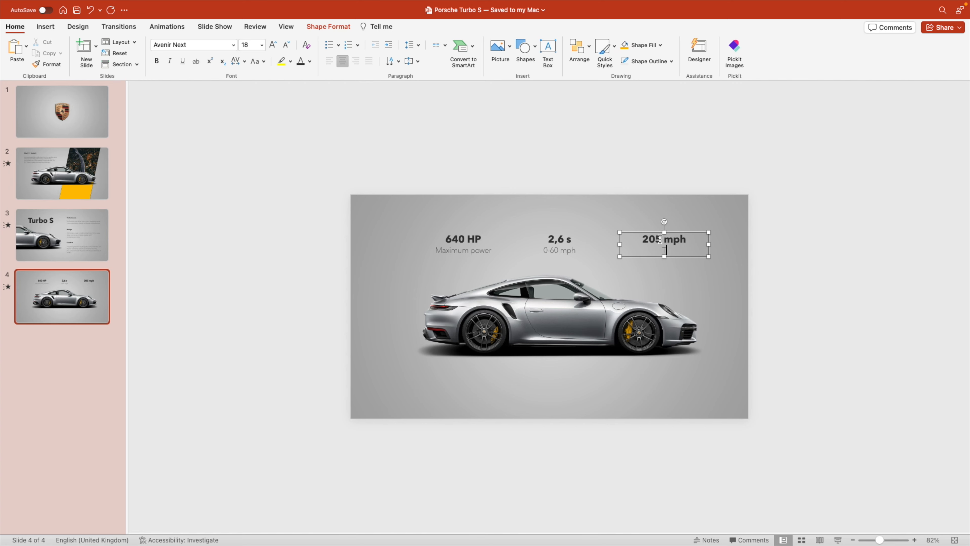
pyautogui.write('Top track speed')
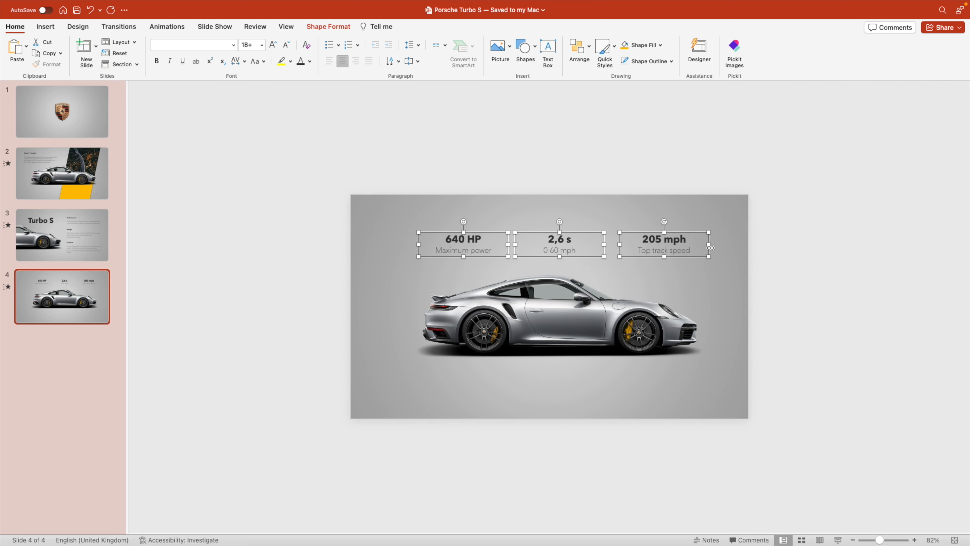
pyautogui.moveTo(665, 130)
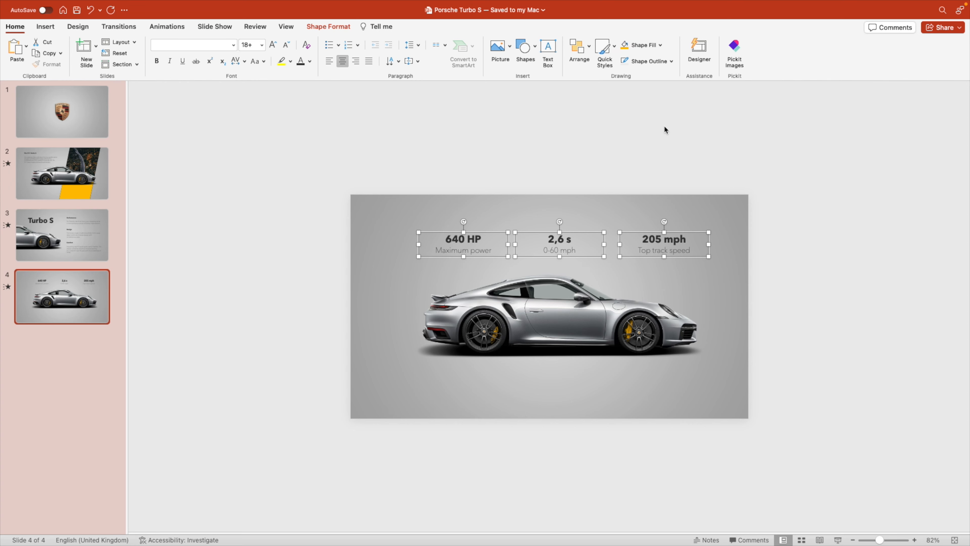
# - Distribute the three selected stat boxes evenly horizontally via Arrange > Align
pyautogui.click(577, 46)
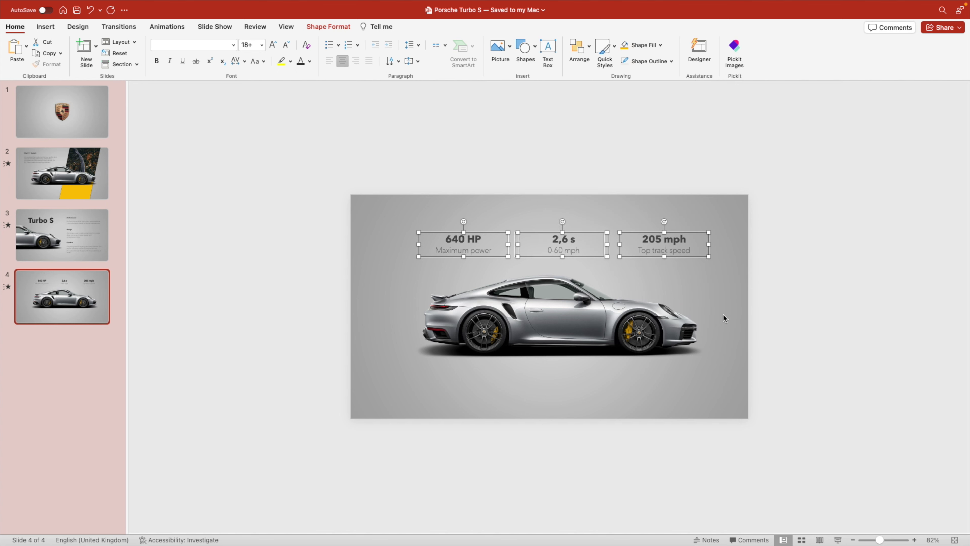
pyautogui.moveTo(705, 252)
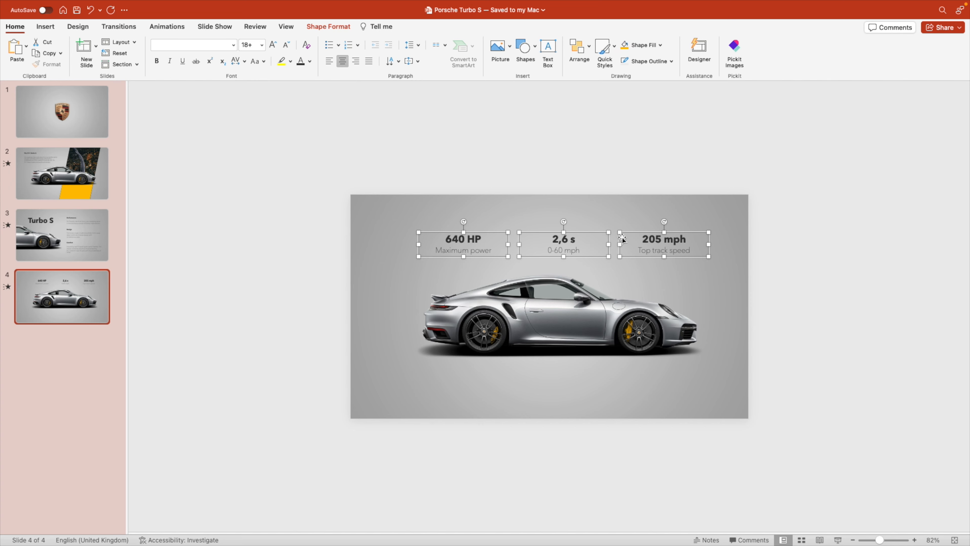
pyautogui.click(576, 46)
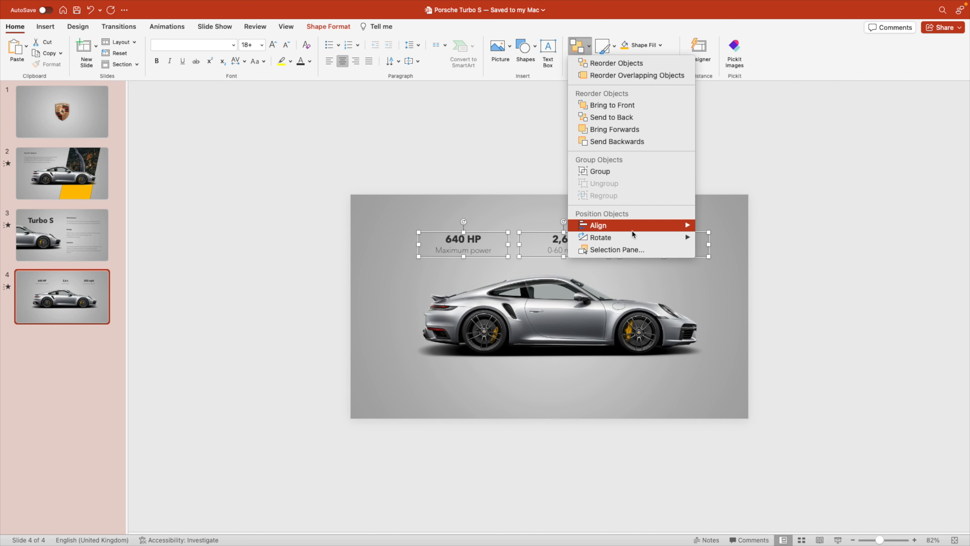
pyautogui.moveTo(729, 282)
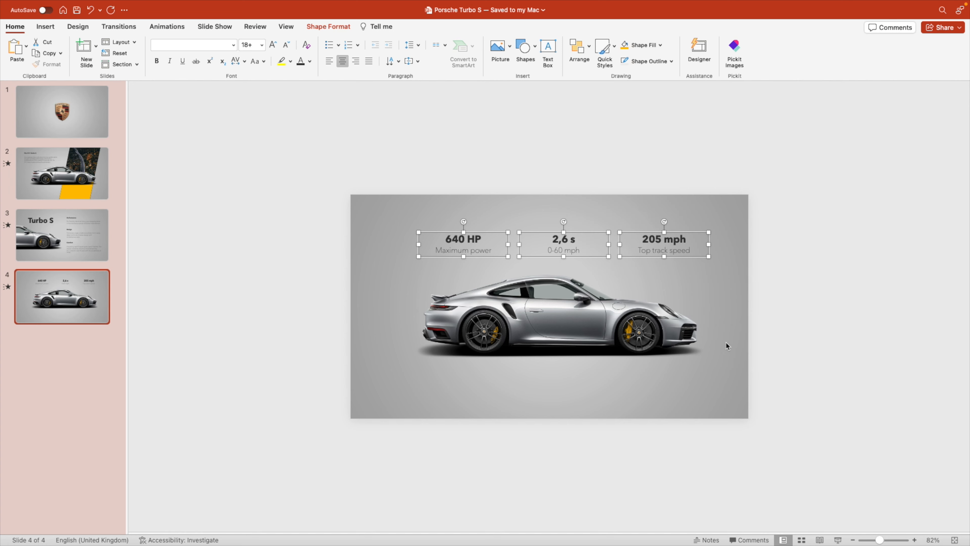
pyautogui.click(579, 46)
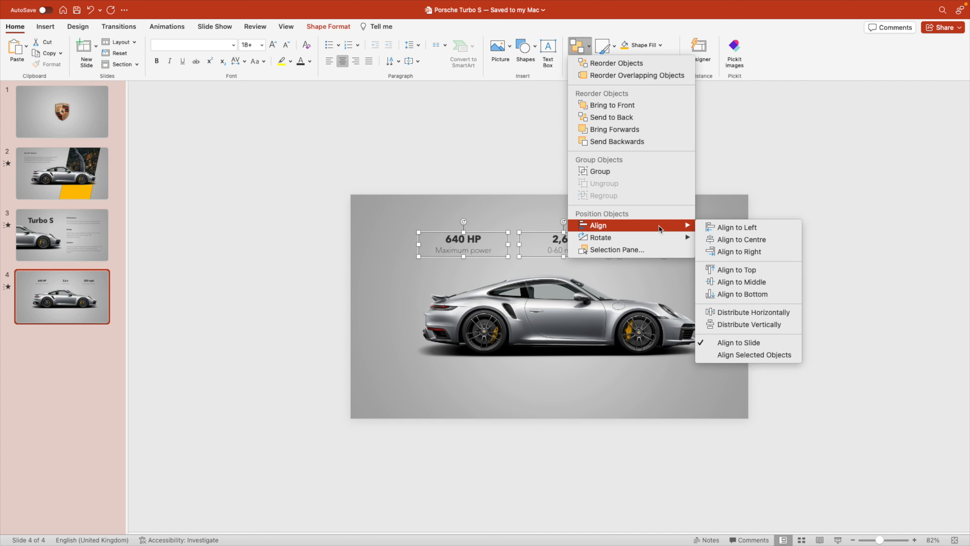
pyautogui.click(742, 240)
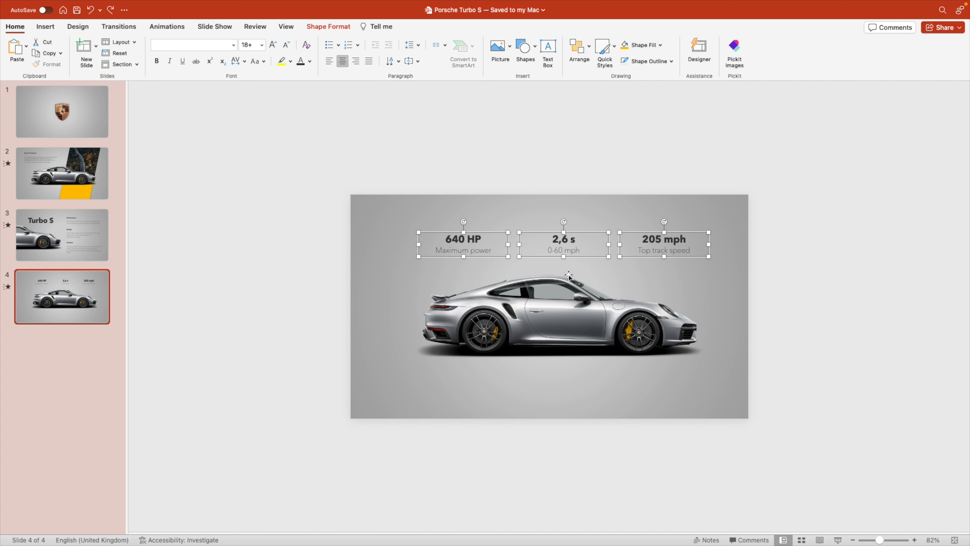
# - Group the three stats, centre them on slide 4, then ungroup them
pyautogui.rightClick(569, 276)
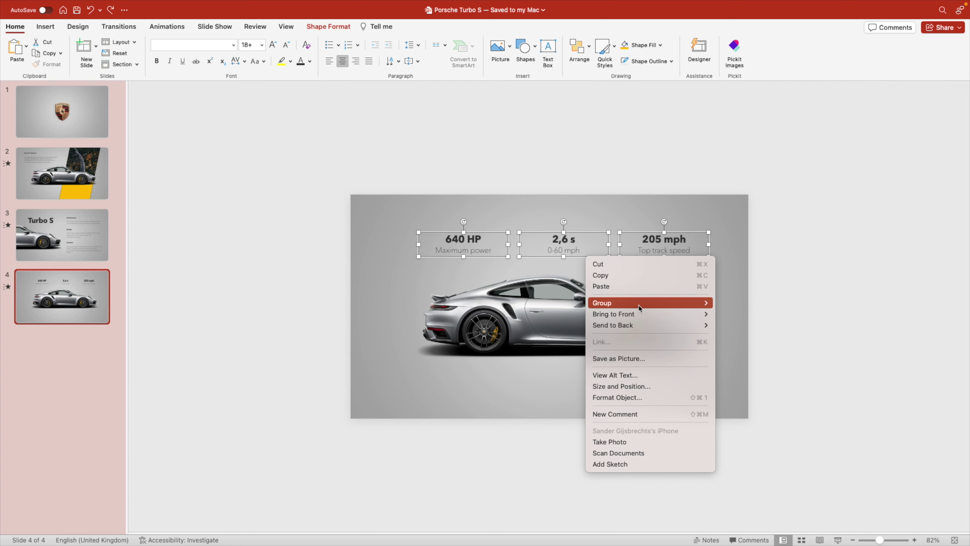
pyautogui.click(579, 46)
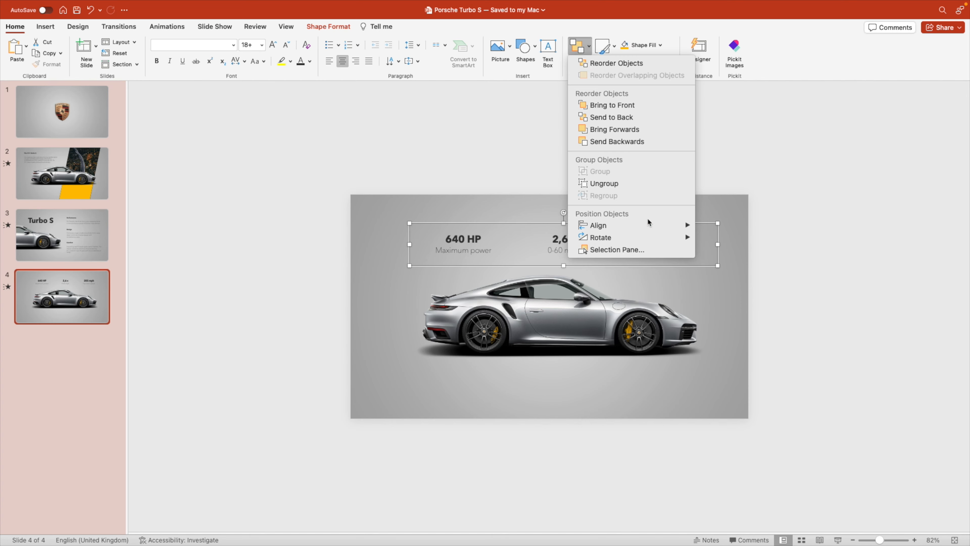
pyautogui.click(732, 241)
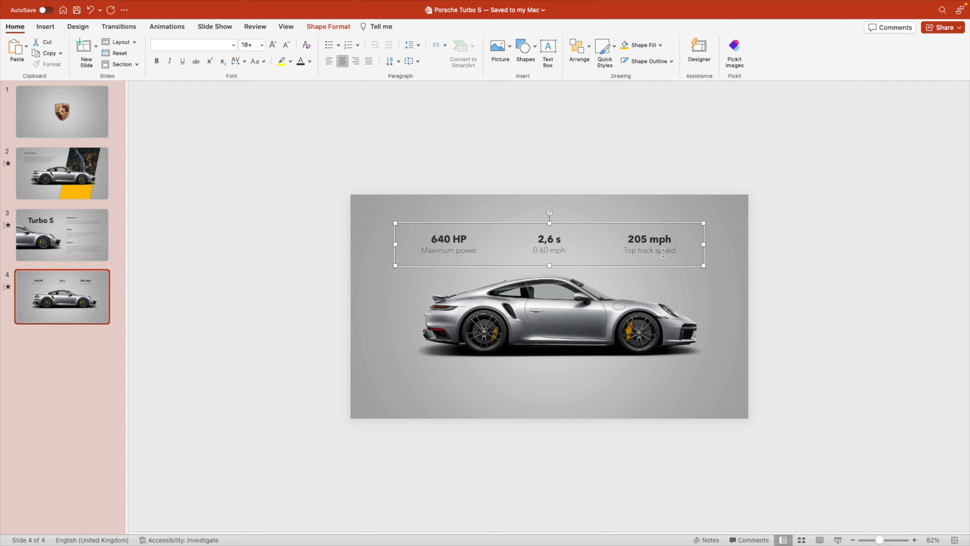
pyautogui.rightClick(663, 252)
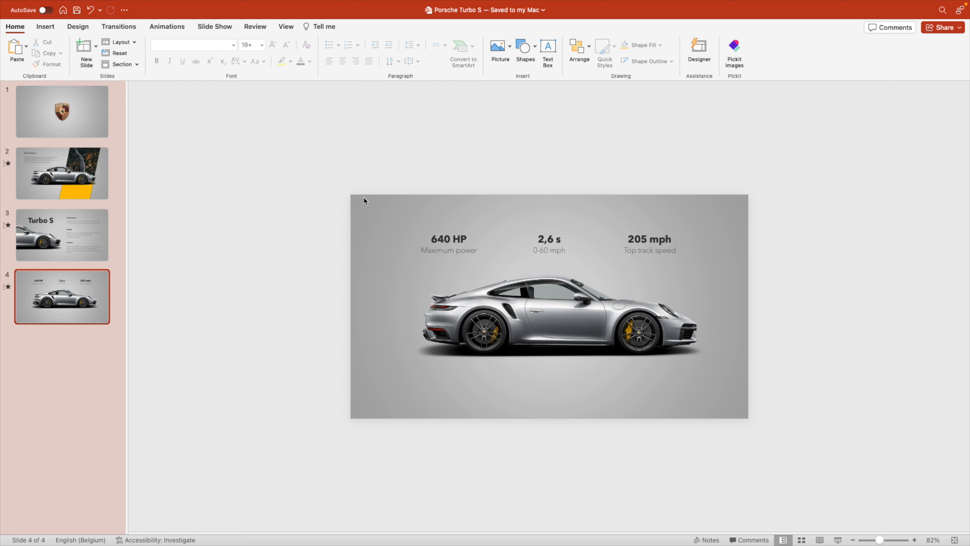
# - Paste copies of the stats onto slide 3 and park them above its top edge
pyautogui.click(447, 245)
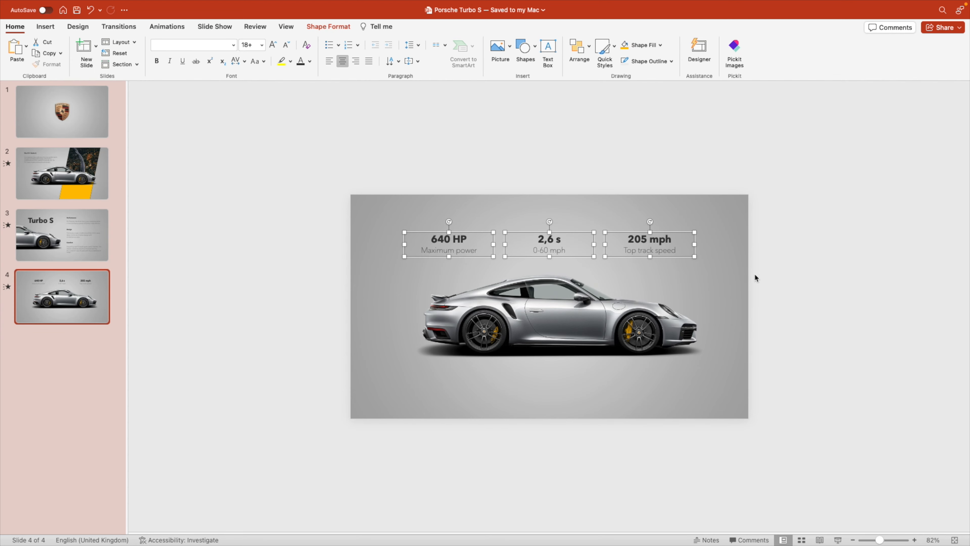
pyautogui.click(61, 237)
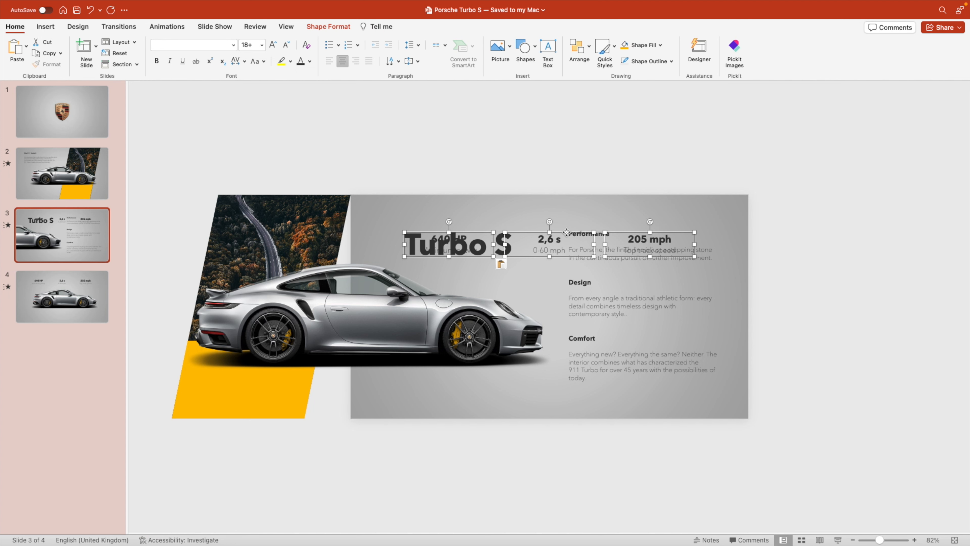
pyautogui.moveTo(547, 238); pyautogui.dragTo(547, 139)
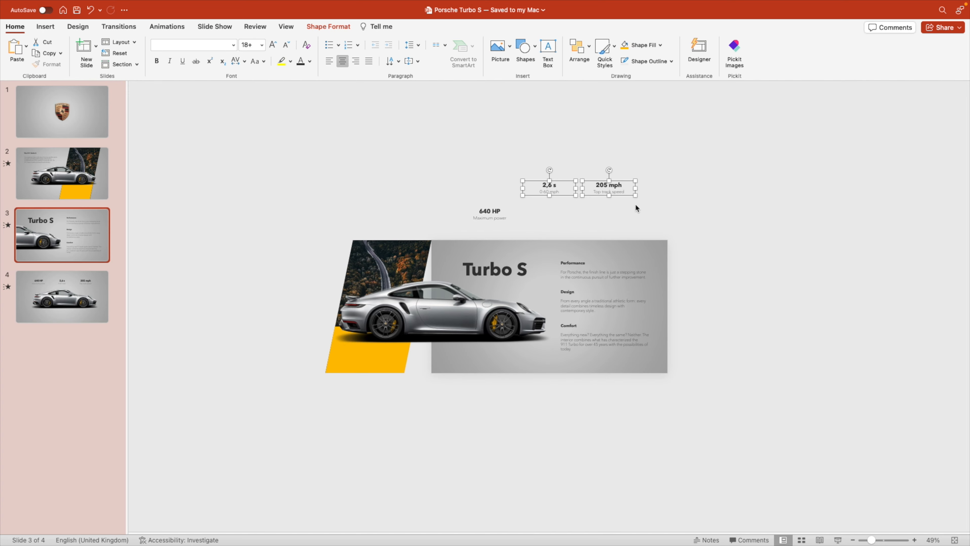
pyautogui.click(62, 300)
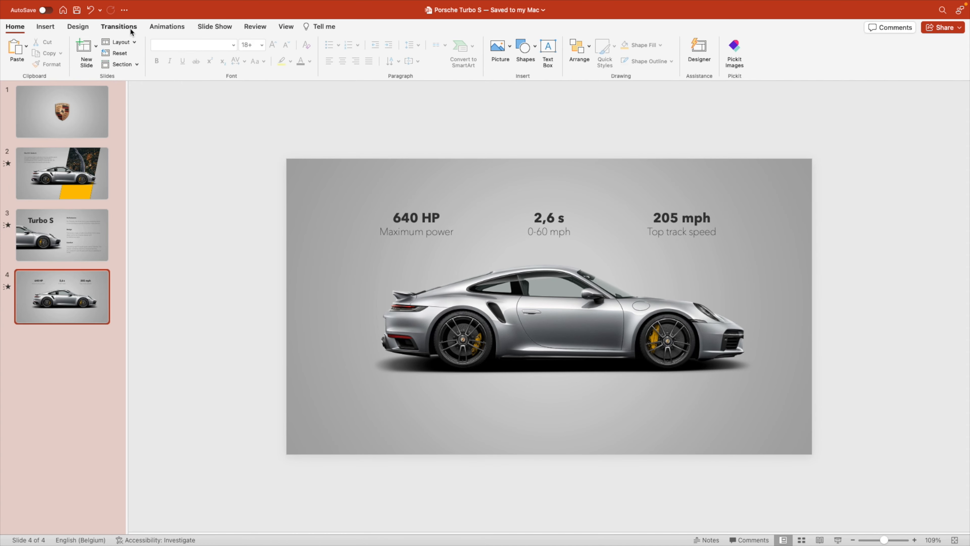
# - Apply the Morph transition to slide 4 so its stat row glides in
pyautogui.click(118, 26)
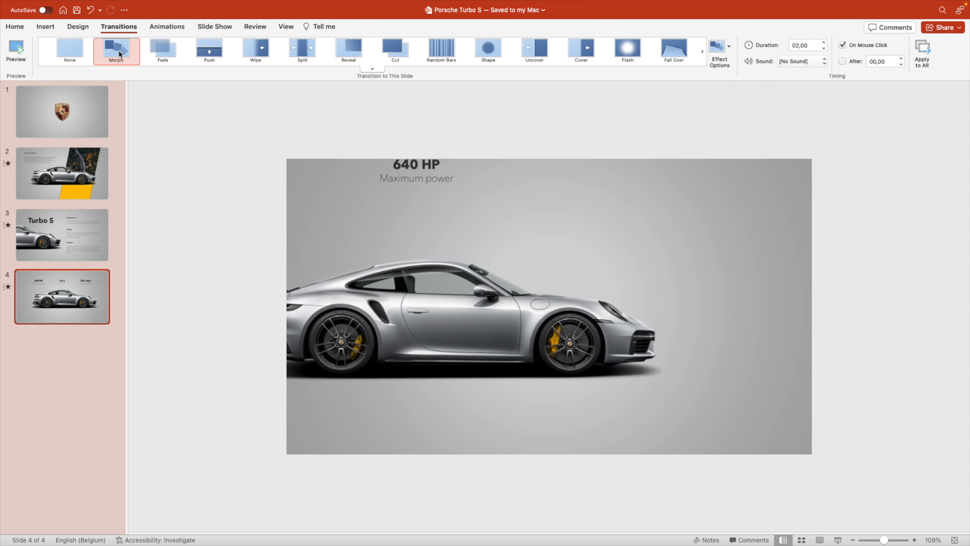
pyautogui.click(16, 50)
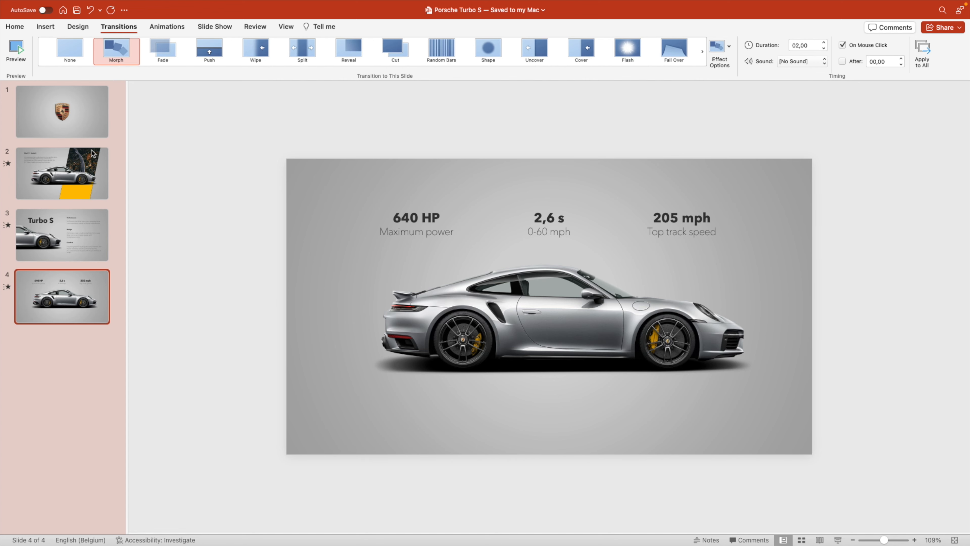
pyautogui.moveTo(96, 332)
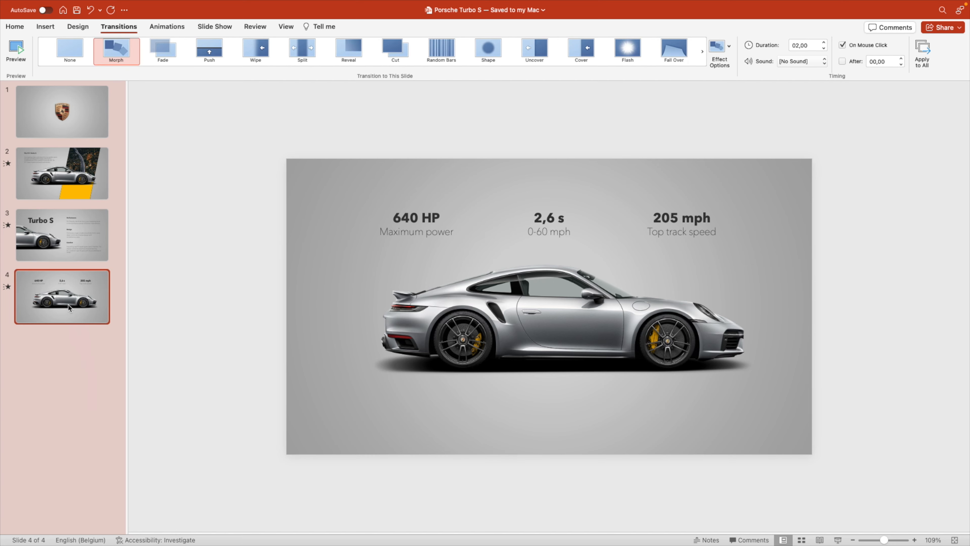
# - Duplicate slide 4 into slide 5 and bring over the Turbo S title from slide 3
pyautogui.rightClick(70, 308)
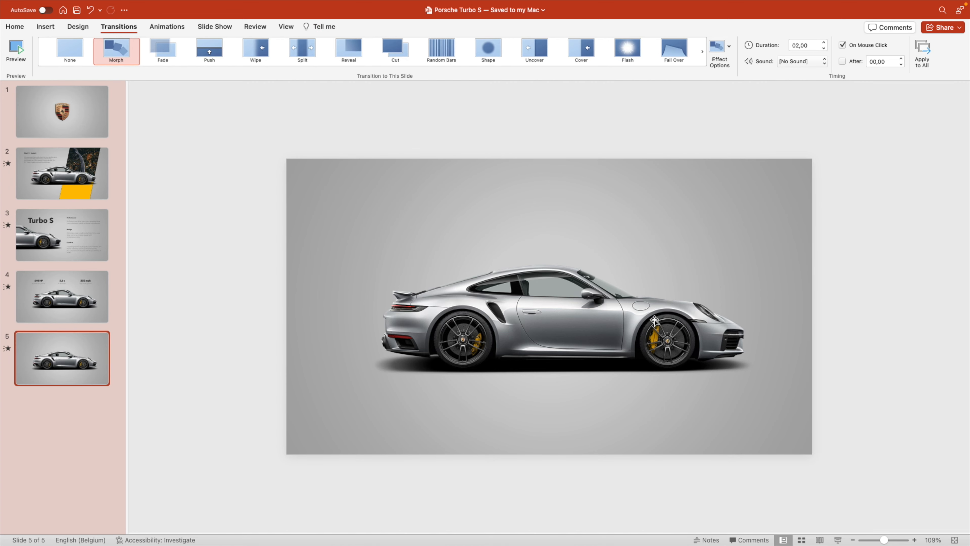
pyautogui.click(62, 238)
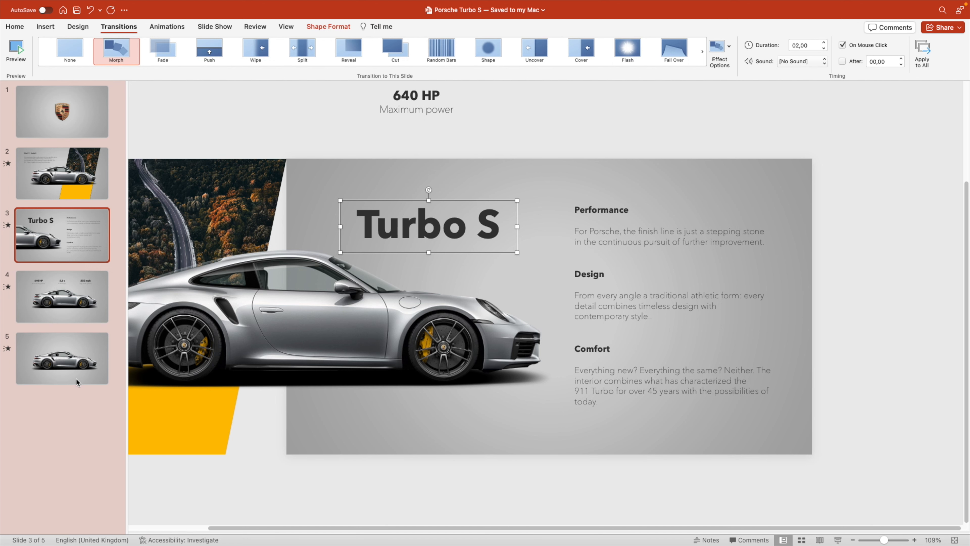
pyautogui.click(62, 362)
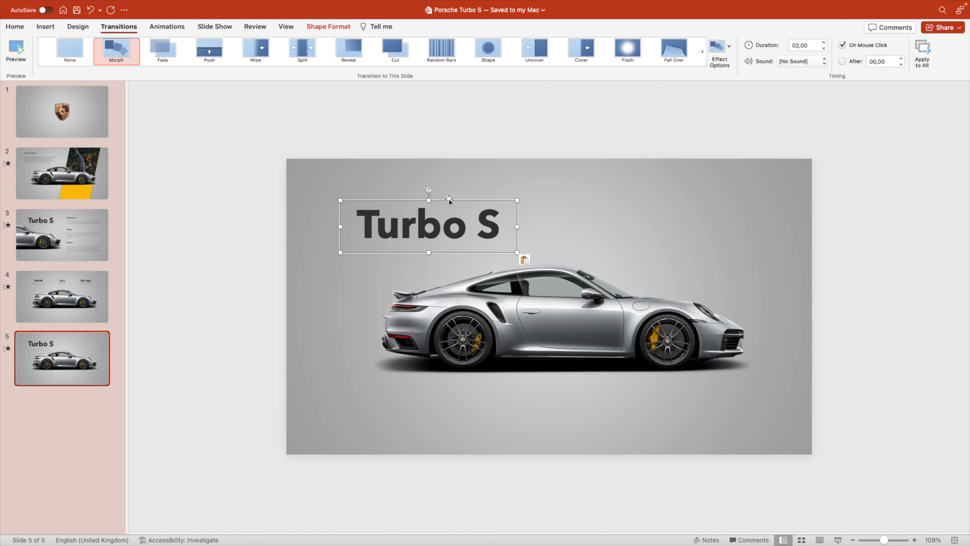
# - Centre and widen the title box on slide 5 and retype it as 'PORSCHE 911'
pyautogui.moveTo(427, 224); pyautogui.dragTo(548, 224)
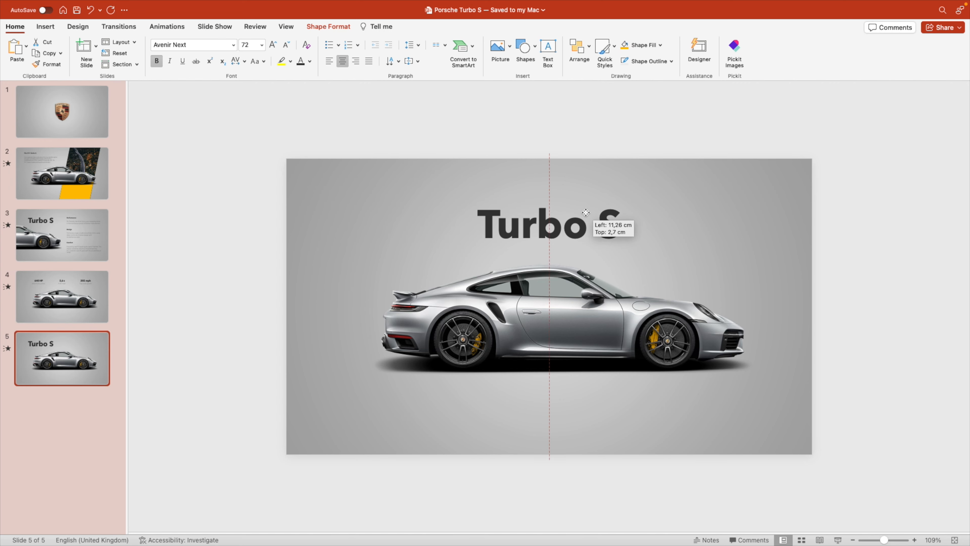
pyautogui.moveTo(585, 212); pyautogui.dragTo(698, 230)
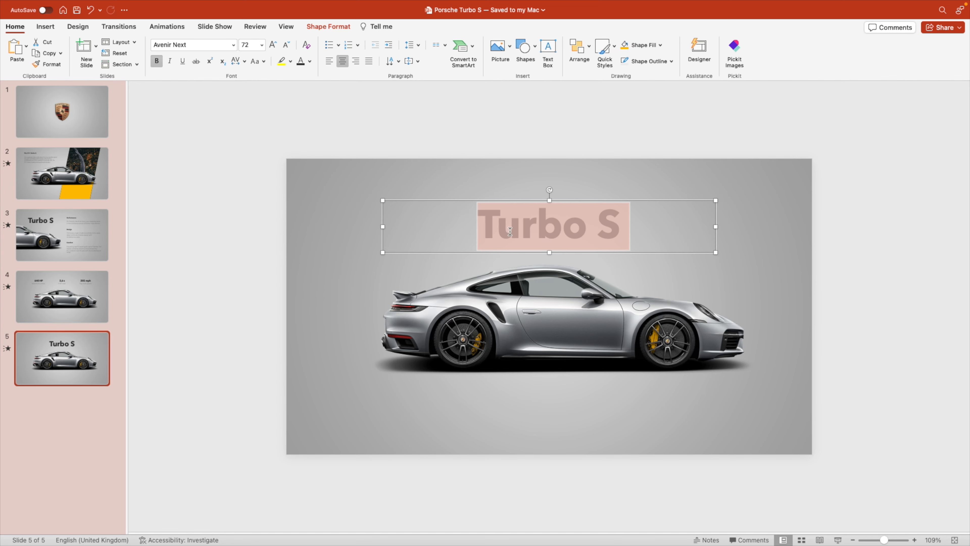
pyautogui.write('P')
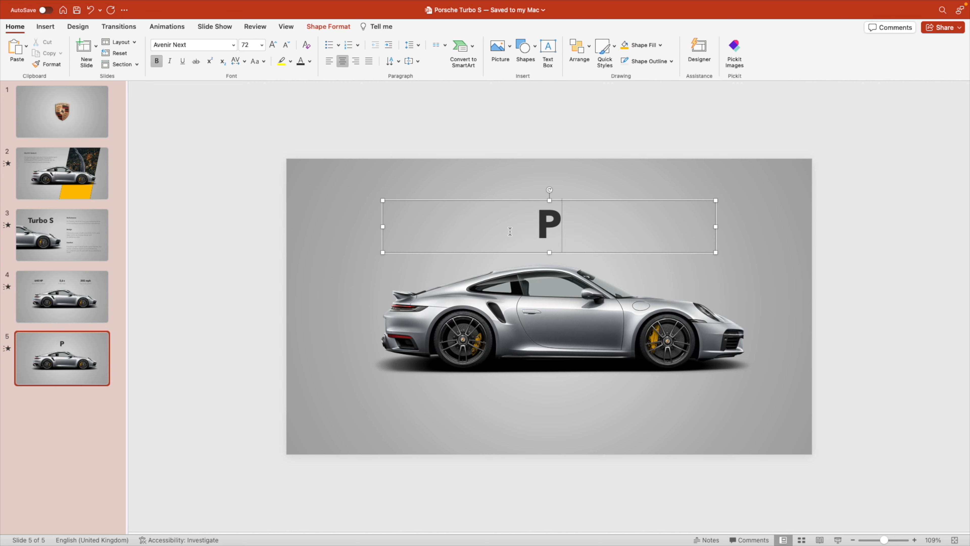
pyautogui.write('ORSCHE 911')
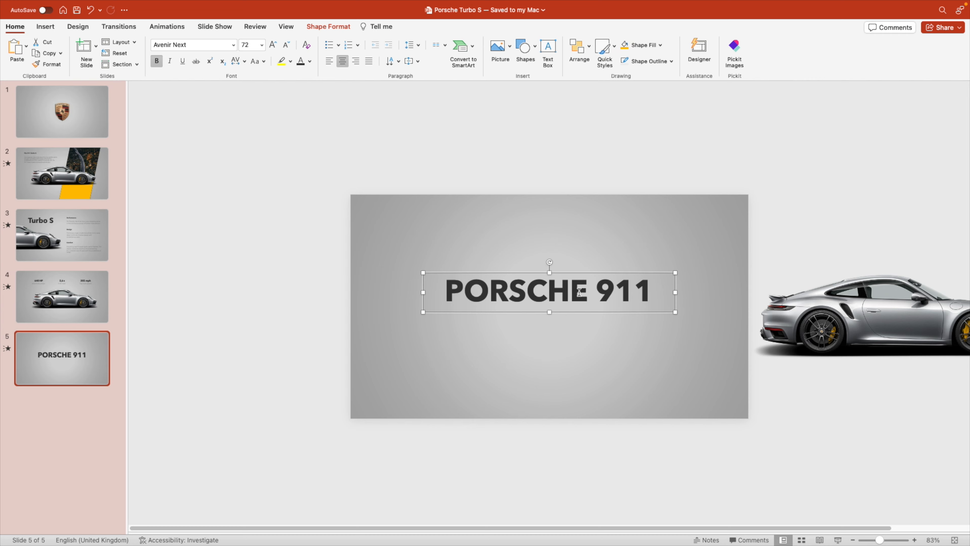
# - Duplicate the title as a 20 pt Avenir Next Ultra Light subtitle reading 'The most perfect sportscar'
pyautogui.moveTo(549, 292); pyautogui.dragTo(549, 334)
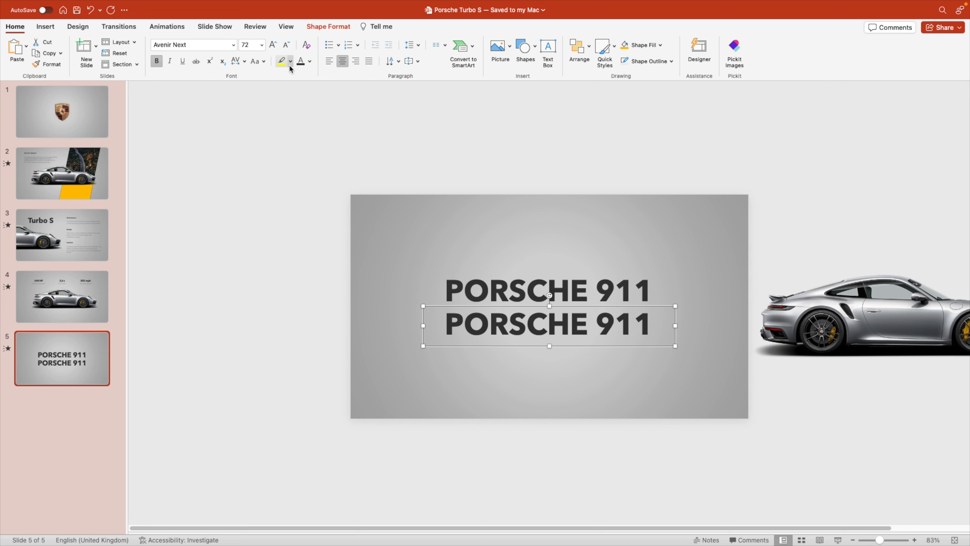
pyautogui.click(285, 45)
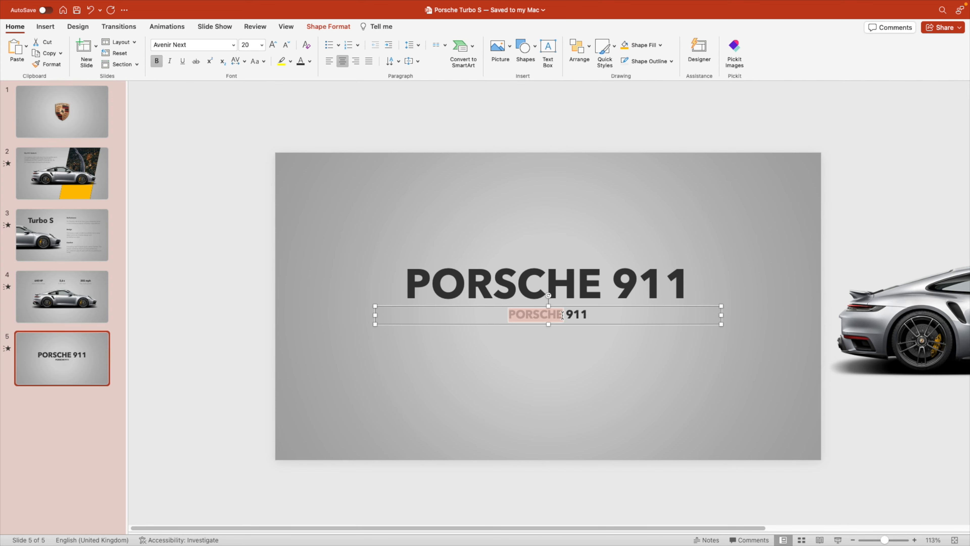
pyautogui.write('The')
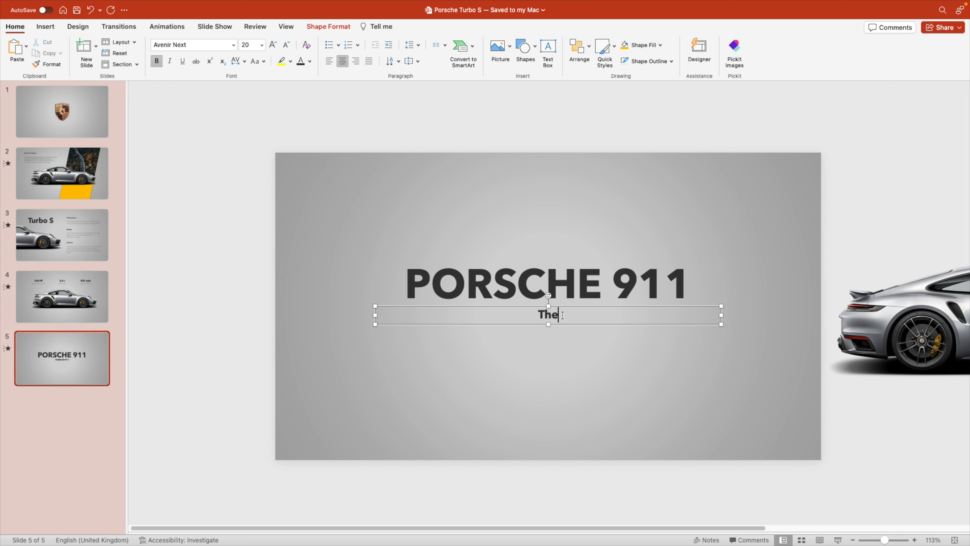
pyautogui.write('most perfect s')
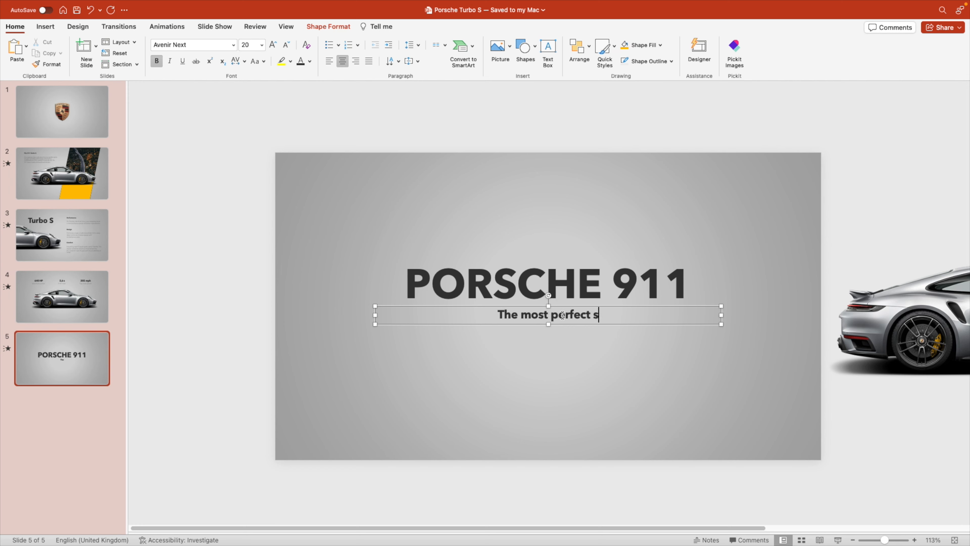
pyautogui.write('portscar')
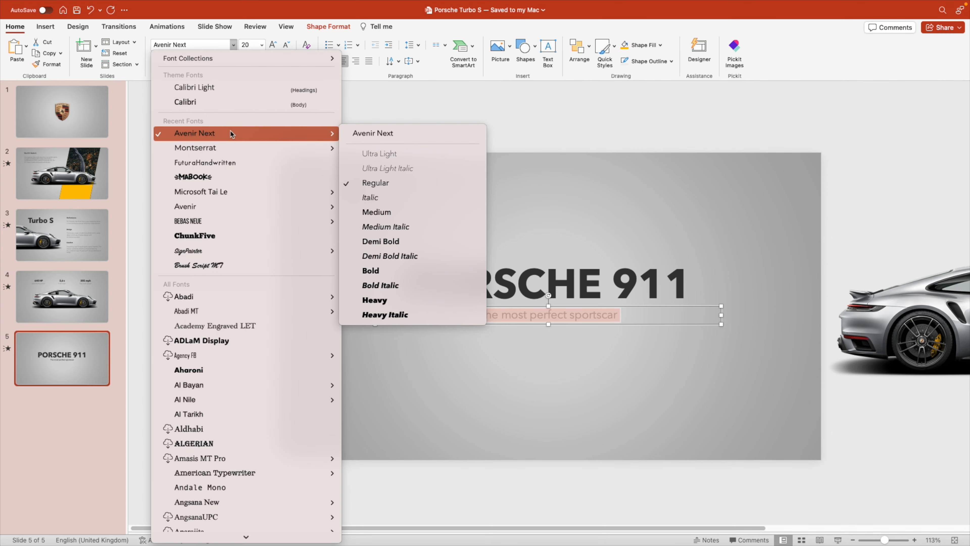
pyautogui.moveTo(408, 174)
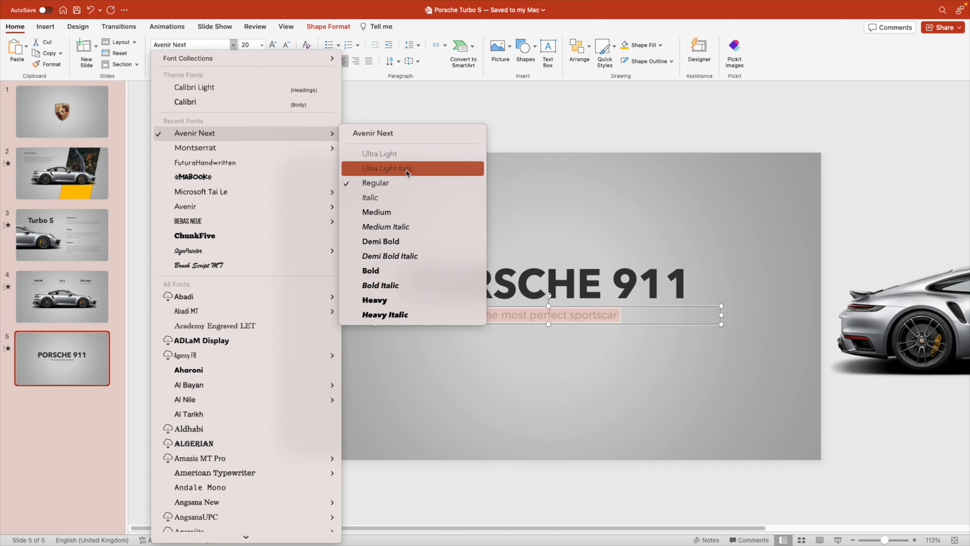
pyautogui.press('Escape')
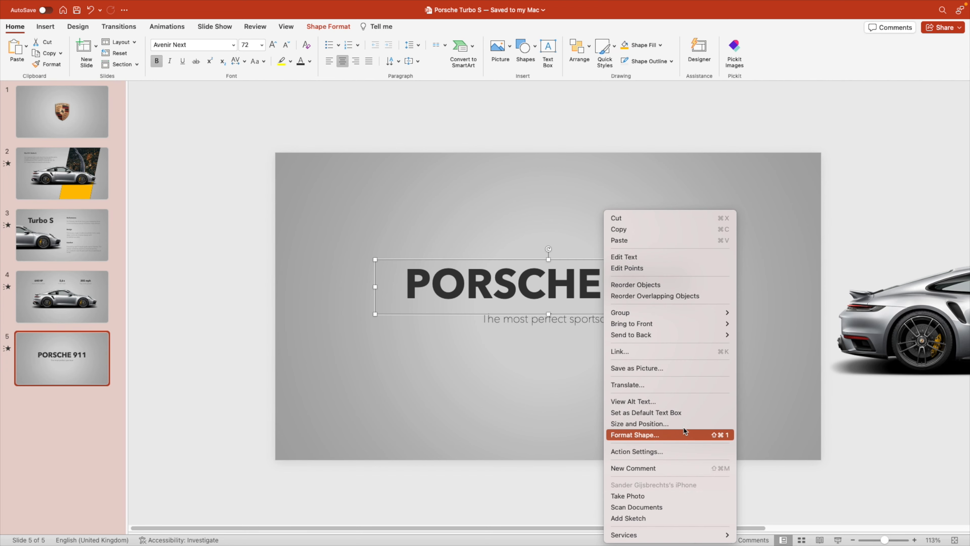
# - Give the PORSCHE 911 title an outer drop shadow with adjusted transparency via Format Shape
pyautogui.click(646, 435)
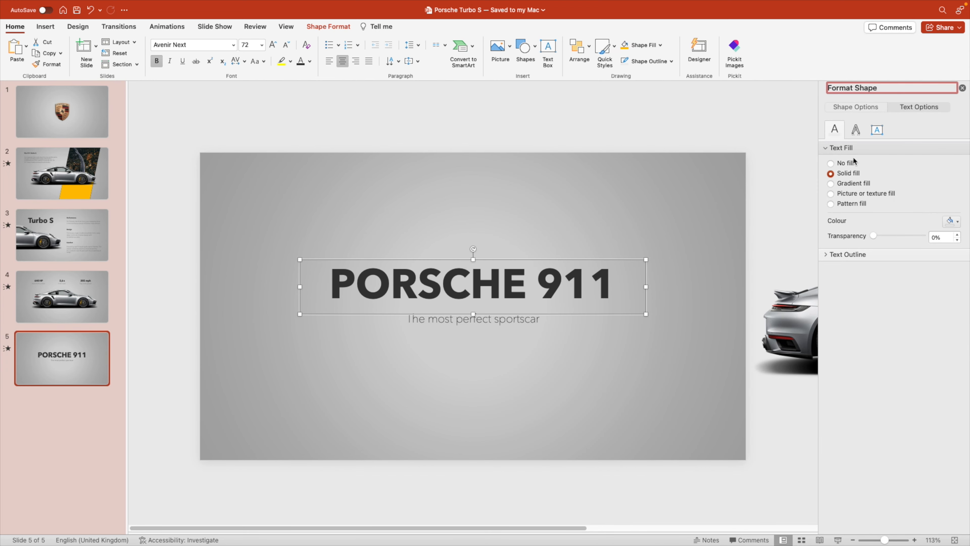
pyautogui.click(856, 130)
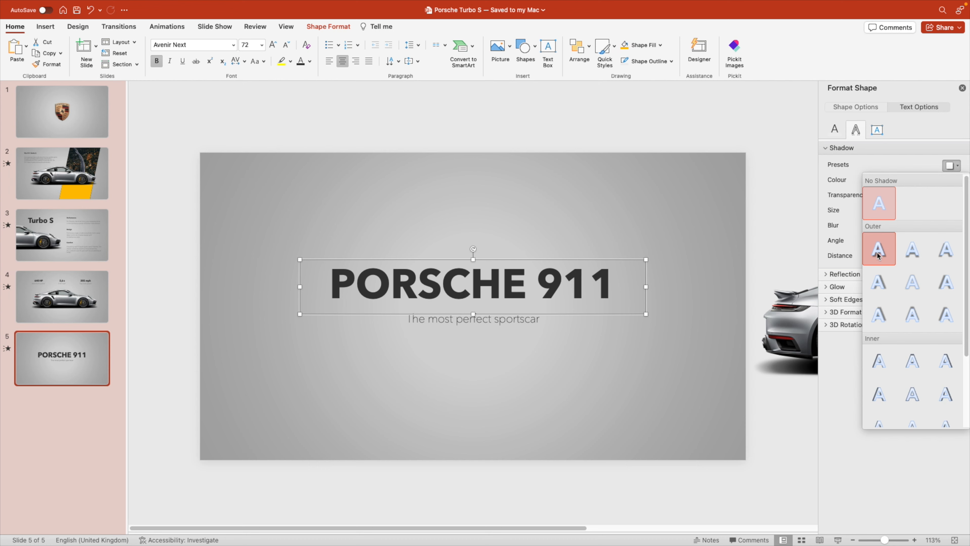
pyautogui.click(879, 248)
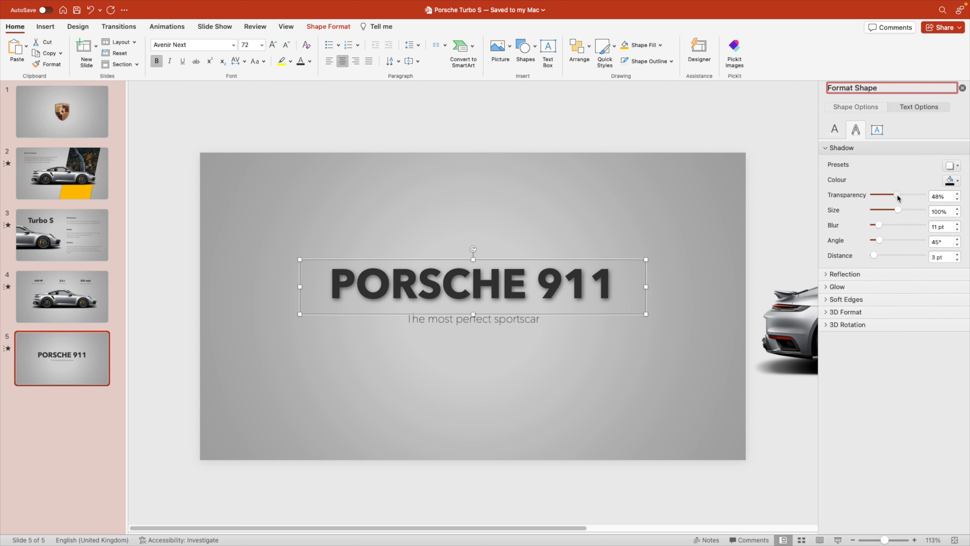
pyautogui.moveTo(896, 196); pyautogui.dragTo(914, 196)
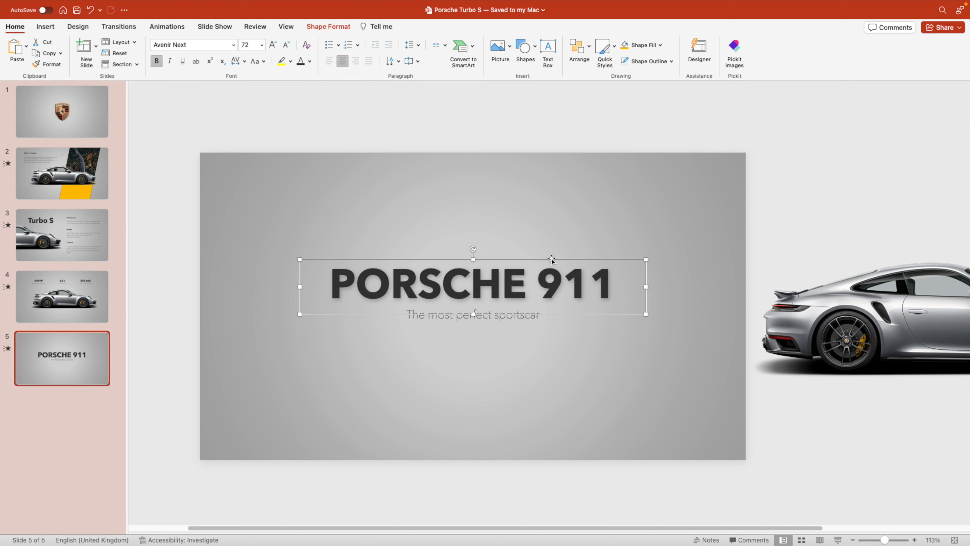
pyautogui.moveTo(556, 247)
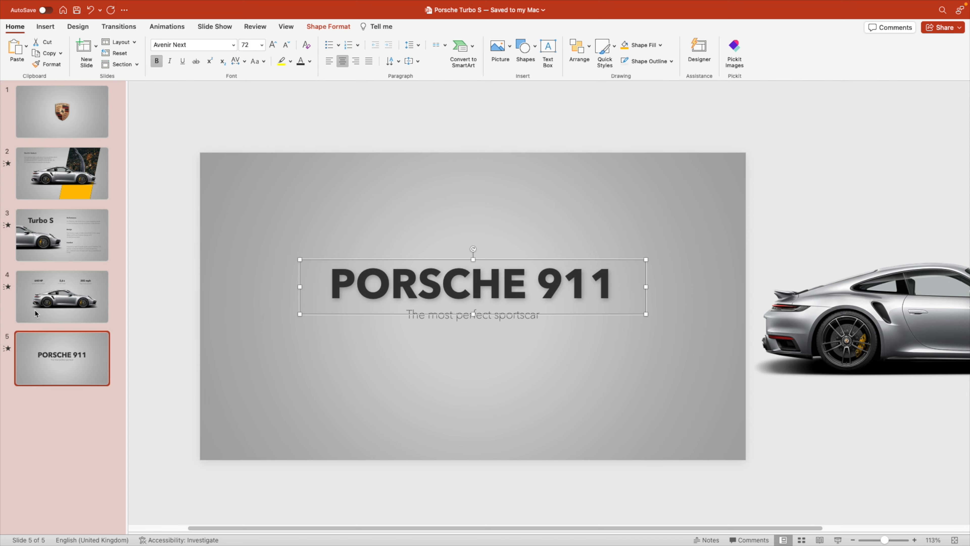
# - On slide 4, send the PORSCHE 911 text behind the car picture
pyautogui.click(61, 297)
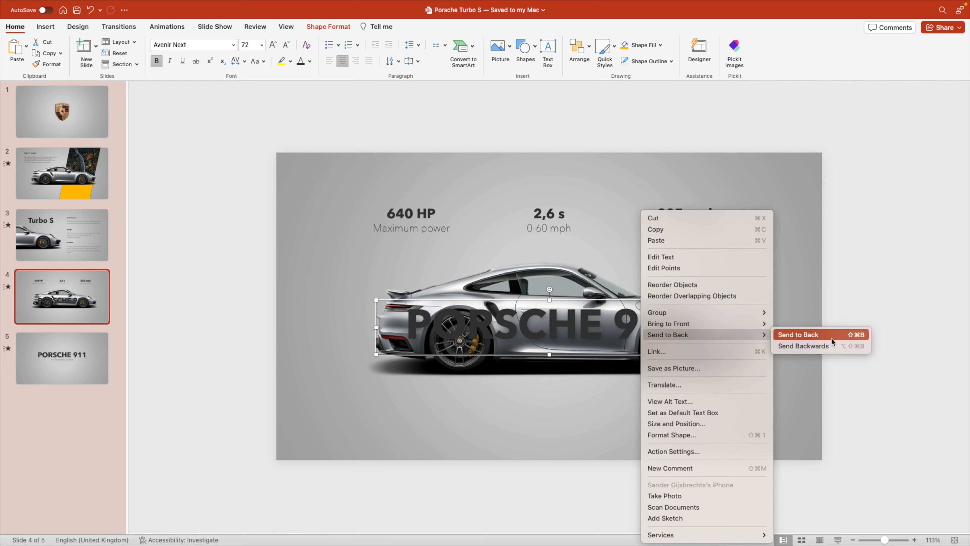
pyautogui.click(62, 359)
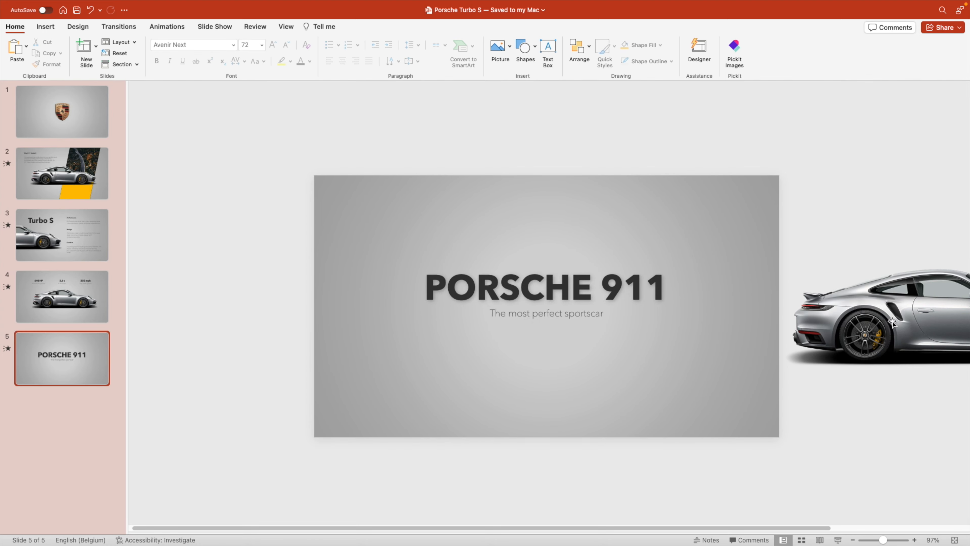
pyautogui.moveTo(552, 289)
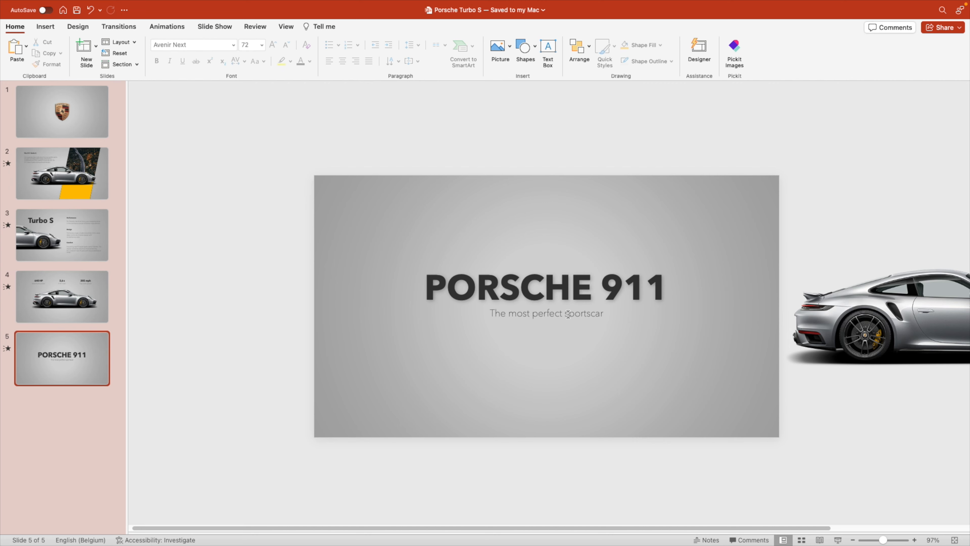
# - Apply the Morph transition to the closing PORSCHE 911 slide
pyautogui.click(568, 314)
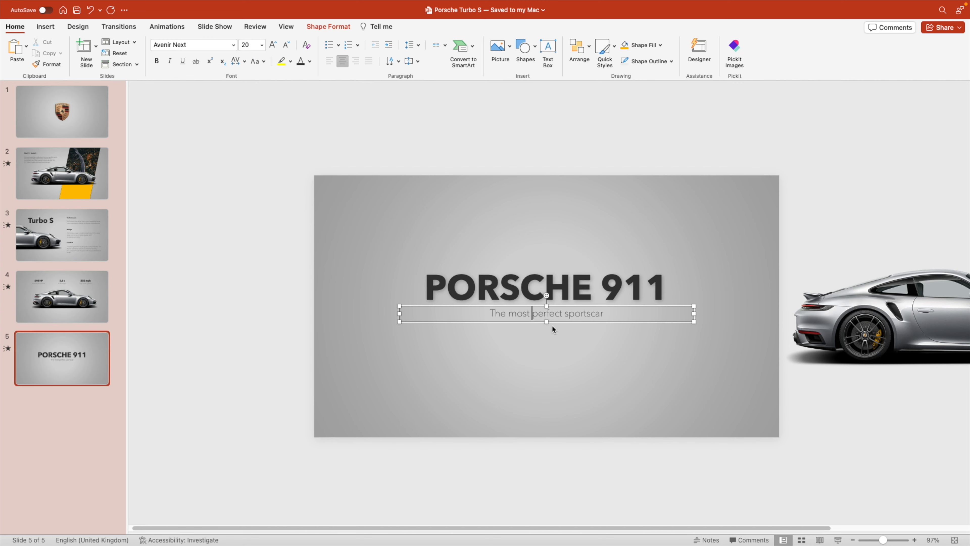
pyautogui.click(583, 342)
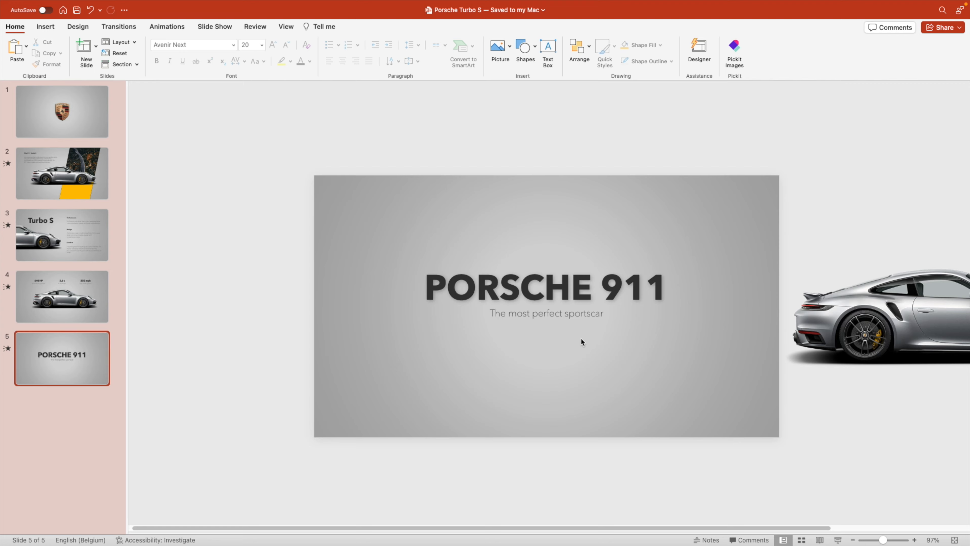
pyautogui.click(118, 26)
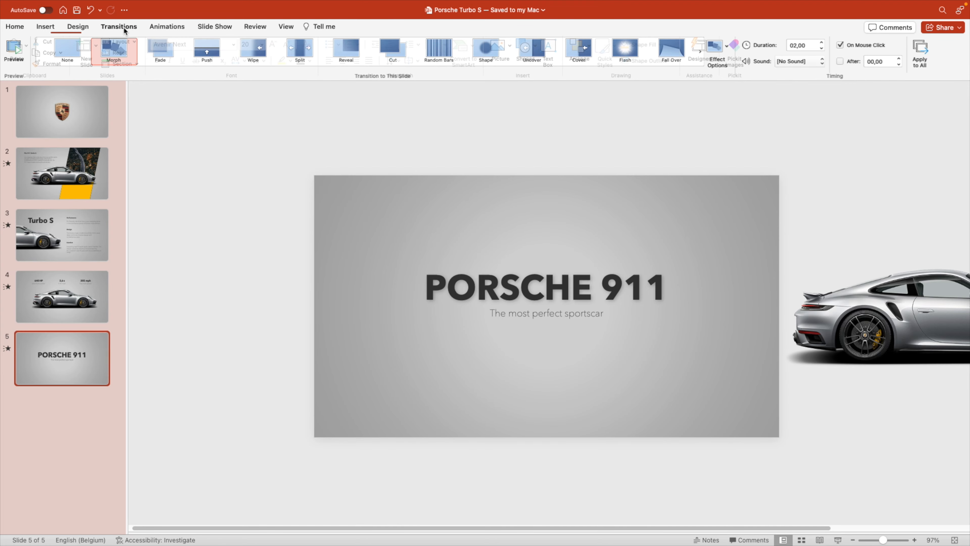
pyautogui.click(115, 51)
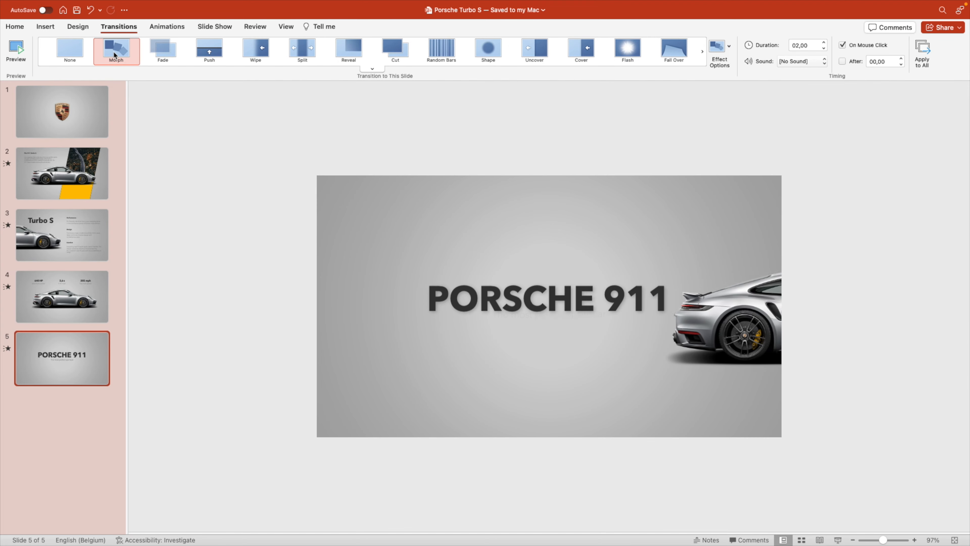
pyautogui.click(117, 50)
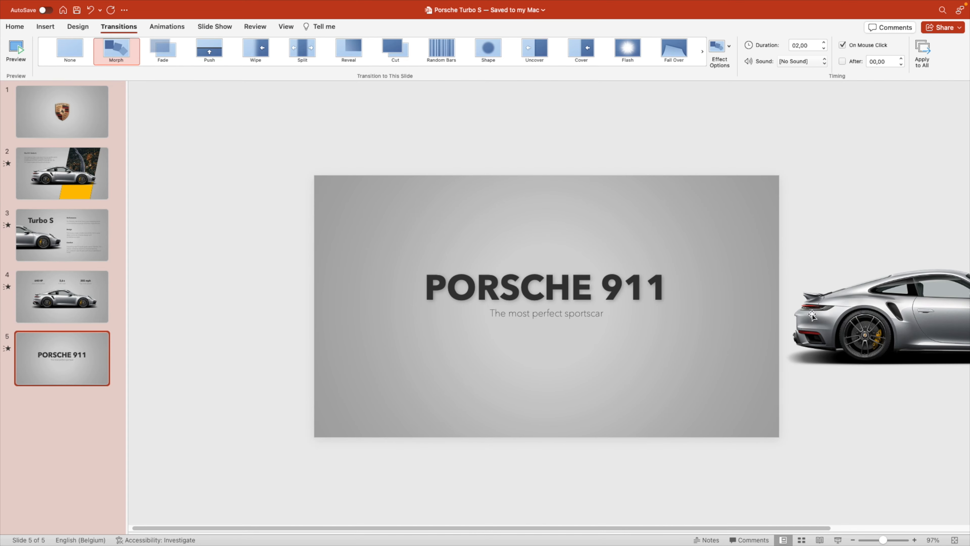
# - Check the off-slide car, preview the morph from slide 4, and return to slide 1
pyautogui.click(823, 307)
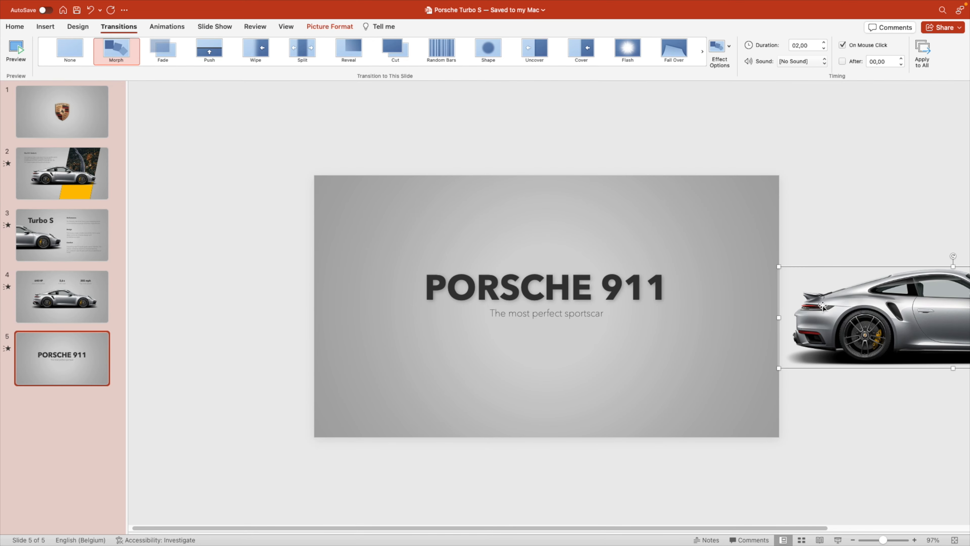
pyautogui.rightClick(821, 310)
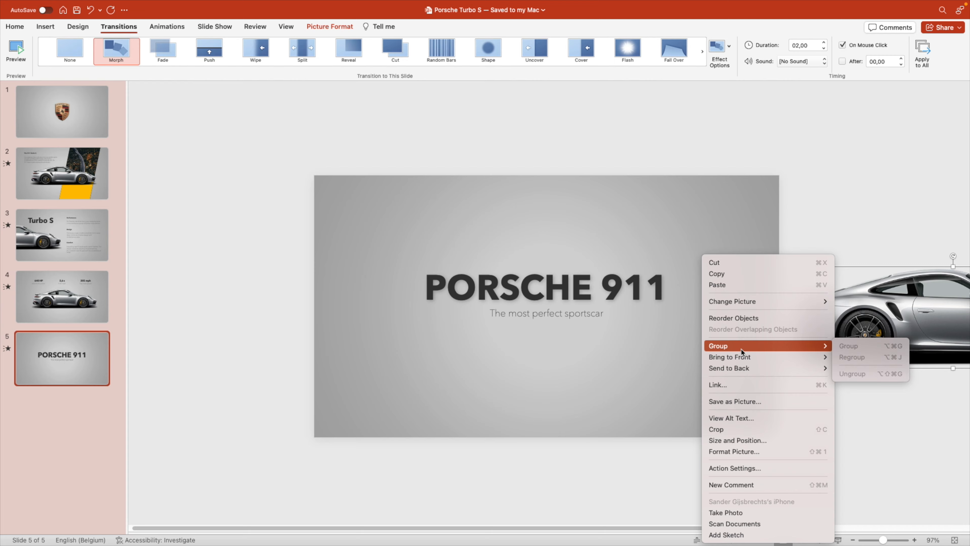
pyautogui.click(62, 298)
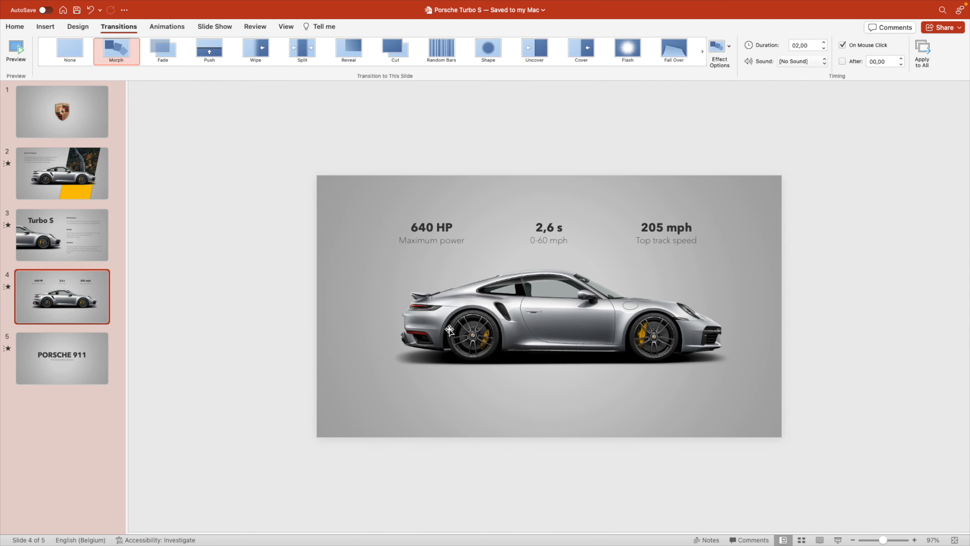
pyautogui.click(451, 334)
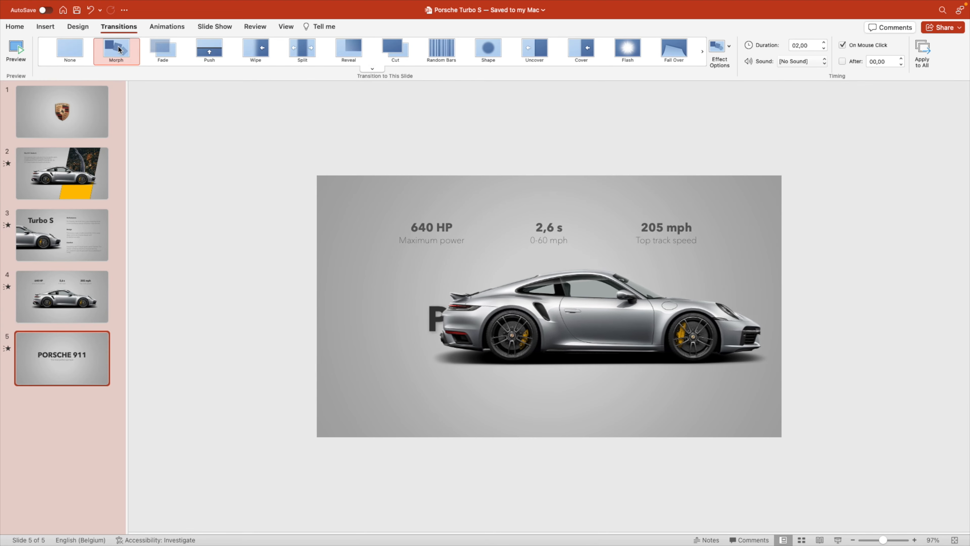
pyautogui.click(15, 27)
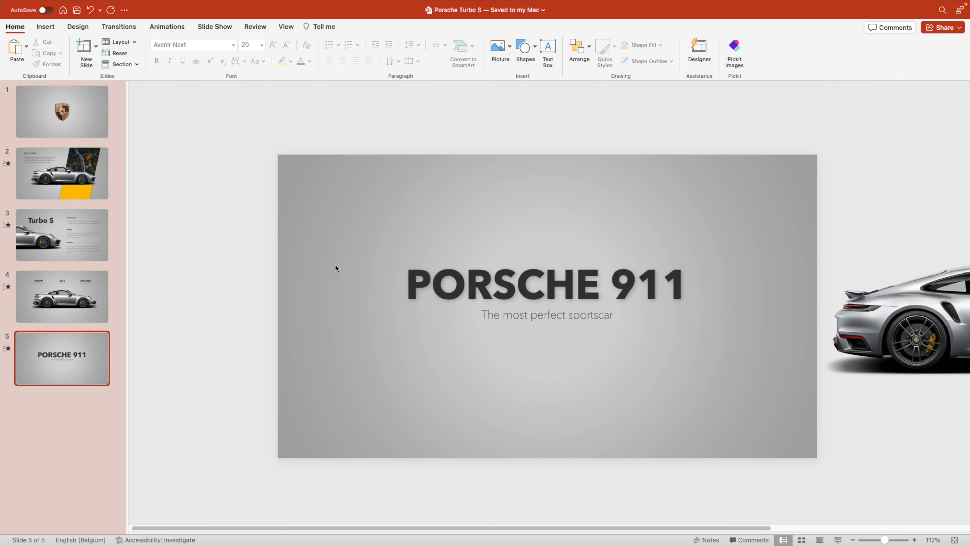
pyautogui.click(62, 111)
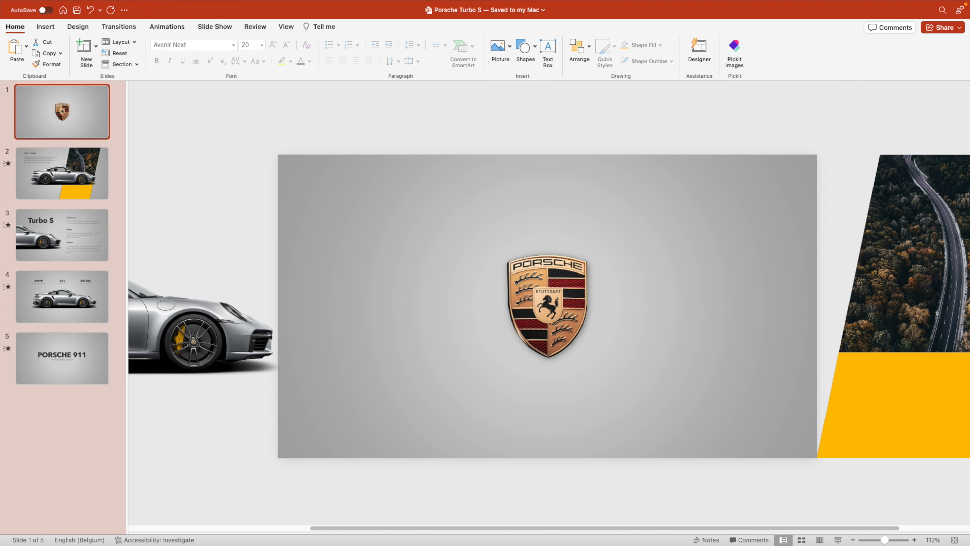